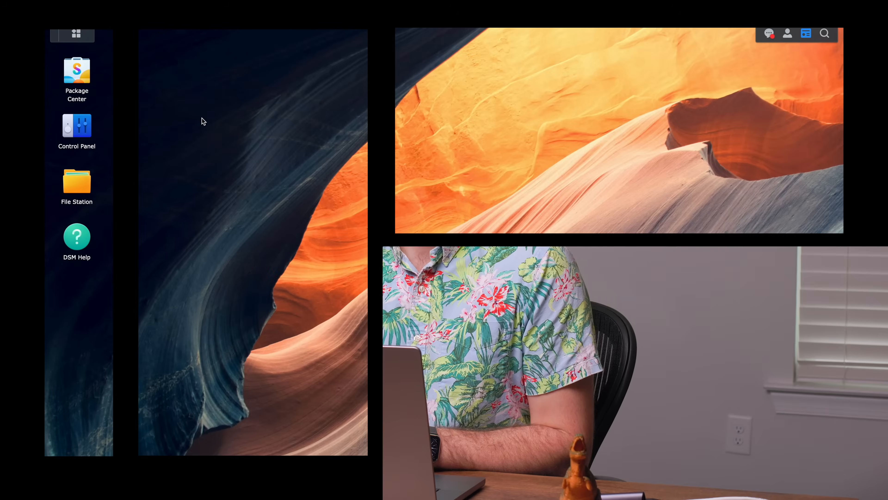
mouse_move(77, 33)
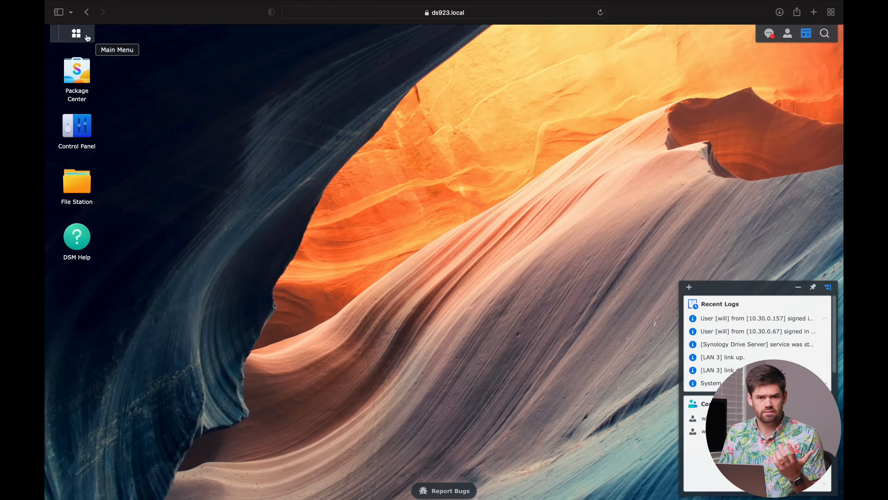
Step: Bring up the DSM main menu listing the installed apps
click(76, 33)
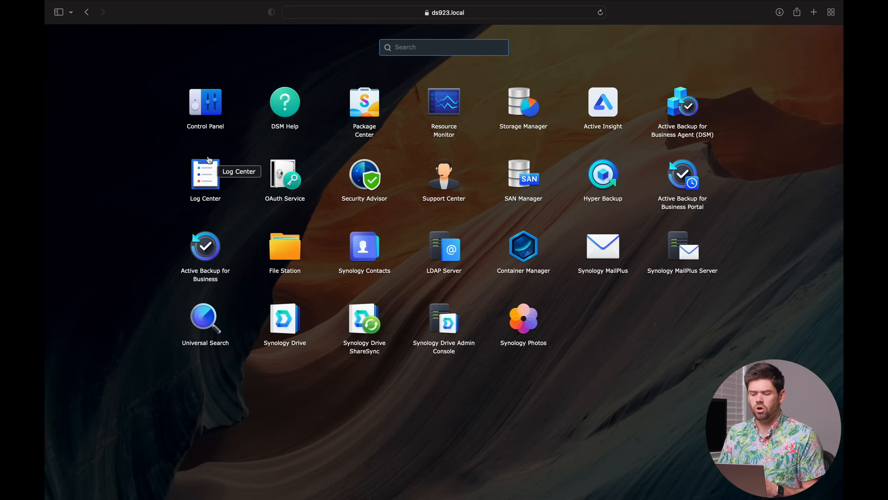
mouse_move(422, 257)
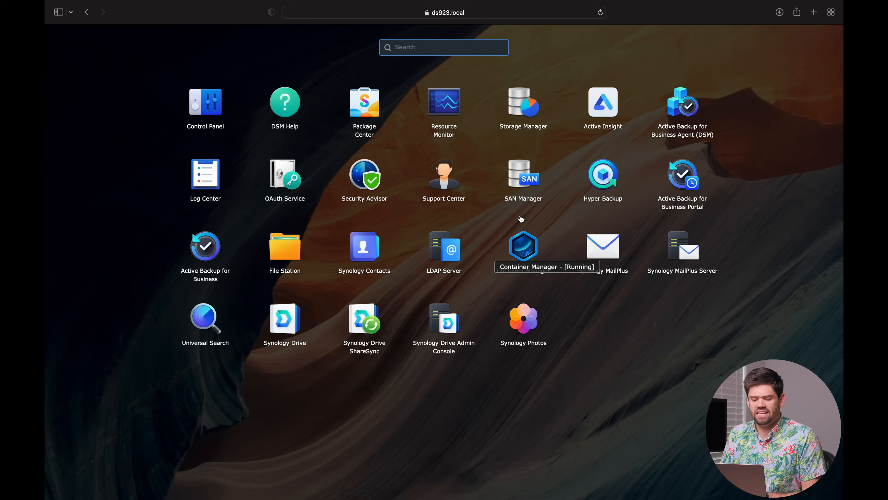
Step: Launch Container Manager and view its empty Project list
click(523, 246)
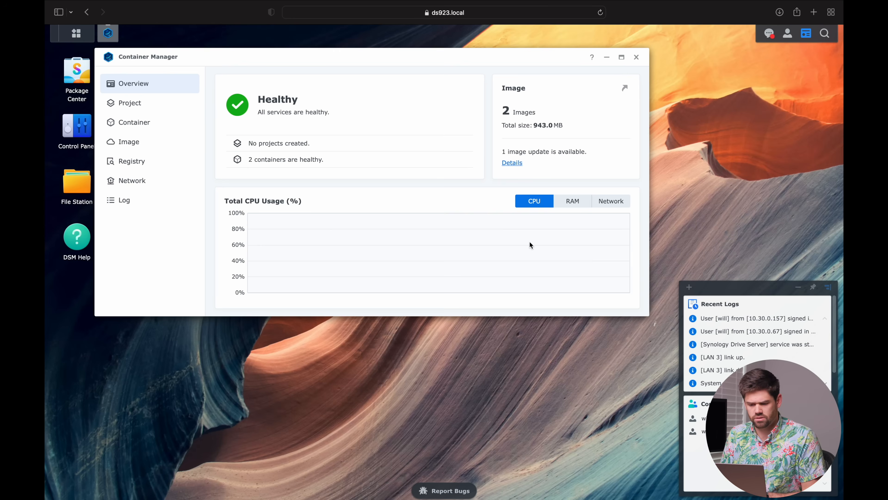
mouse_move(477, 220)
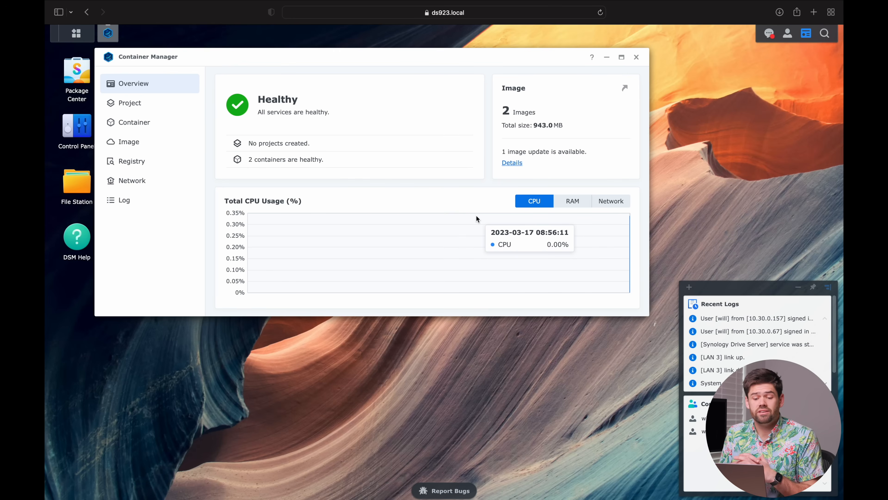
mouse_move(477, 220)
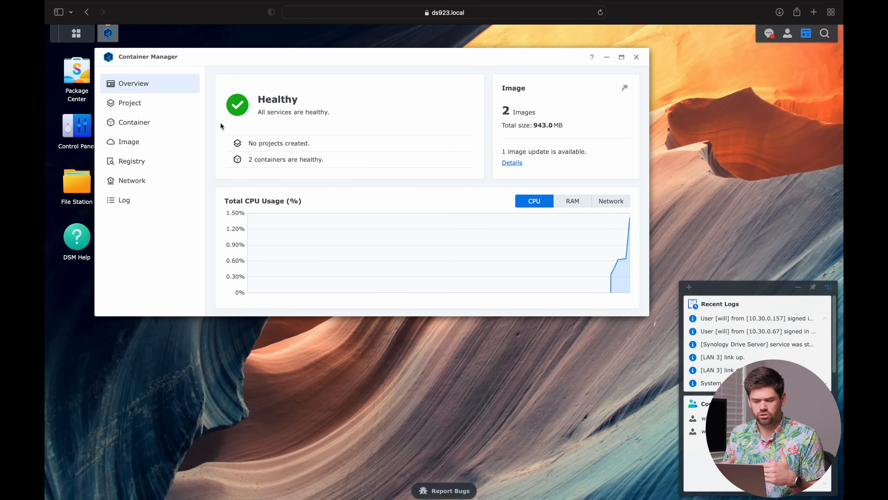
mouse_move(155, 112)
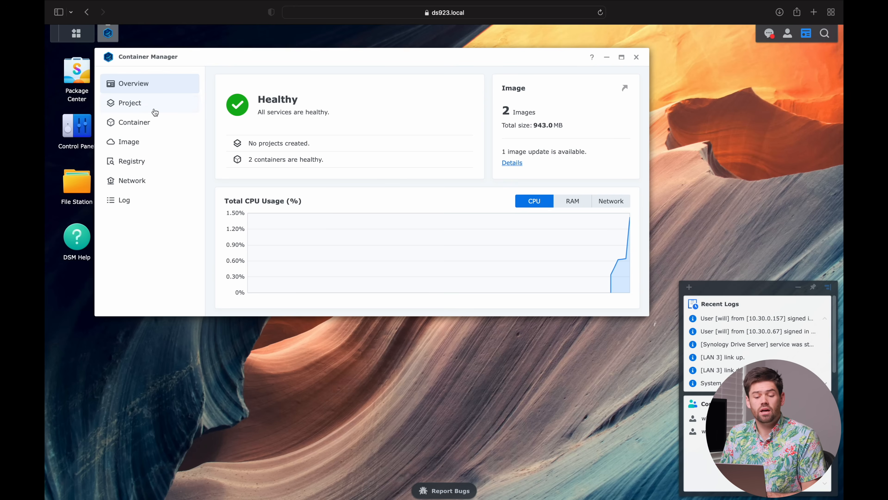
click(129, 103)
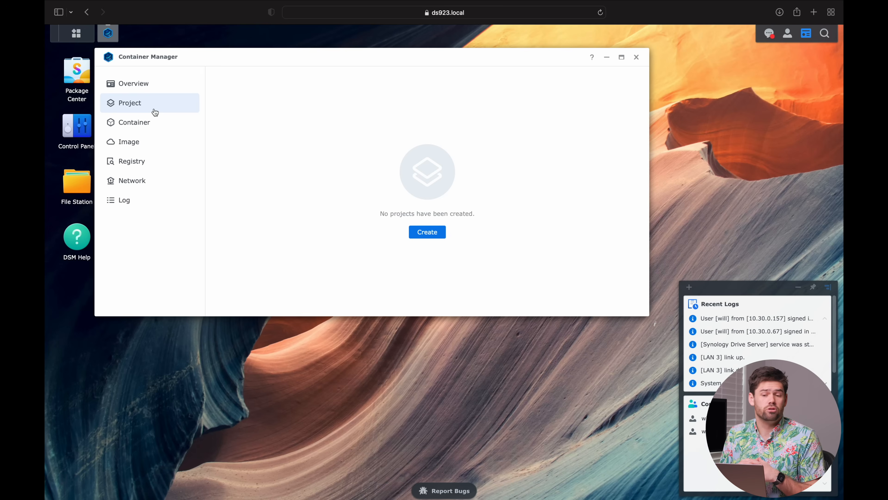
mouse_move(470, 225)
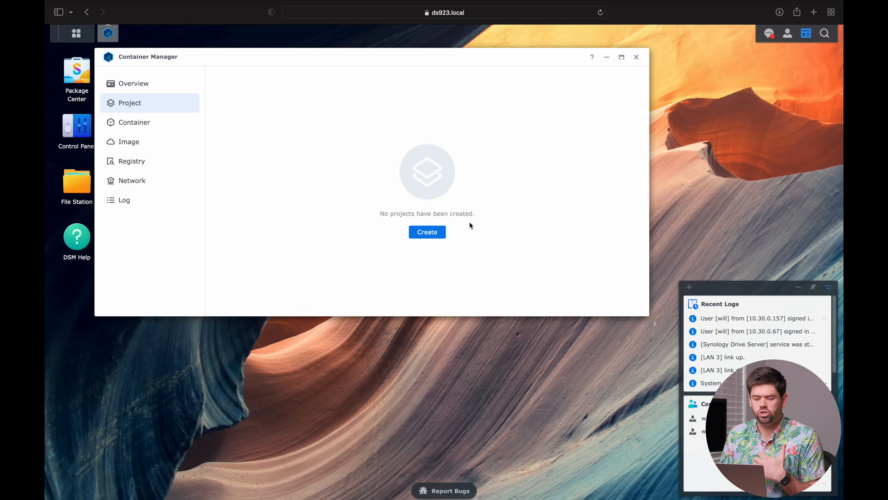
Step: View the running containers twingate-gigantic-stoat and unifi-copy
click(427, 232)
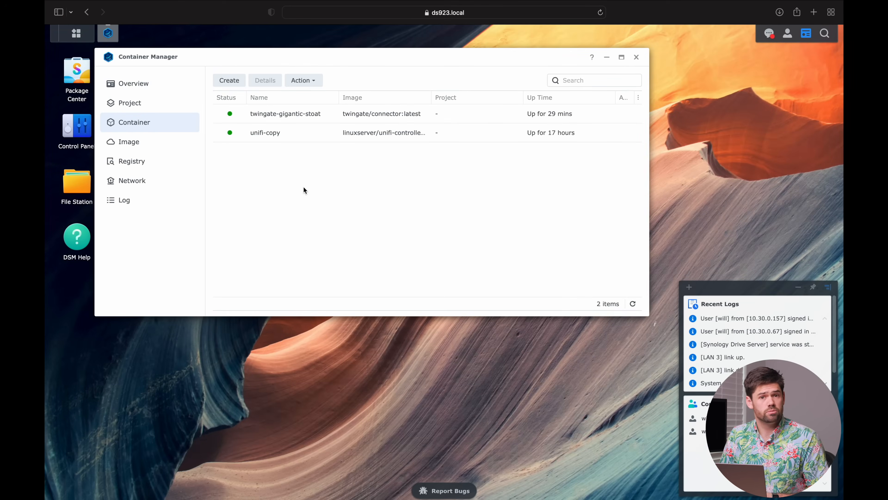
mouse_move(422, 120)
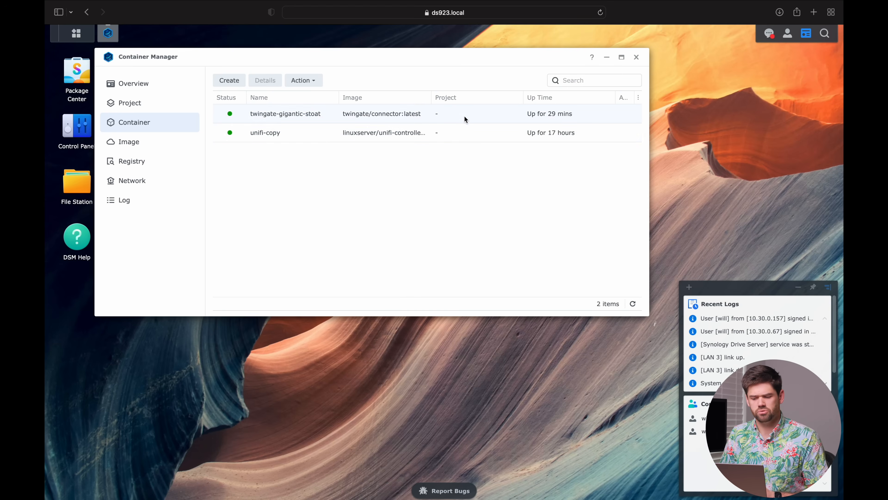
mouse_move(458, 122)
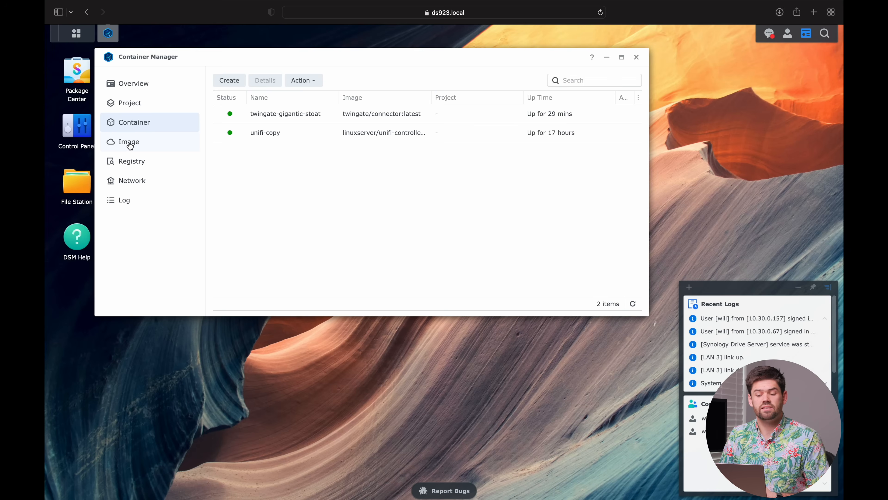
Step: View the images linuxserver/unifi-controller and twingate/connector
click(129, 141)
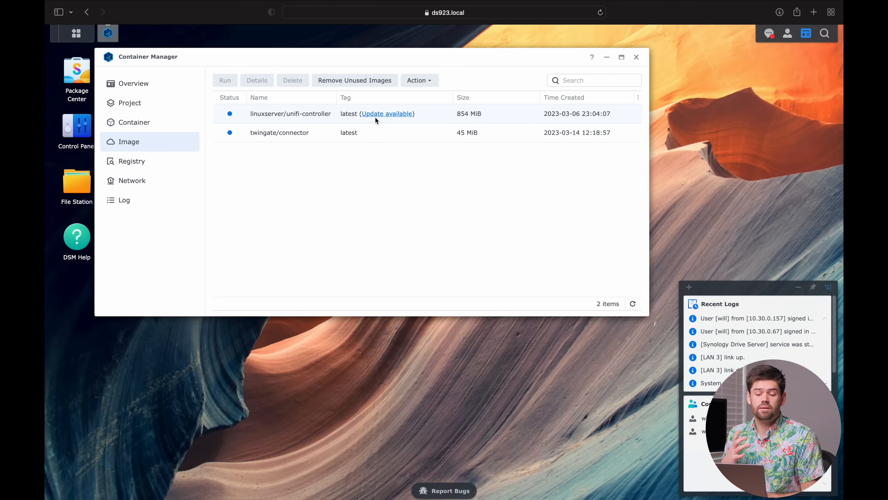
mouse_move(412, 124)
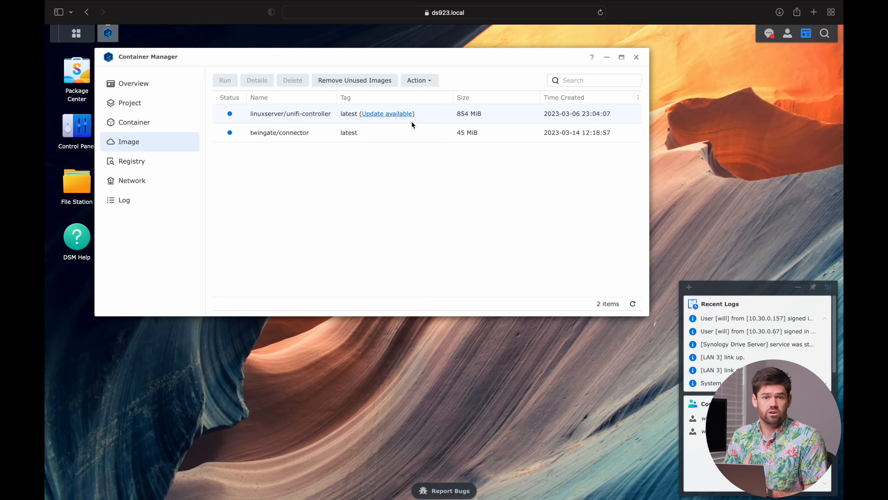
mouse_move(404, 126)
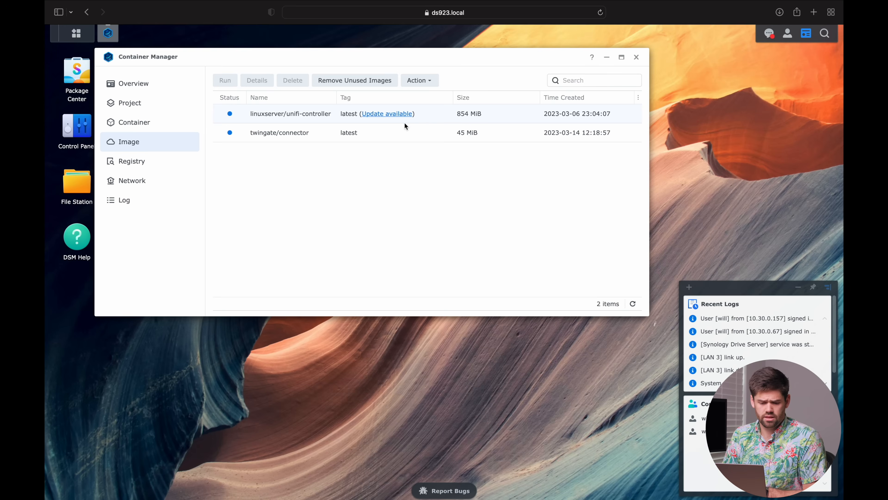
Step: Browse the Docker Hub registry images and review the registry source settings
click(131, 161)
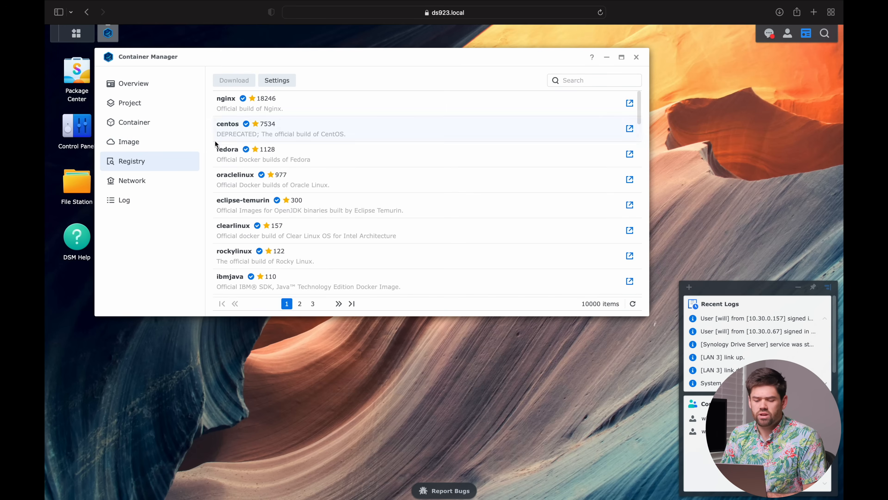
click(277, 80)
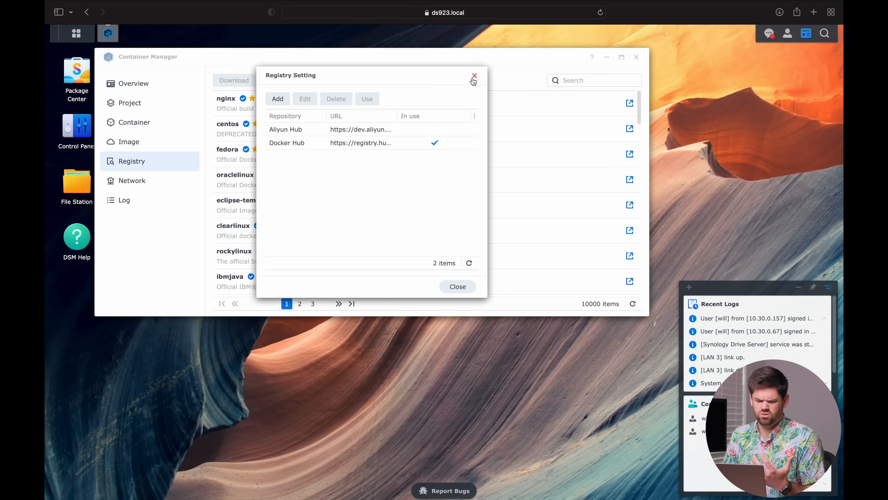
mouse_move(411, 216)
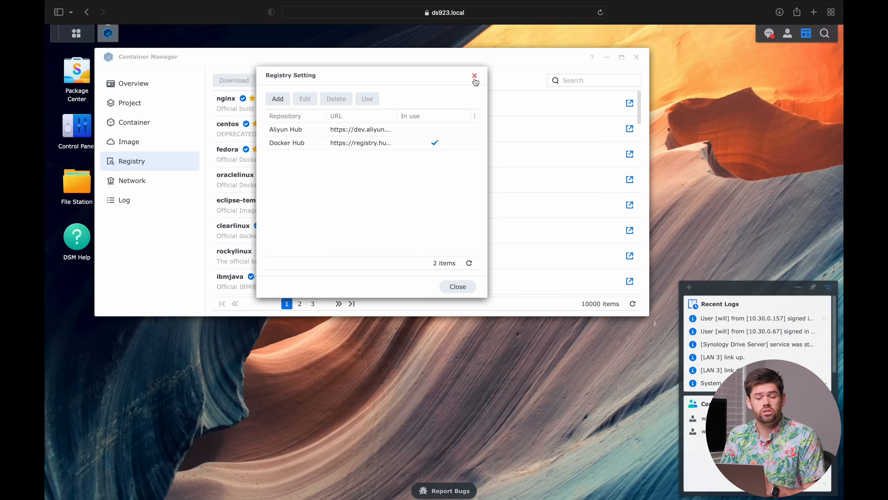
click(474, 76)
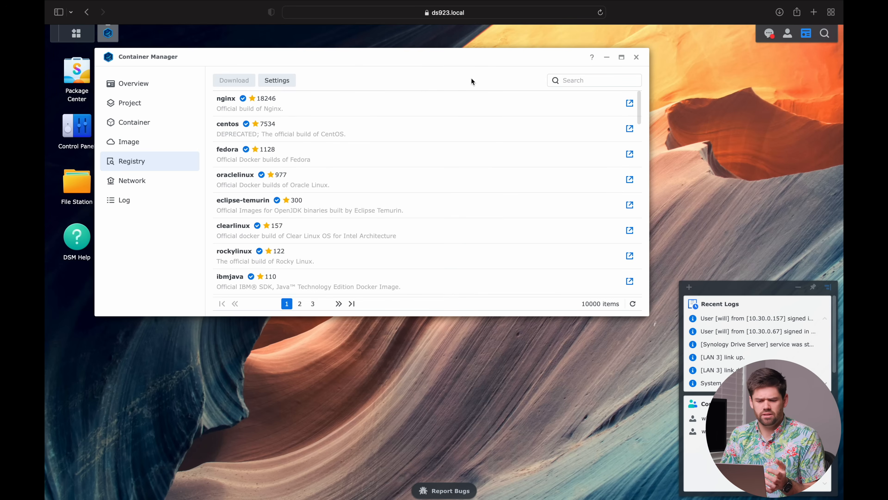
Step: Return to the list of the two running containers
click(135, 121)
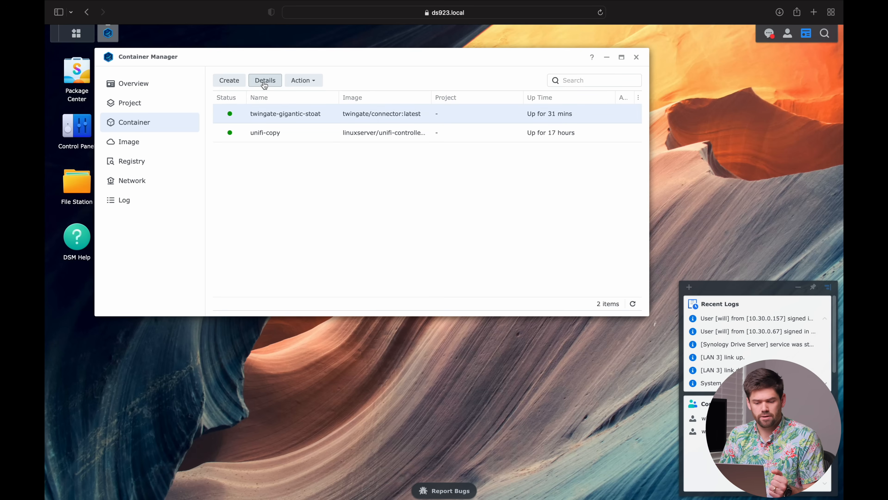
click(265, 81)
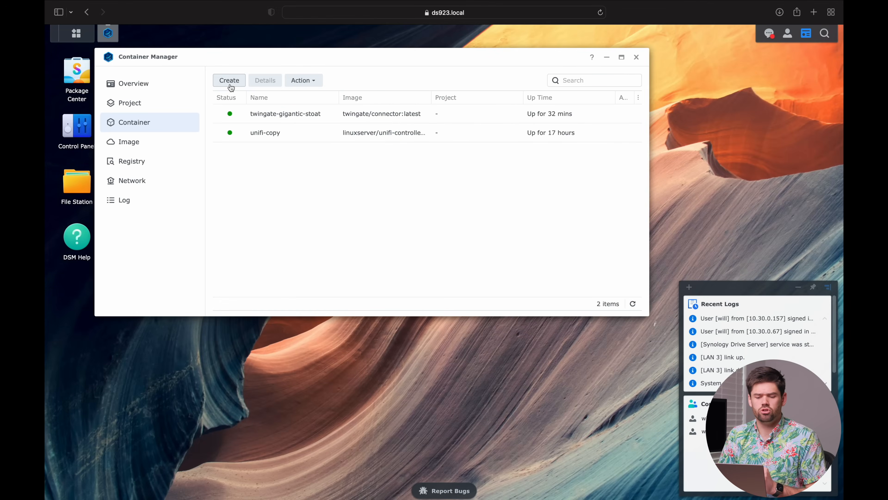
Step: Start a new container by downloading the wordpress image with the latest tag
click(229, 80)
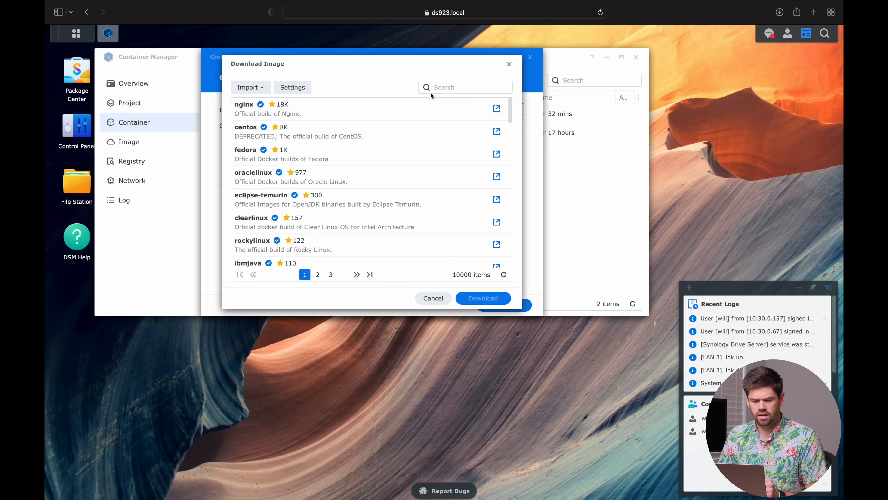
text(wordpress)
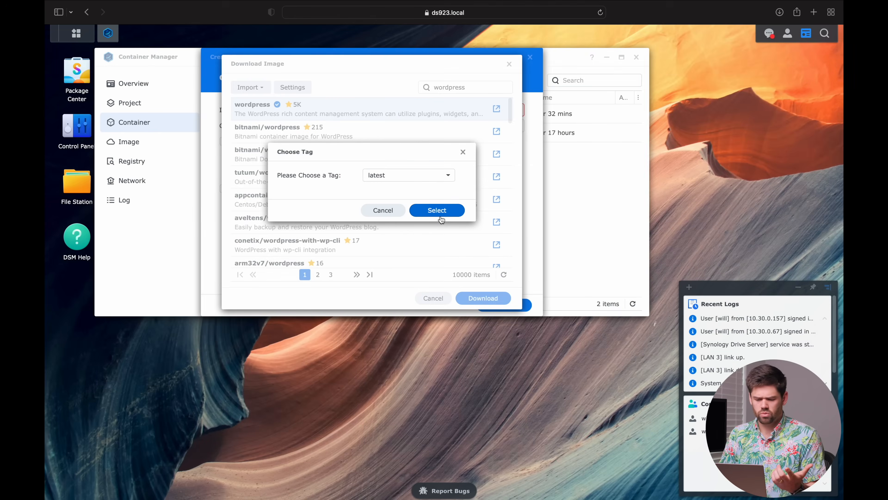
click(437, 210)
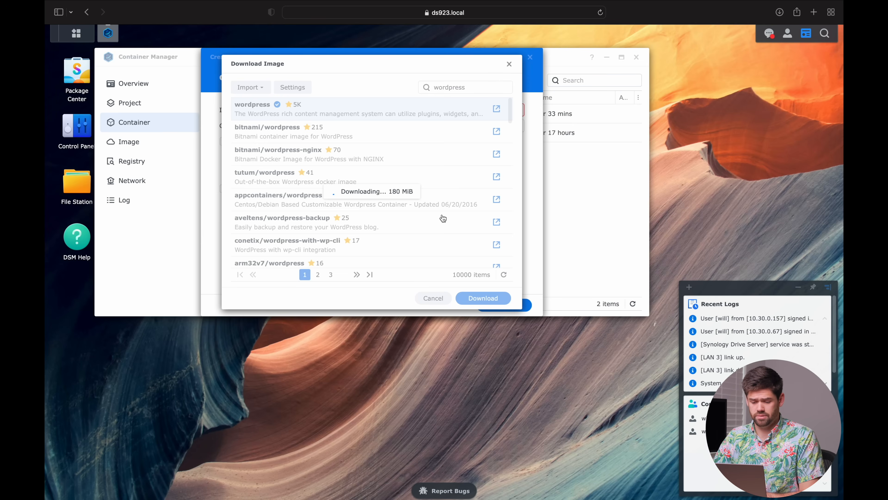
Step: Name the new wordpress:latest container demo_WP in General Settings
click(482, 298)
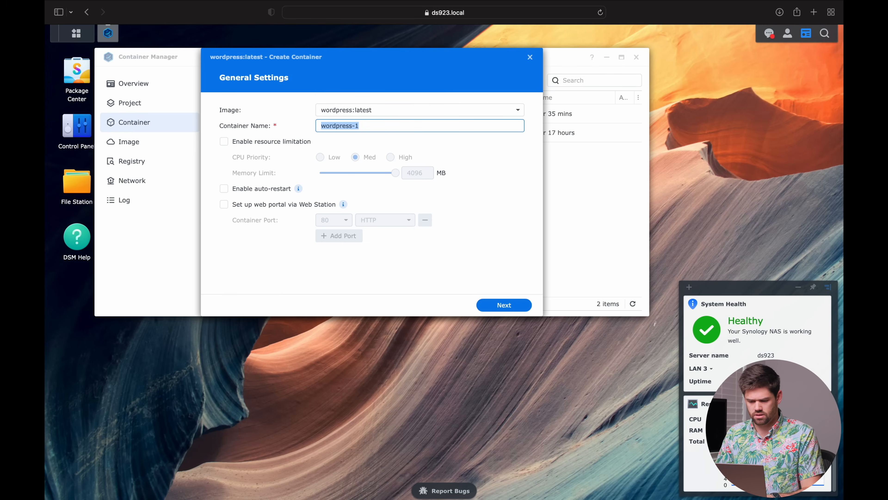
text(demo_WO)
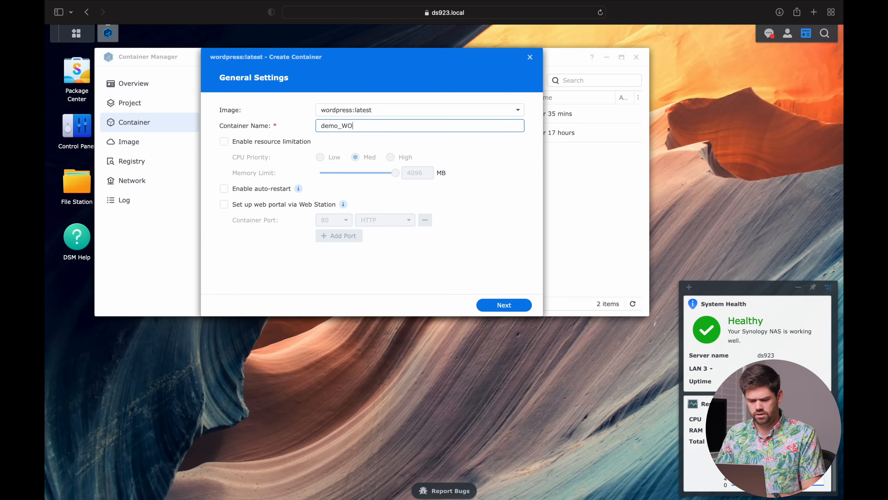
text(P)
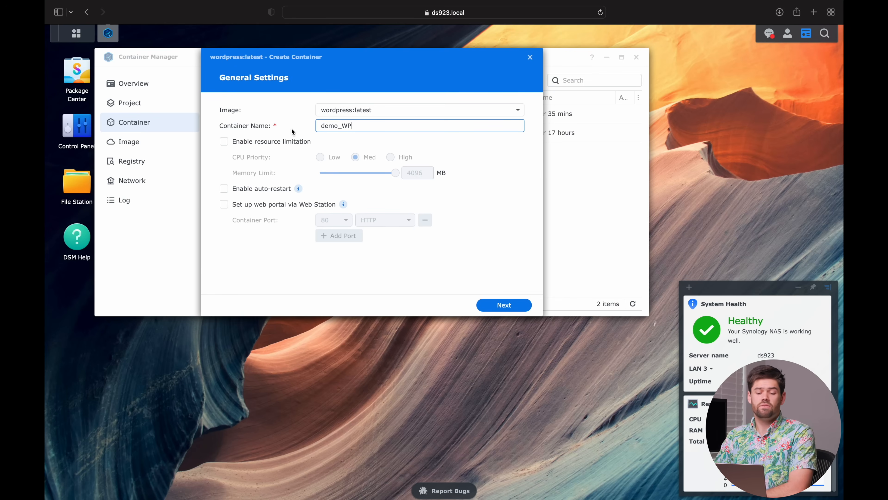
mouse_move(244, 148)
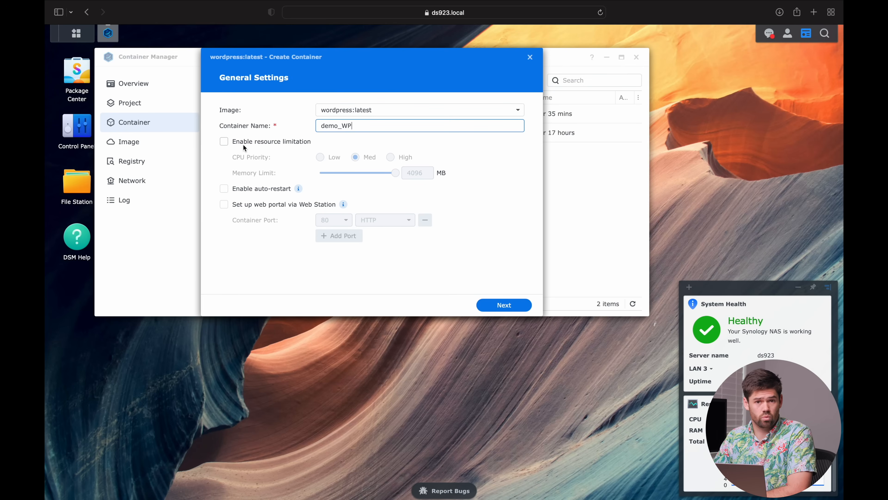
mouse_move(293, 159)
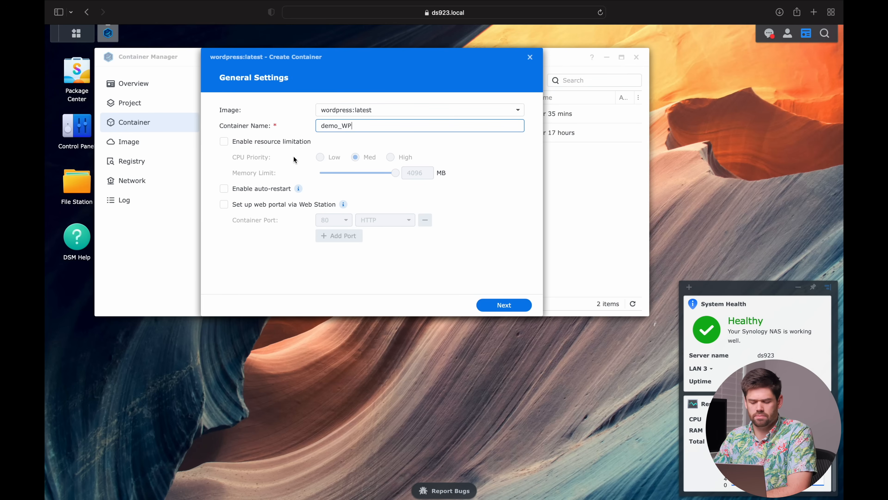
mouse_move(514, 333)
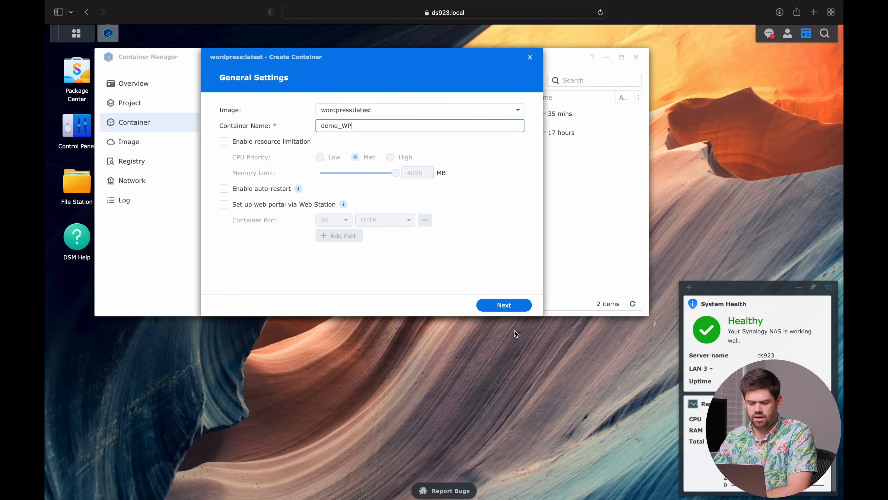
Step: Map local port 8800 to container port 80 over TCP in the advanced settings
click(503, 305)
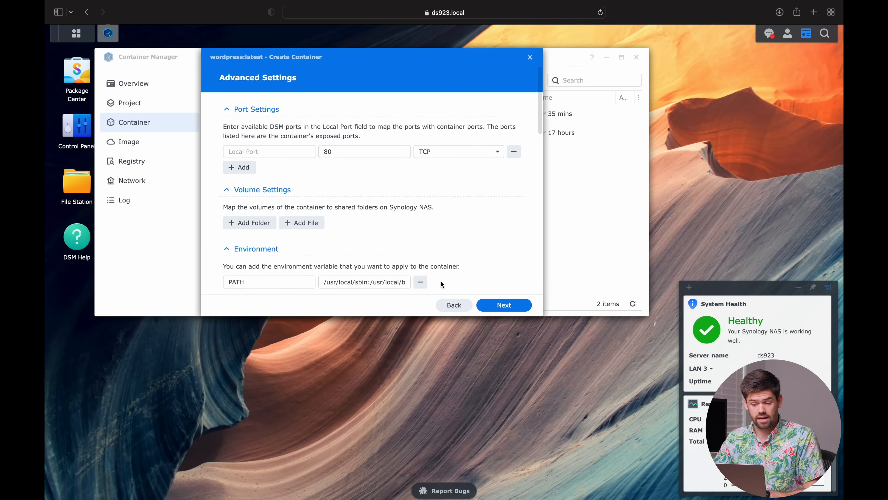
scroll(down, 3)
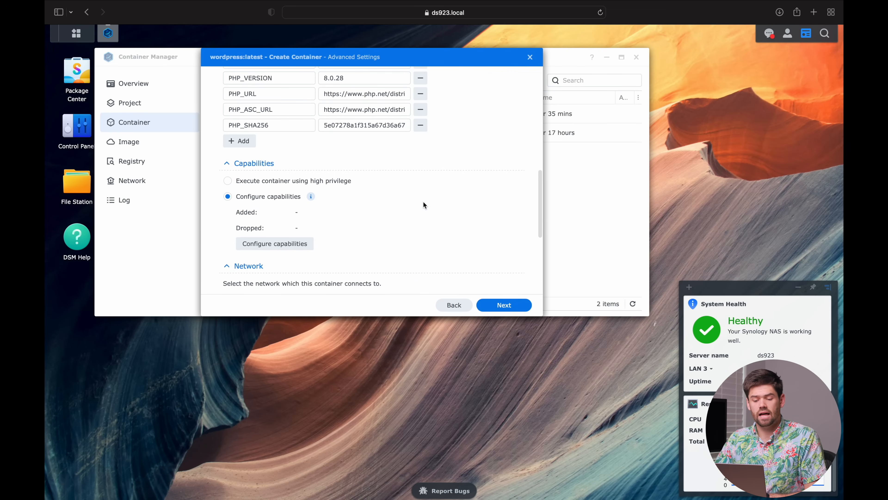
scroll(down, 3)
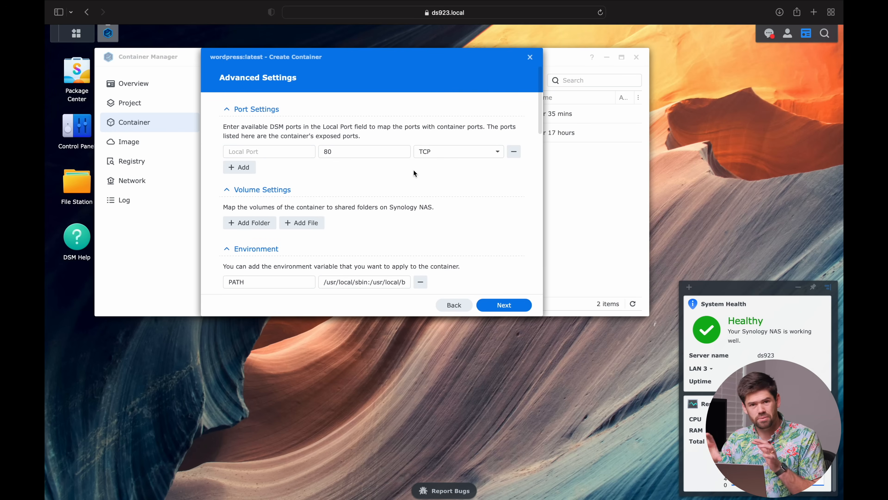
scroll(down, 3)
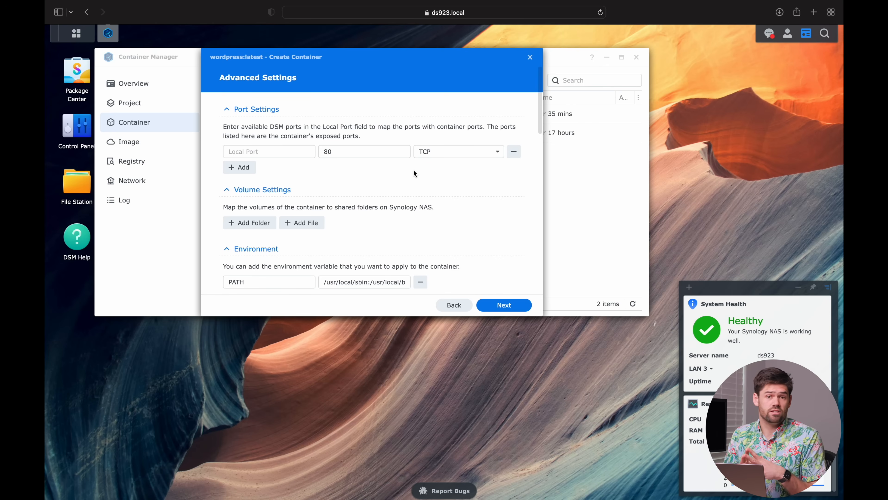
click(270, 152)
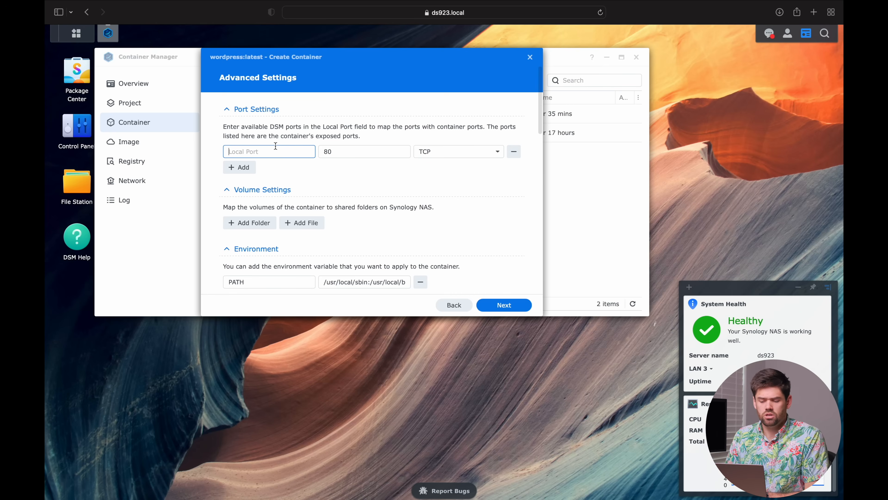
text(80)
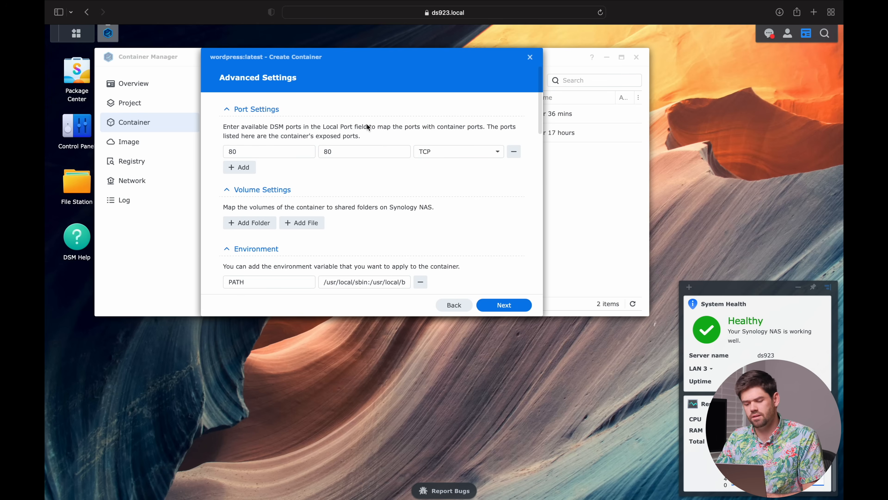
click(269, 152)
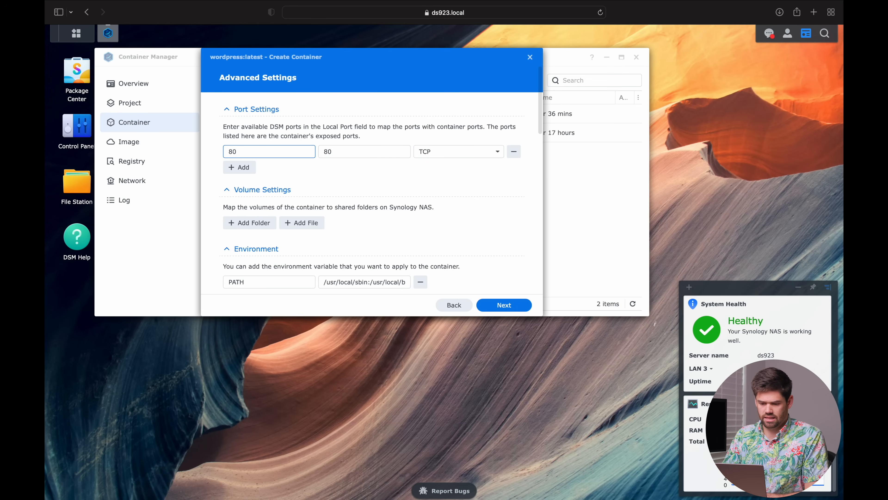
key(Backspace)
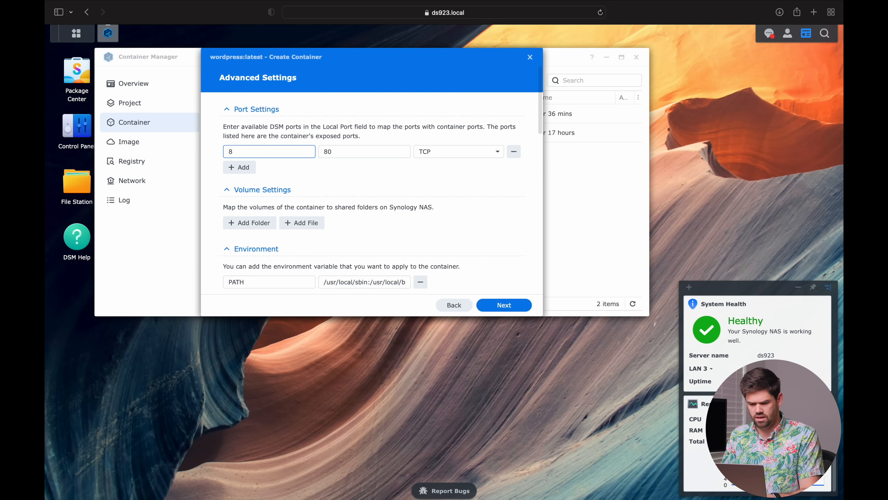
text(800)
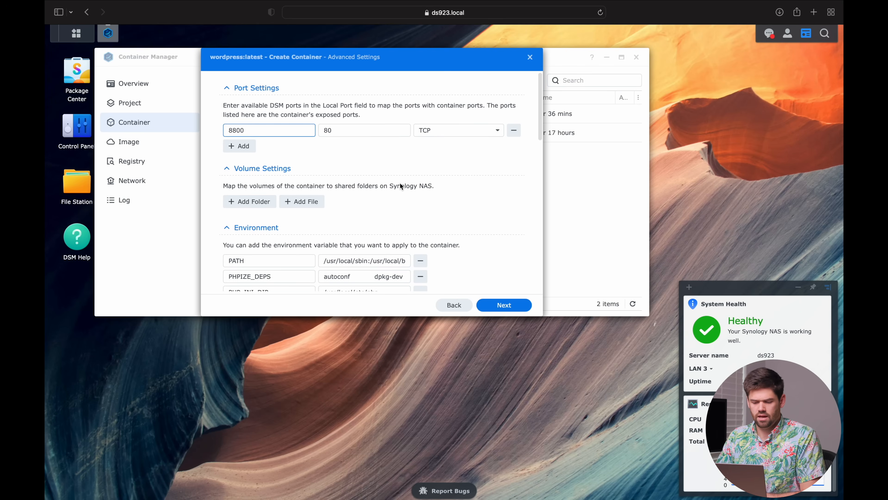
Step: Mount the shared folder /docker/demo_wp at / with read/write access
click(249, 201)
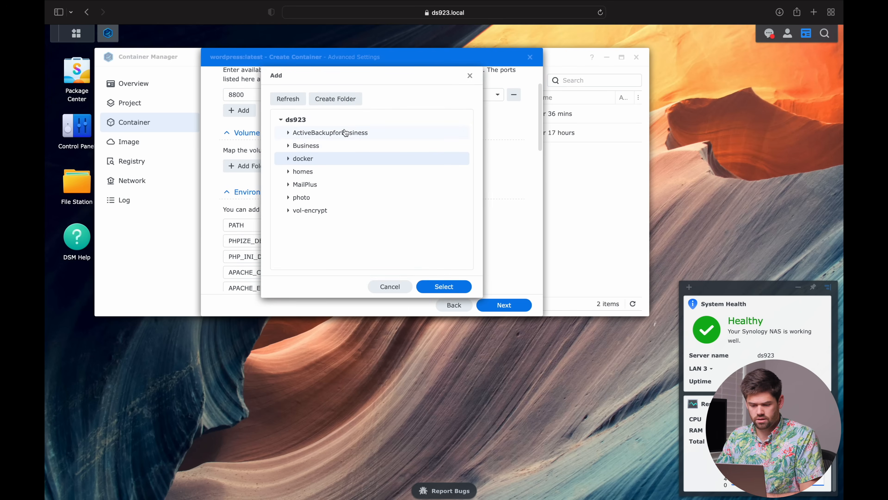
click(335, 99)
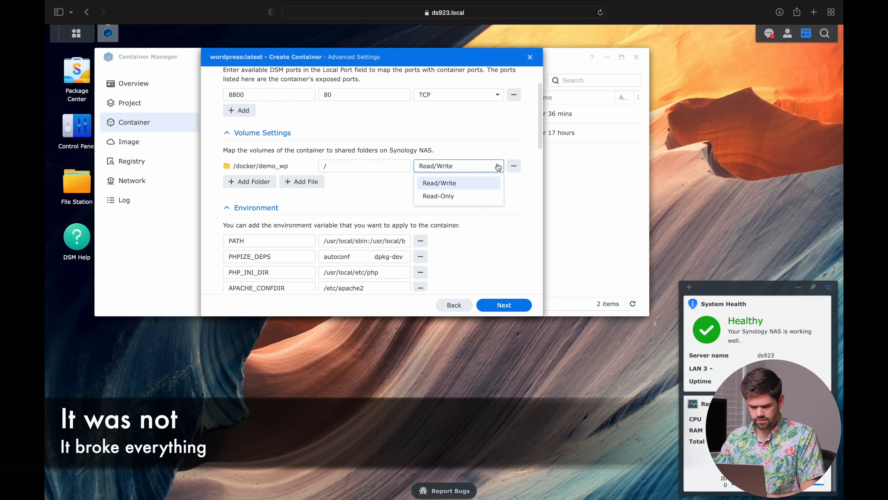
click(439, 182)
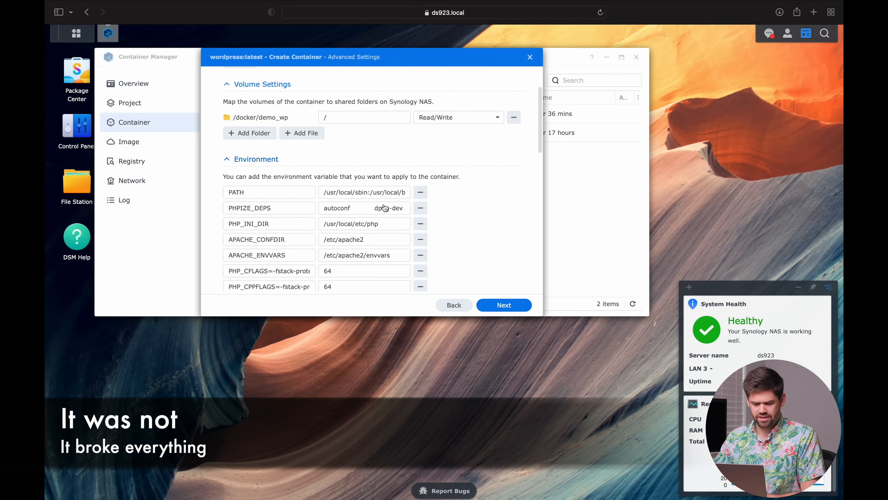
scroll(down, 3)
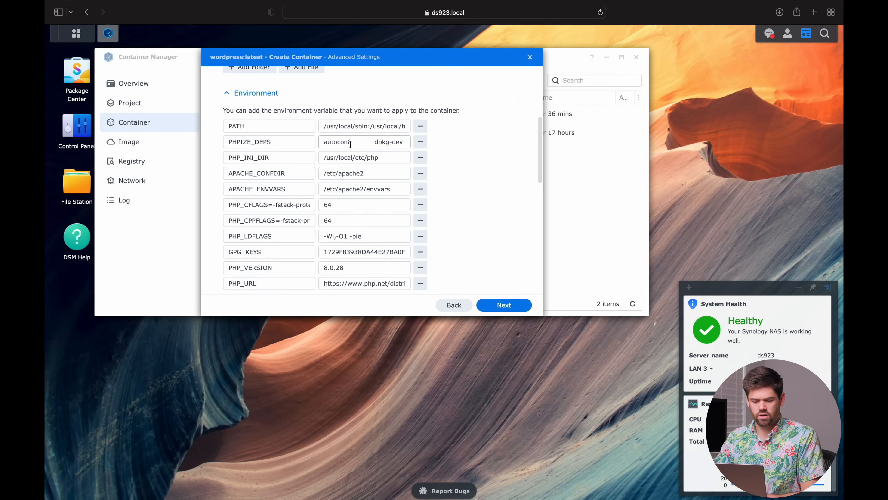
scroll(down, 3)
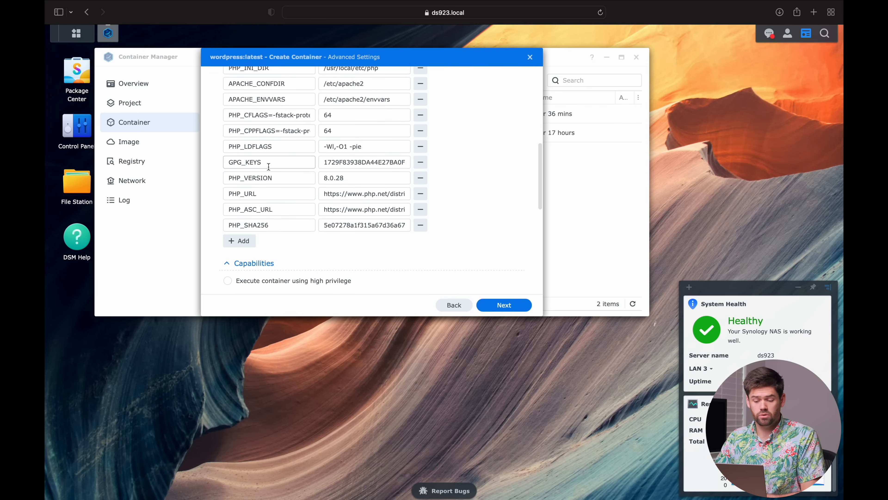
scroll(up, 3)
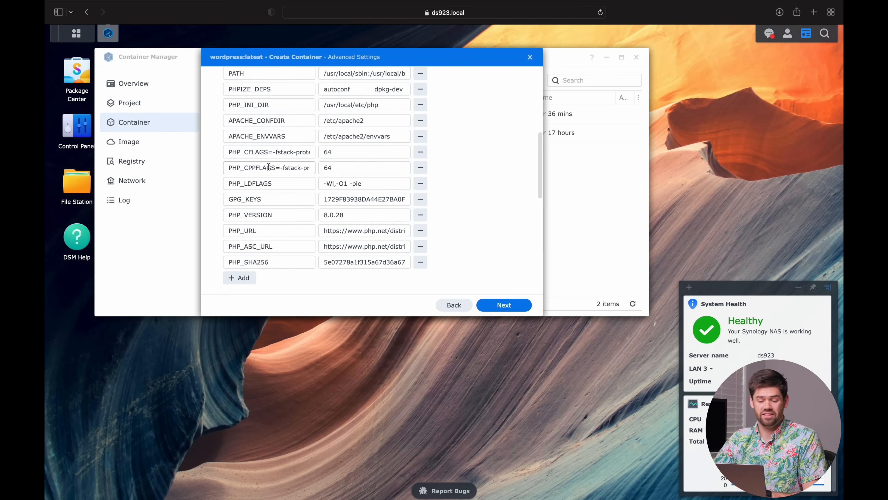
scroll(down, 3)
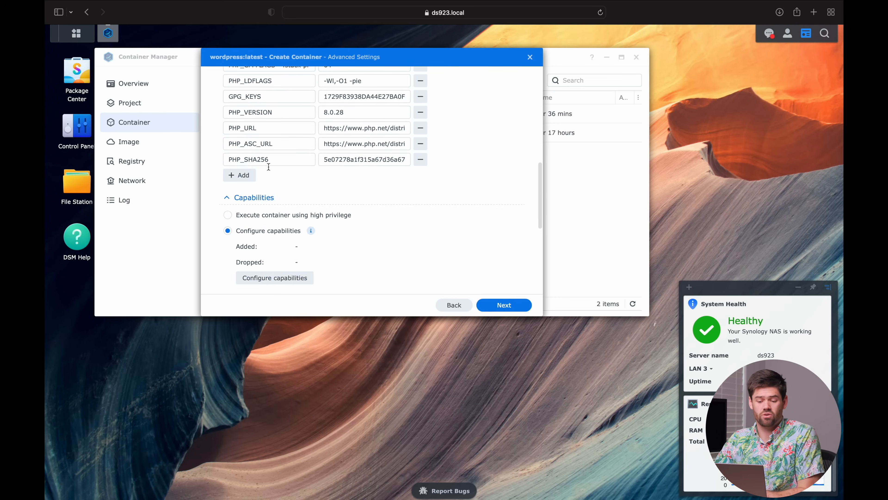
scroll(down, 3)
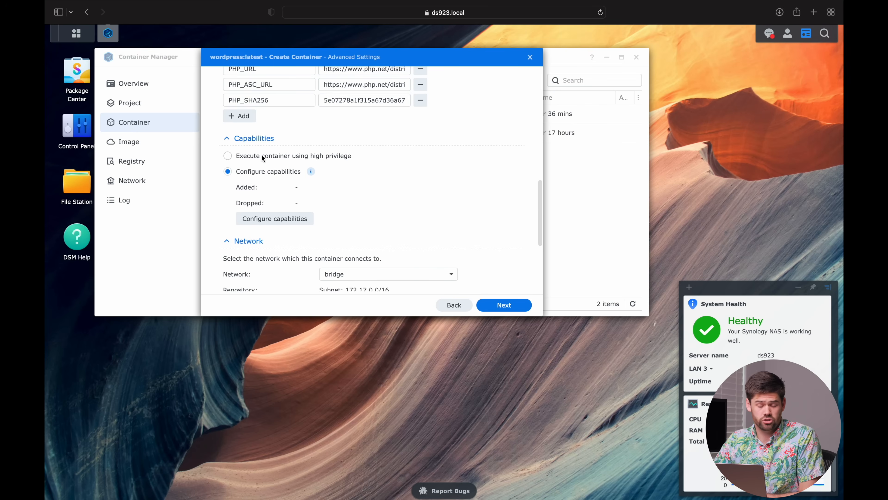
mouse_move(378, 165)
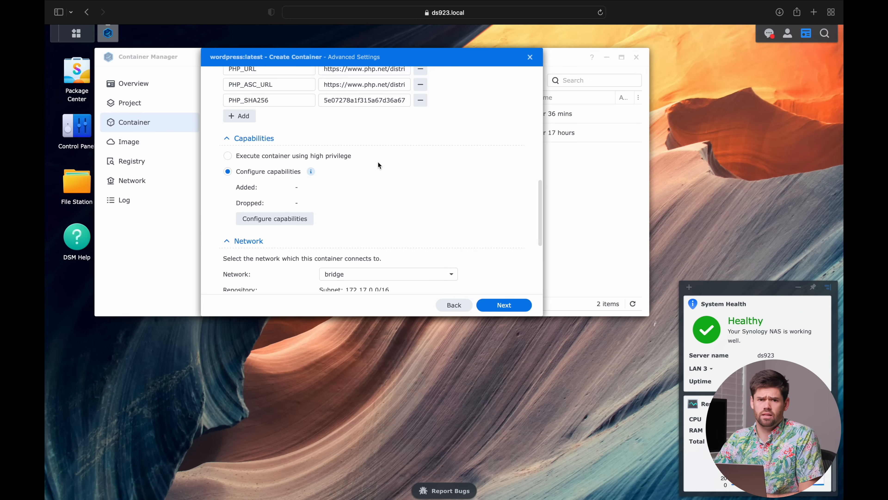
mouse_move(263, 164)
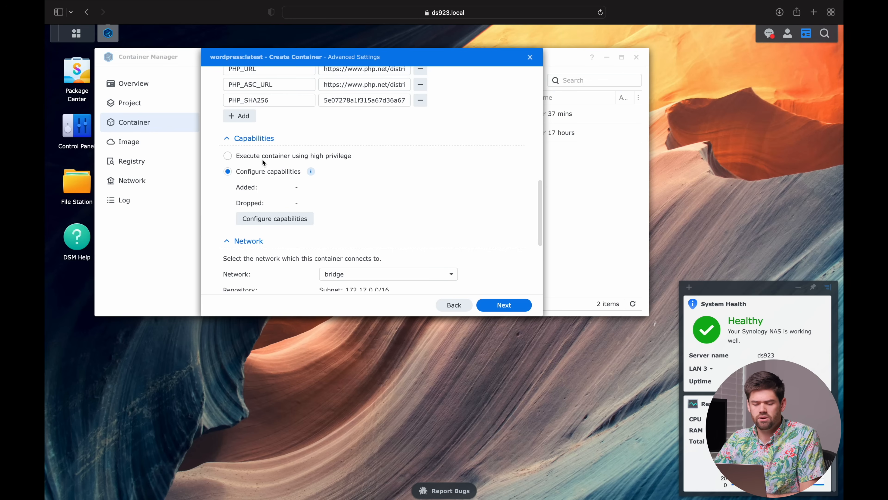
mouse_move(280, 157)
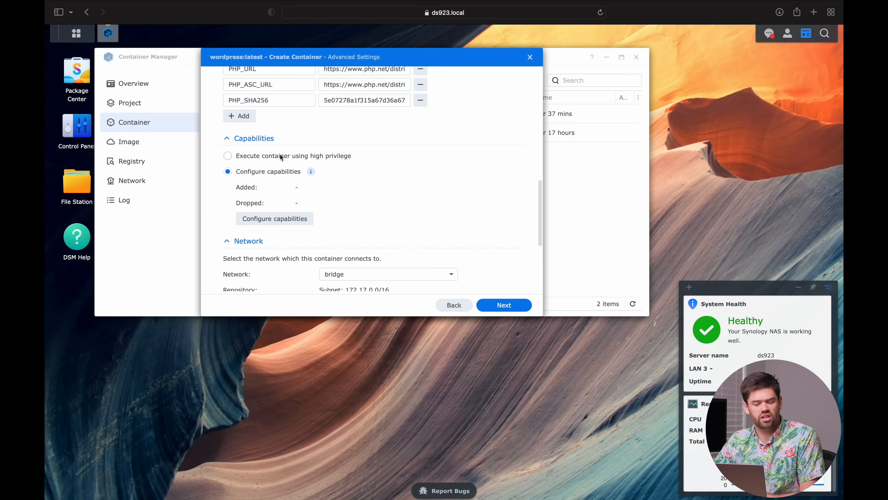
click(274, 218)
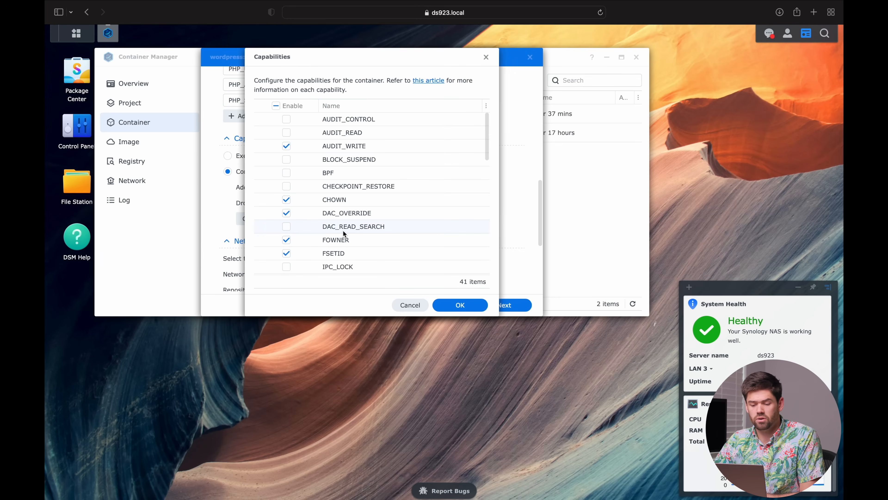
scroll(down, 3)
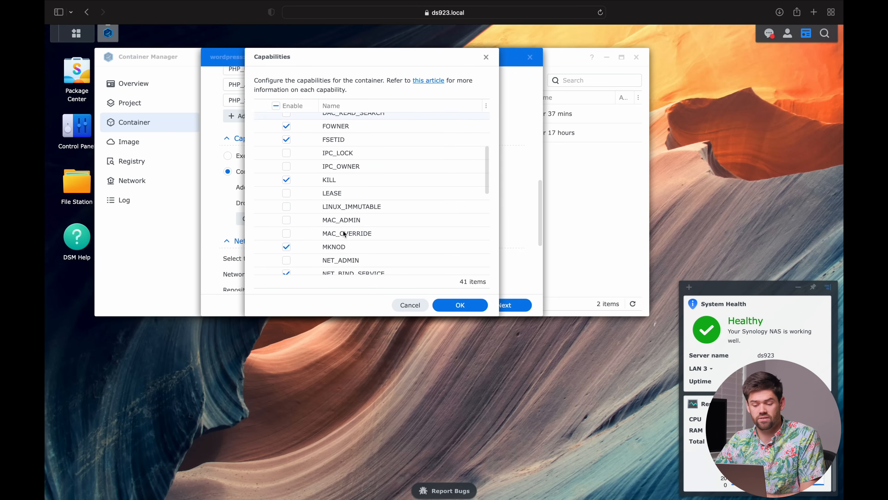
scroll(down, 3)
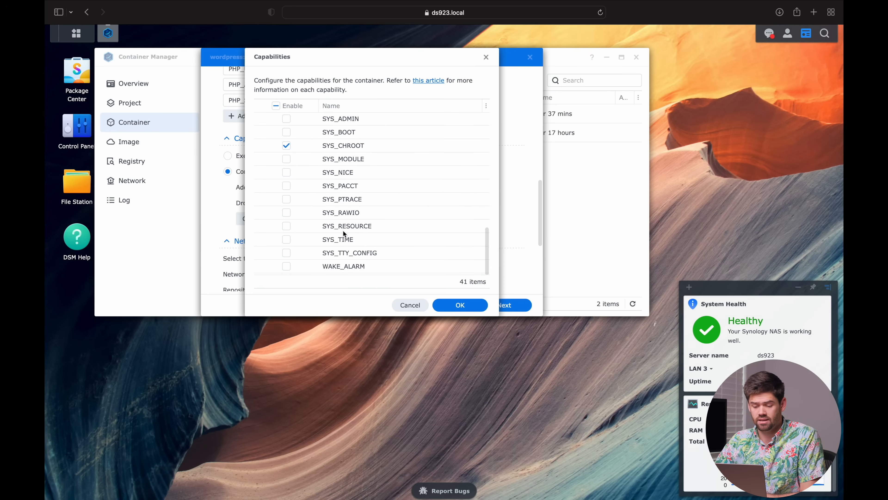
scroll(up, 3)
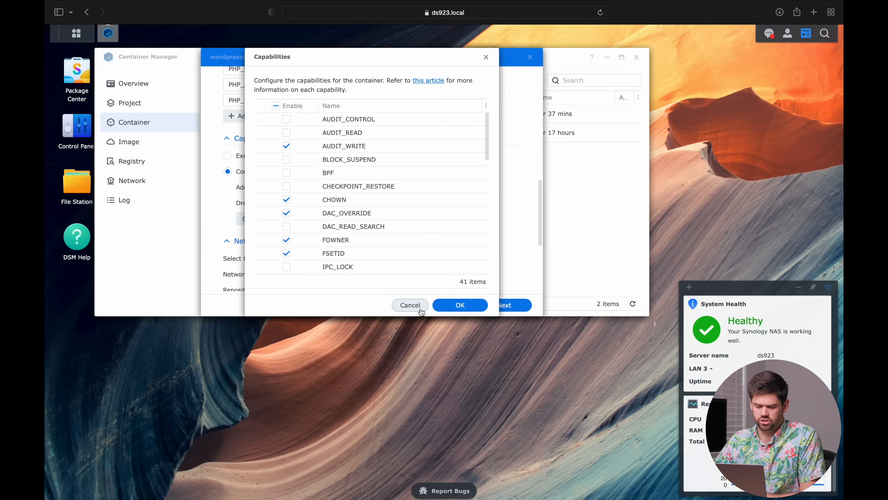
click(409, 305)
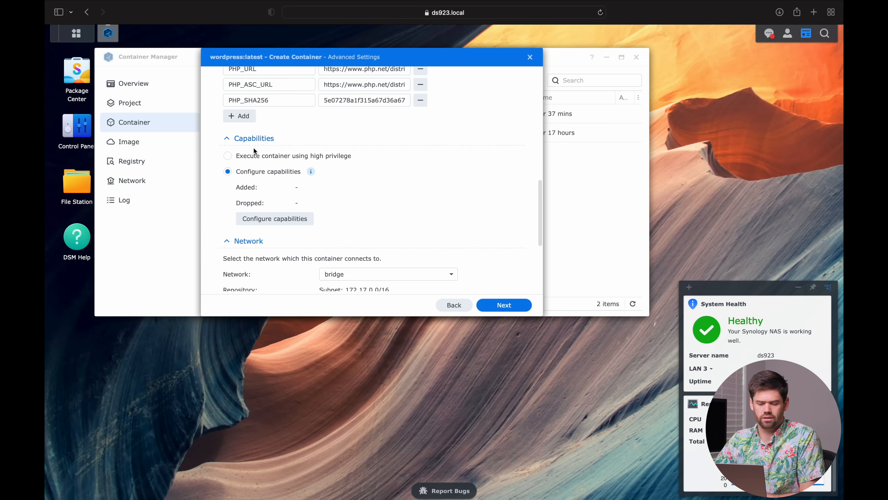
Step: Briefly enable high-privilege execution, confirm it, then revert to individually configured capabilities
click(227, 156)
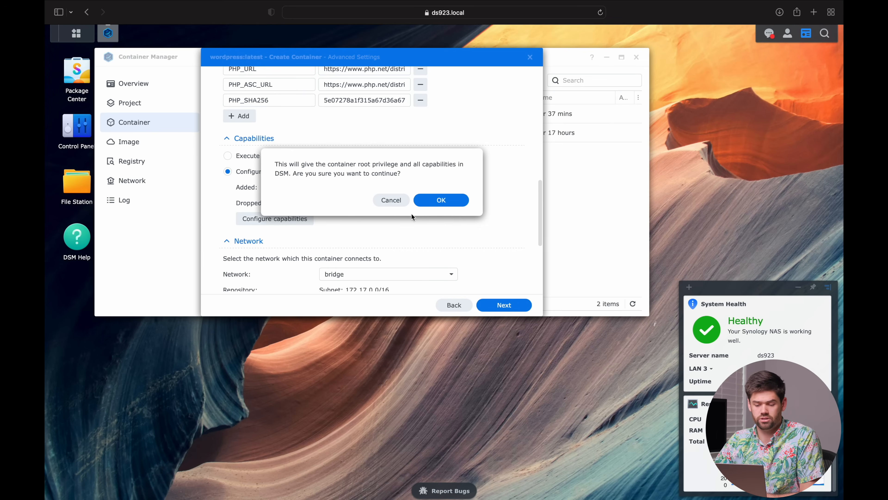
mouse_move(406, 182)
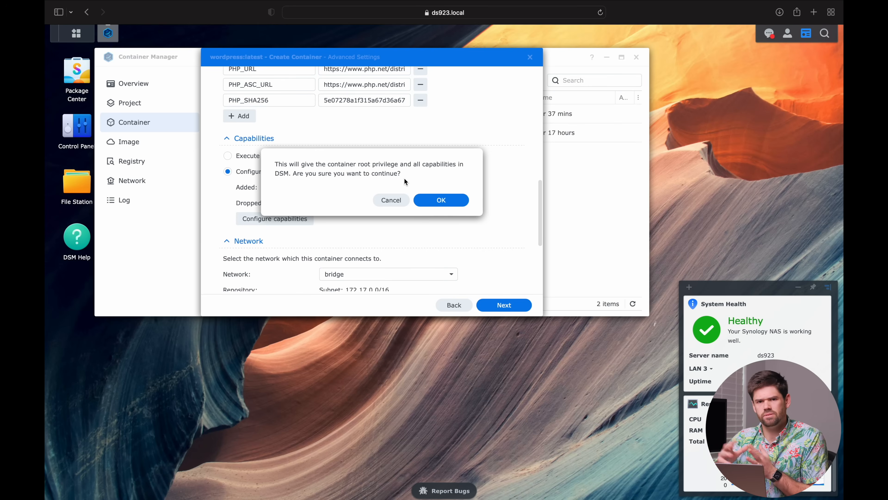
mouse_move(412, 167)
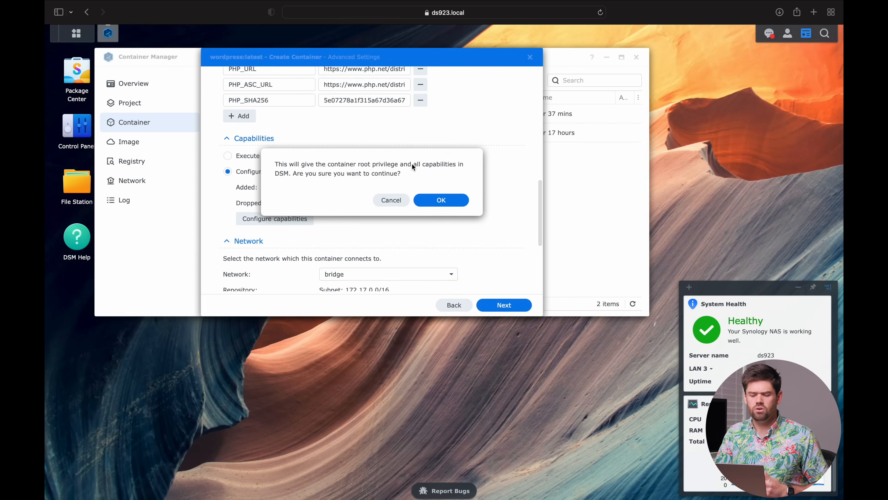
click(441, 199)
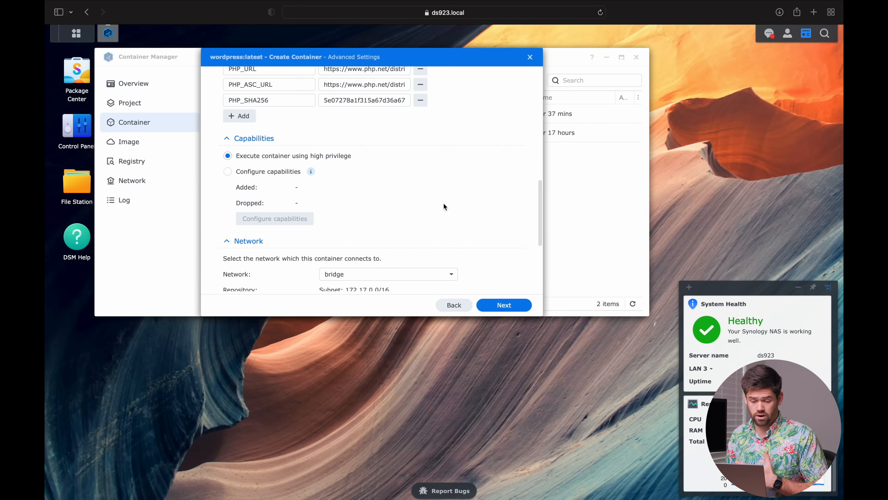
mouse_move(287, 156)
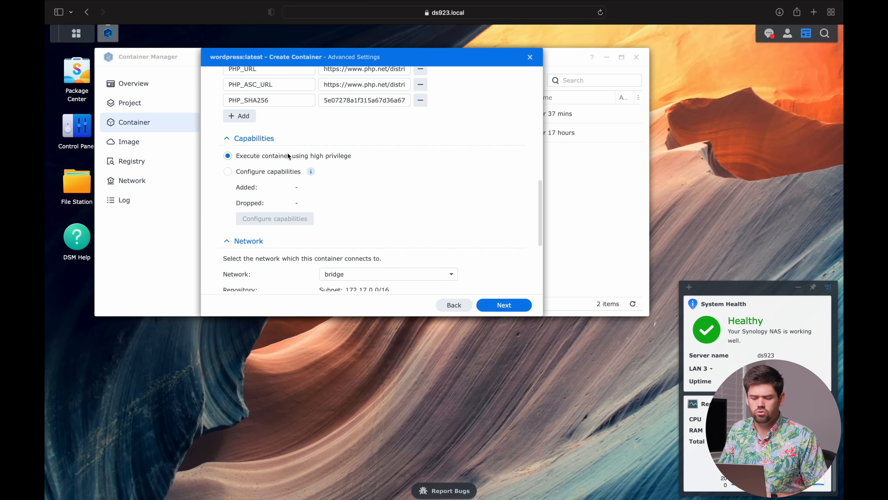
click(227, 171)
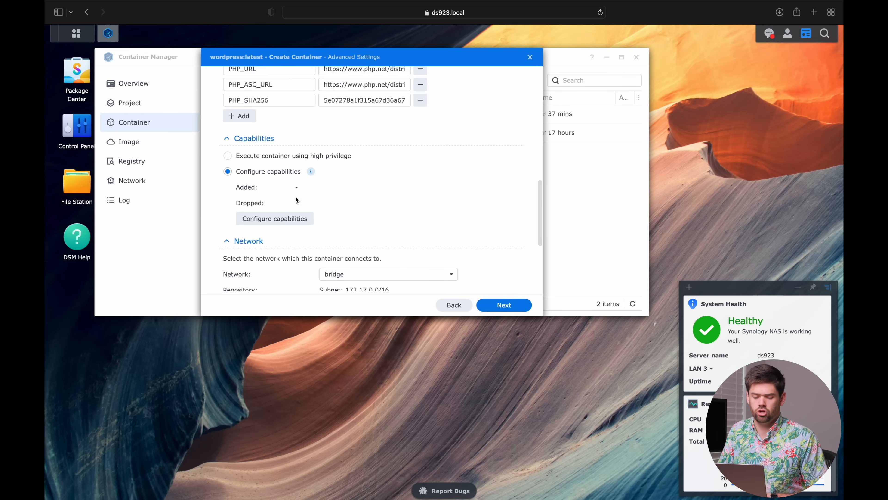
scroll(down, 3)
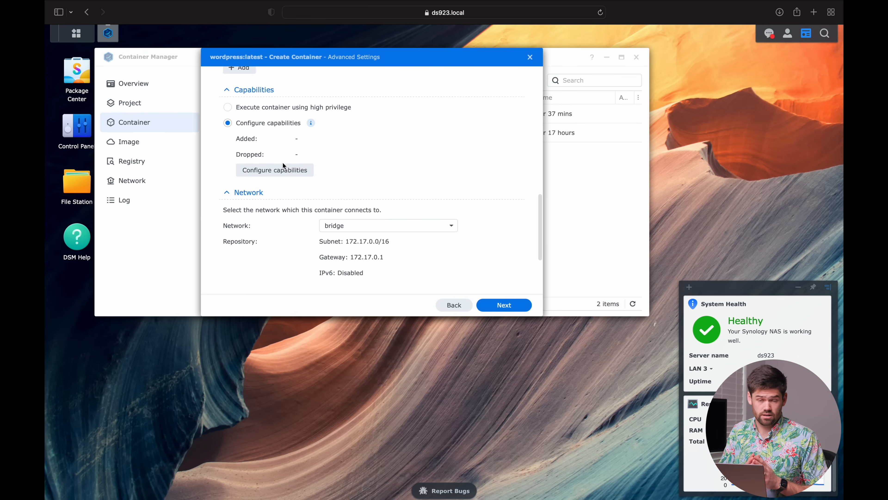
mouse_move(290, 186)
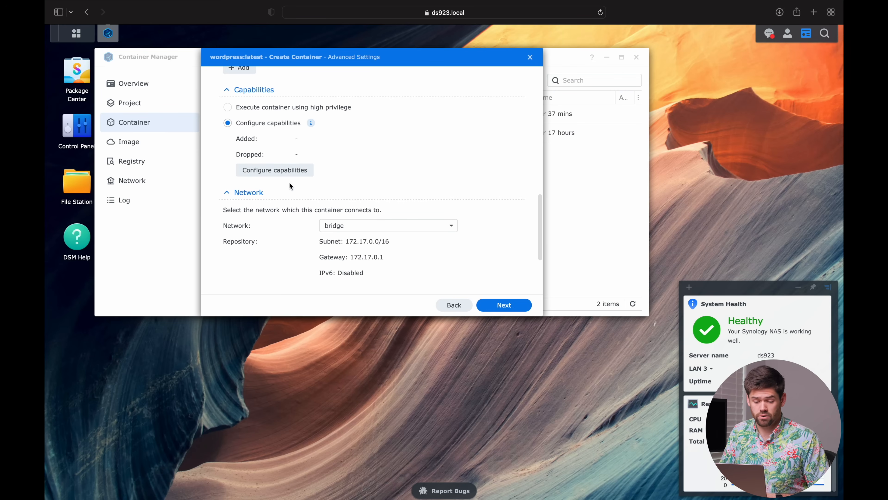
click(274, 169)
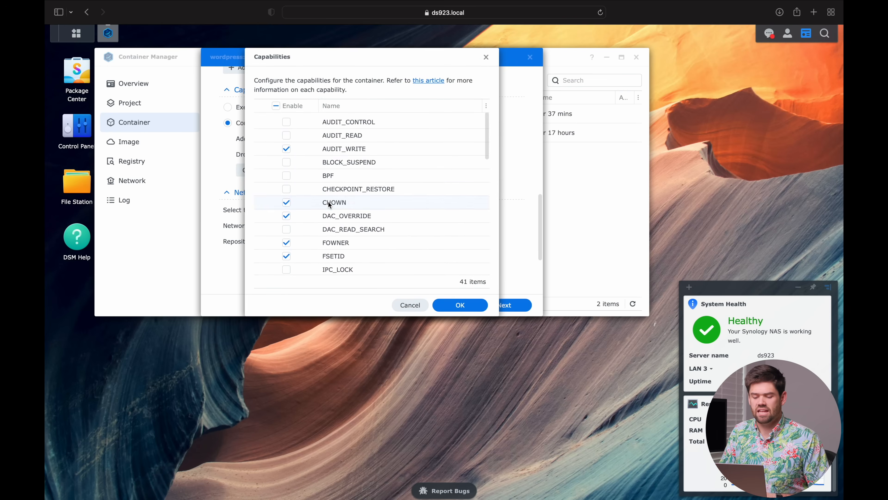
click(459, 304)
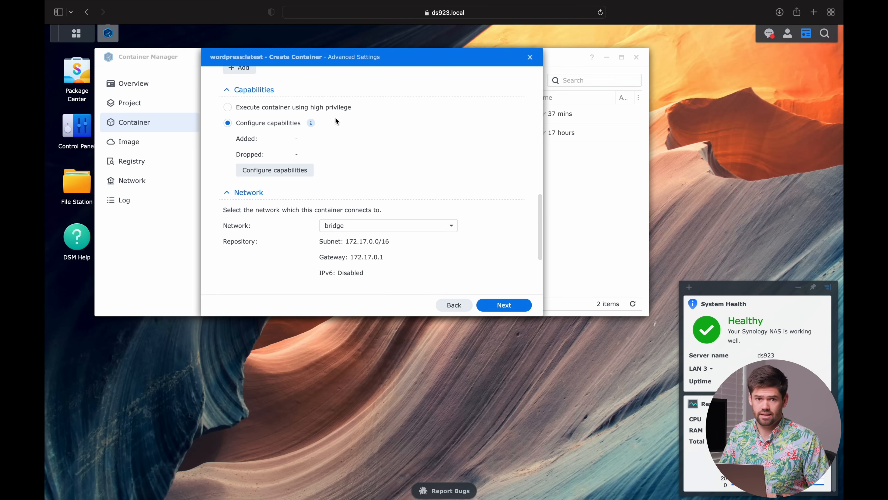
mouse_move(363, 119)
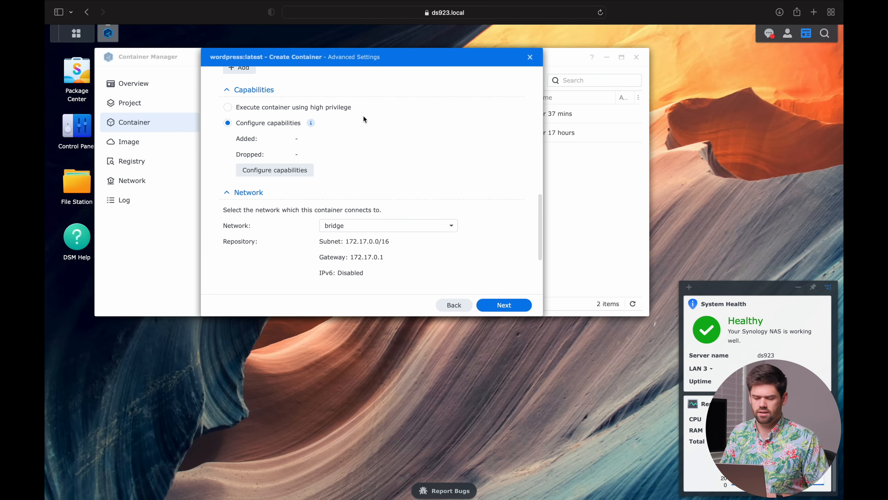
scroll(down, 3)
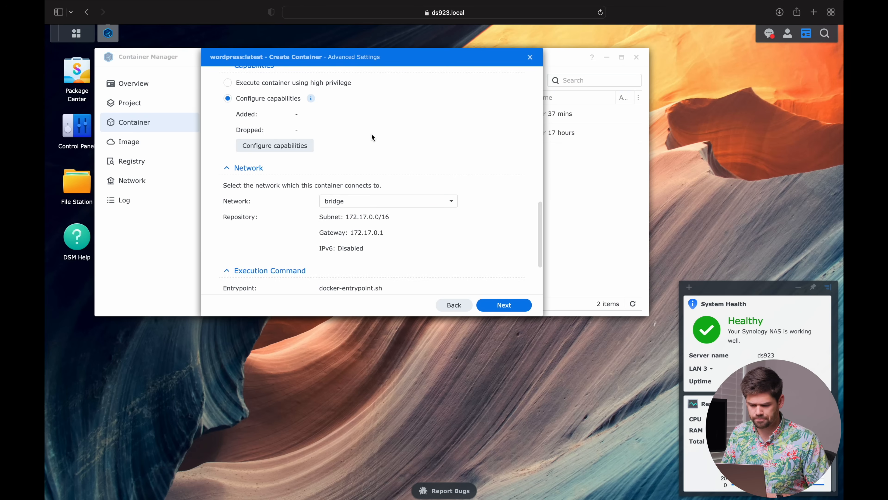
scroll(down, 3)
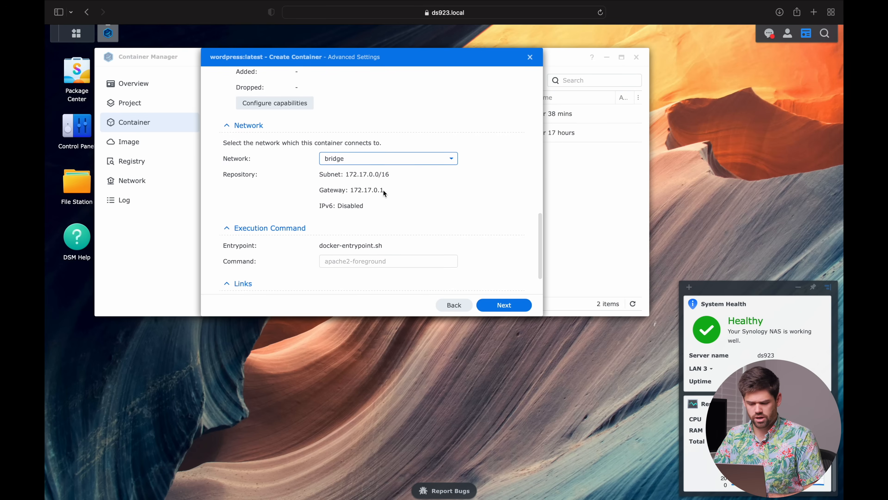
scroll(up, 3)
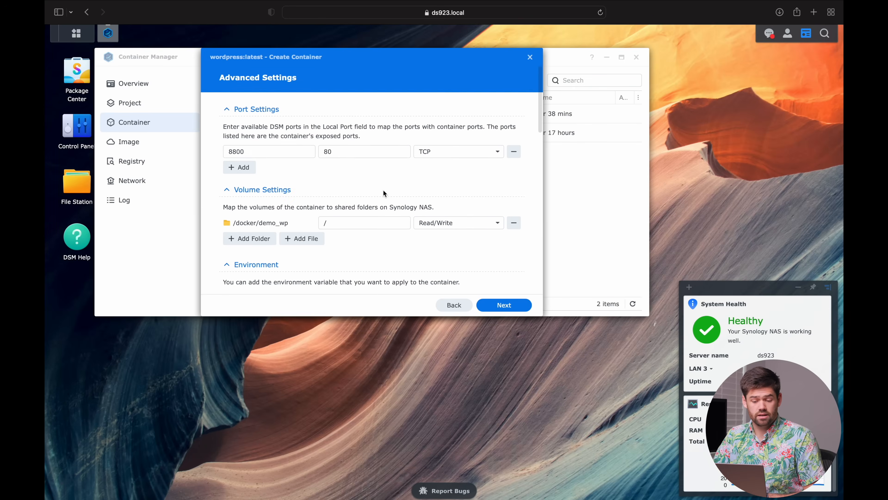
scroll(down, 3)
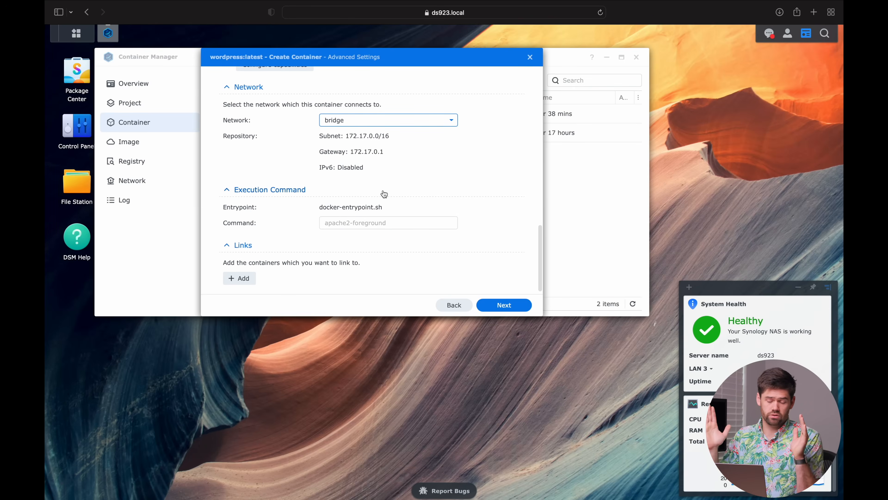
Step: Finish the demo_WP wizard from the Summary and dismiss the Container Manager API failure message
click(503, 305)
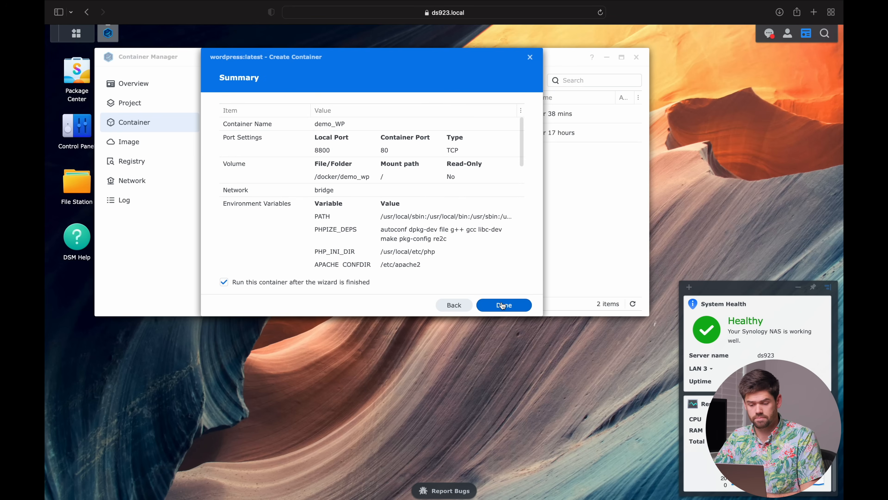
scroll(down, 3)
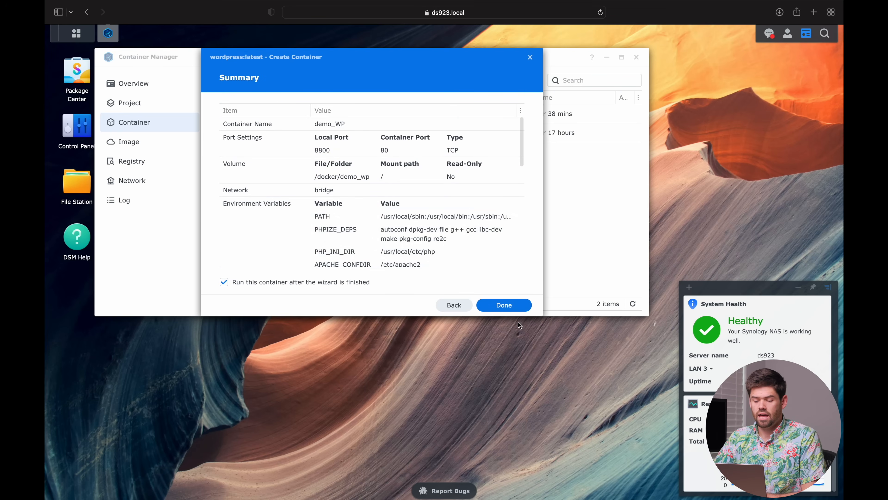
click(503, 305)
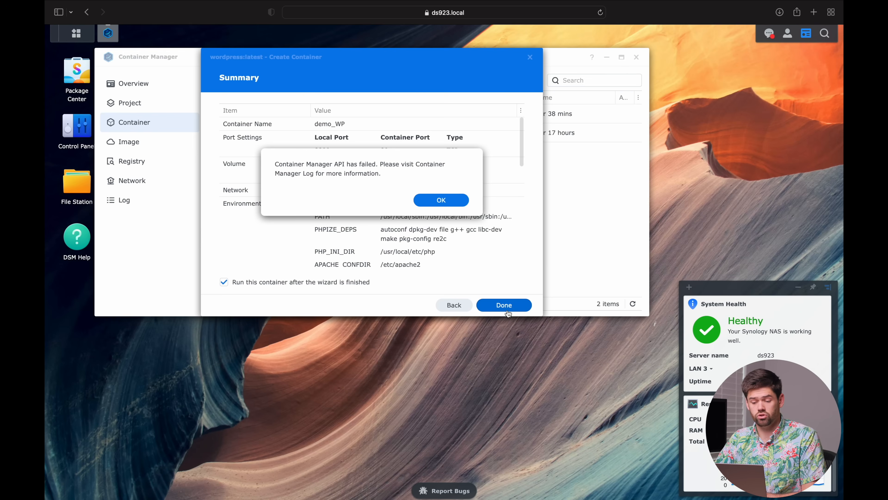
click(441, 200)
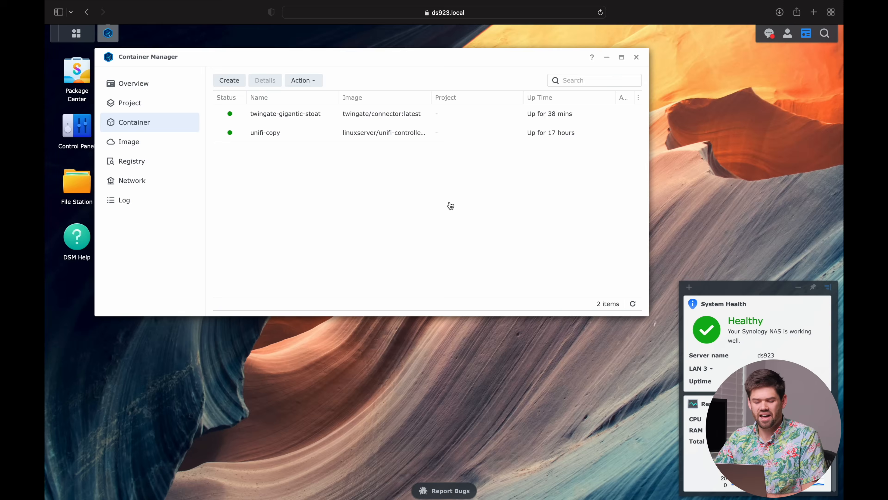
mouse_move(147, 117)
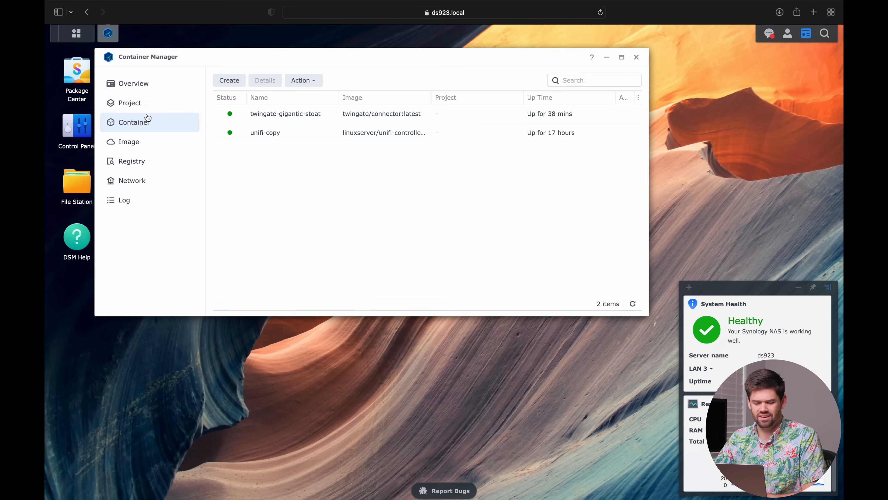
Step: Reopen and close the Create wizard so the list refreshes to show demo_WP running
click(229, 80)
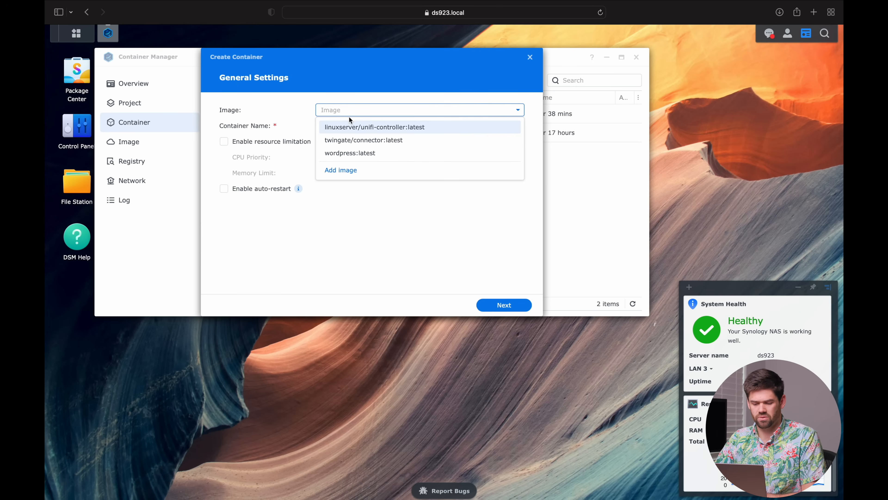
click(529, 56)
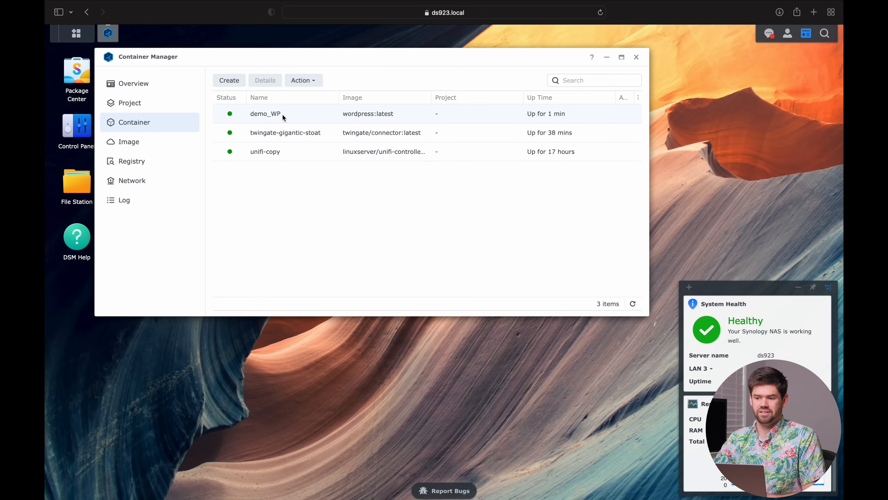
mouse_move(341, 101)
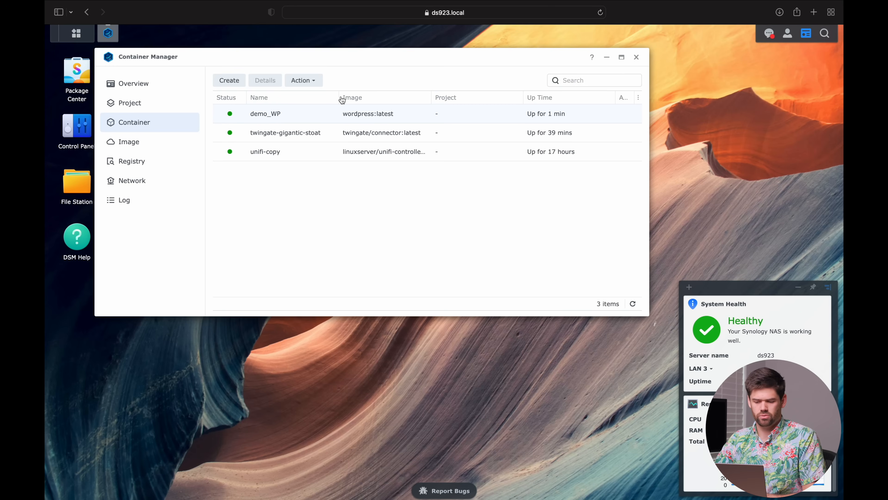
mouse_move(293, 118)
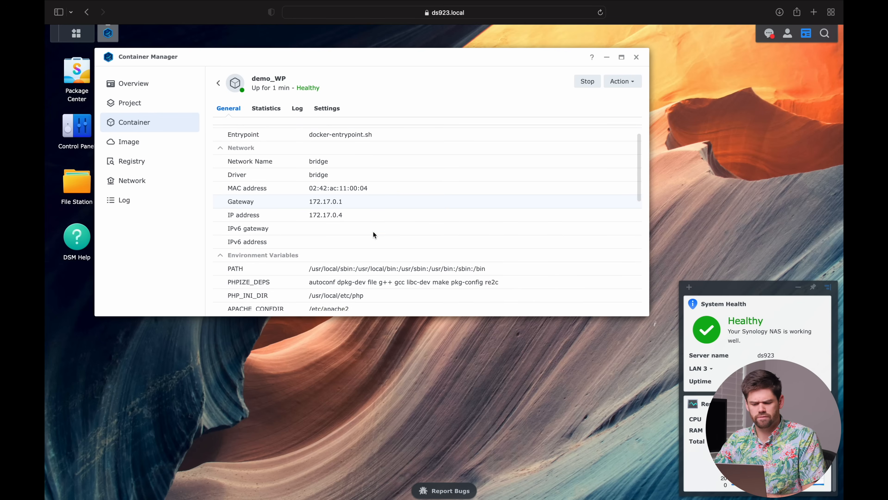
Step: Review demo_WP's General details and its CPU, RAM and network statistics
scroll(down, 3)
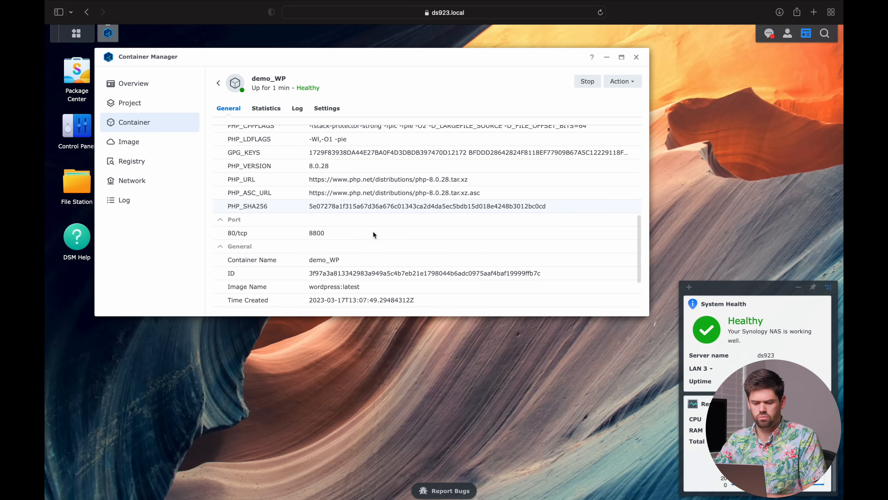
scroll(down, 3)
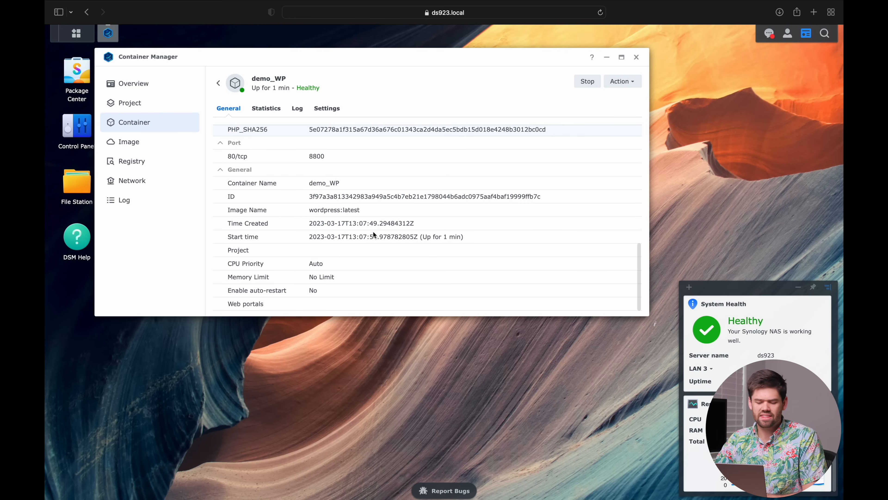
click(266, 108)
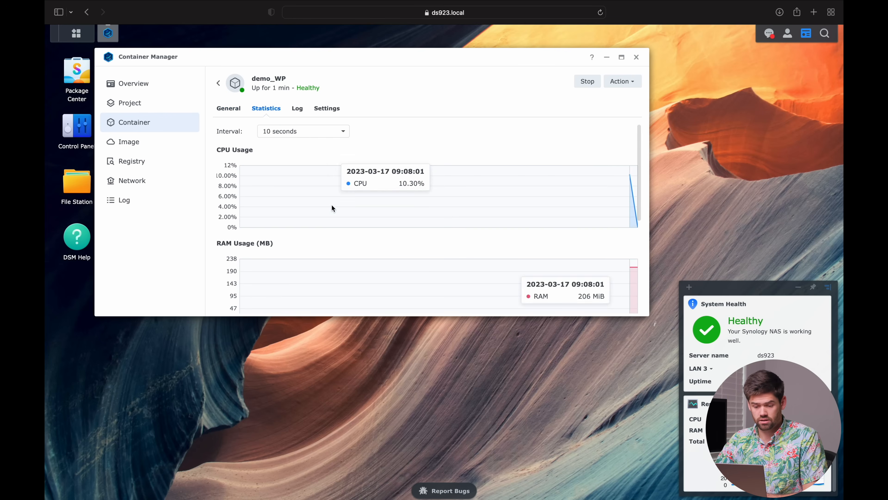
scroll(down, 3)
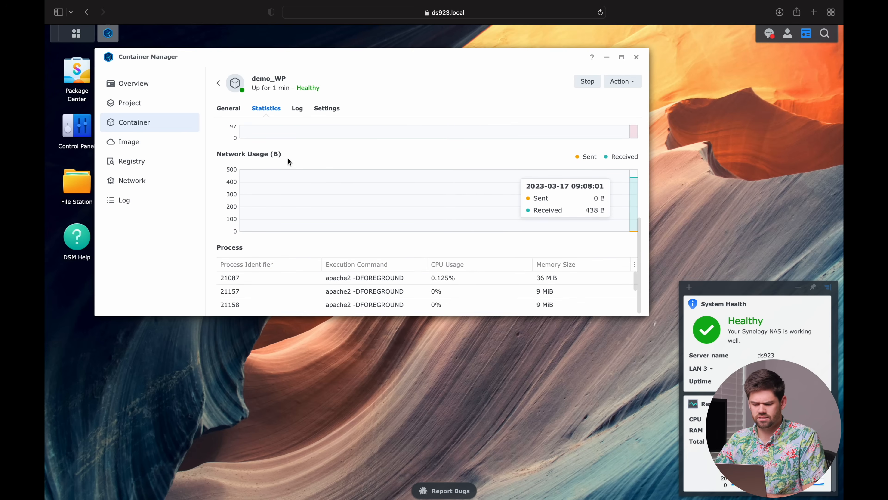
scroll(up, 3)
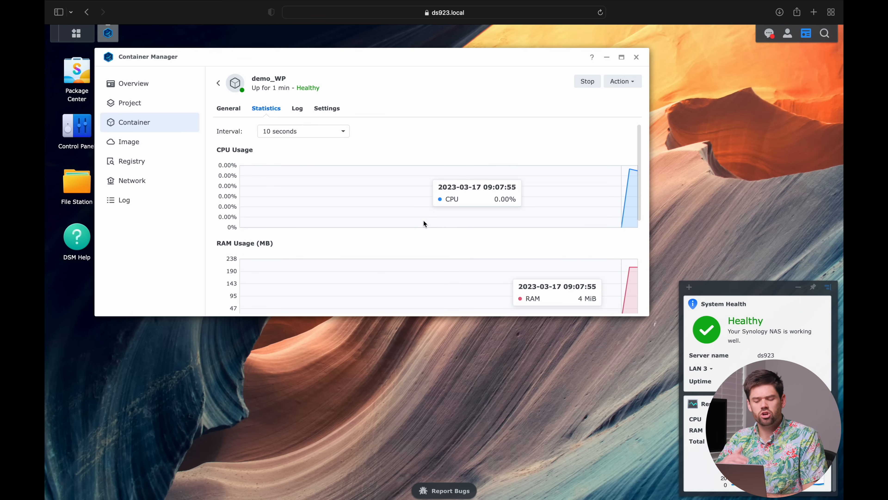
Step: Check demo_WP's startup log, return to General, then go back to the container list
click(297, 108)
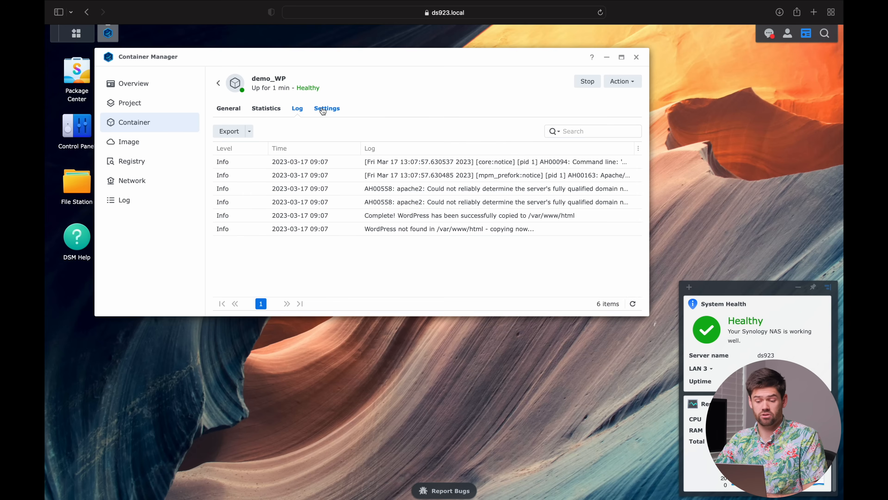
click(327, 108)
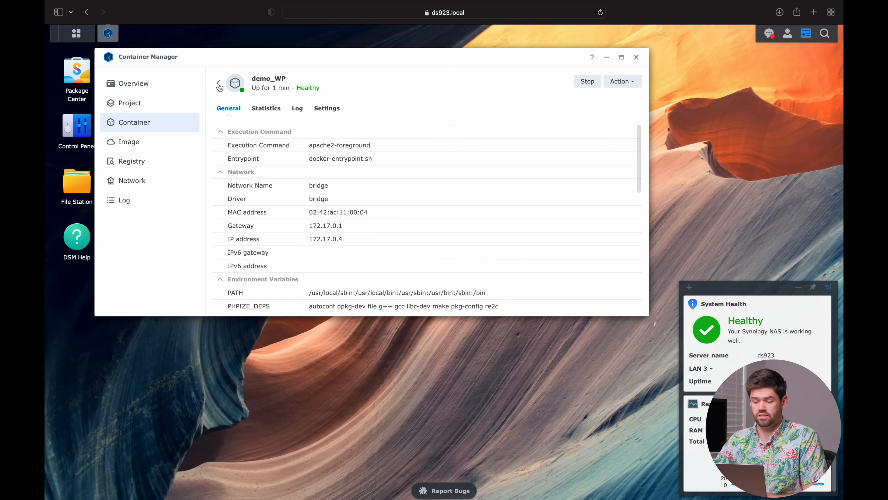
click(220, 86)
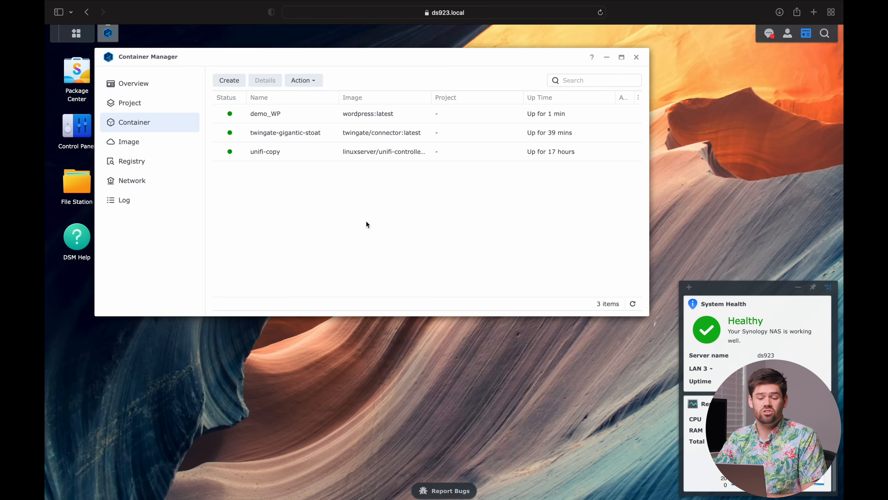
mouse_move(286, 173)
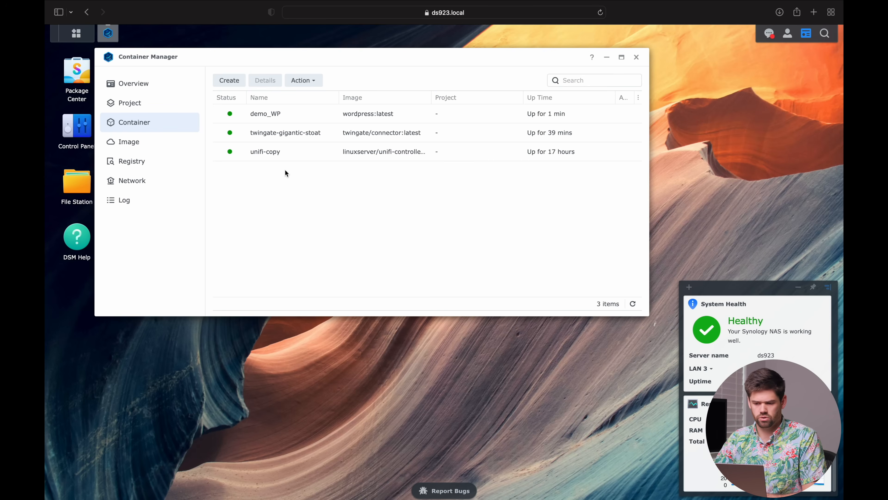
mouse_move(274, 171)
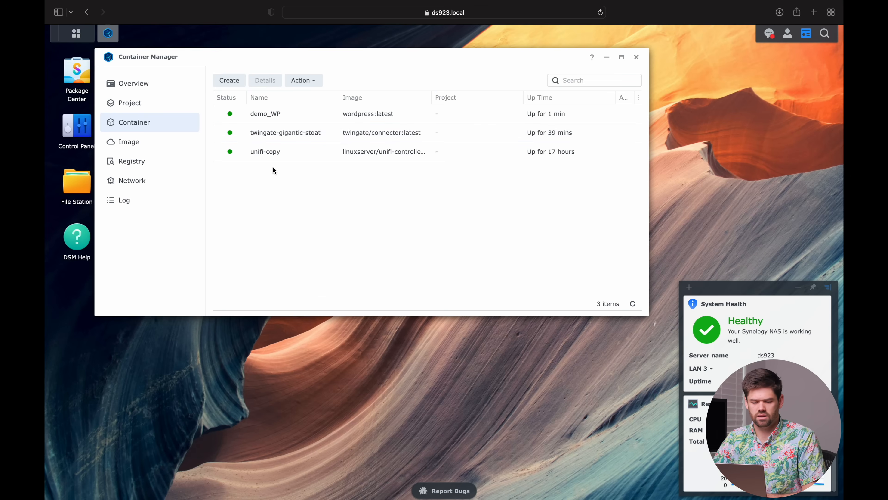
click(265, 151)
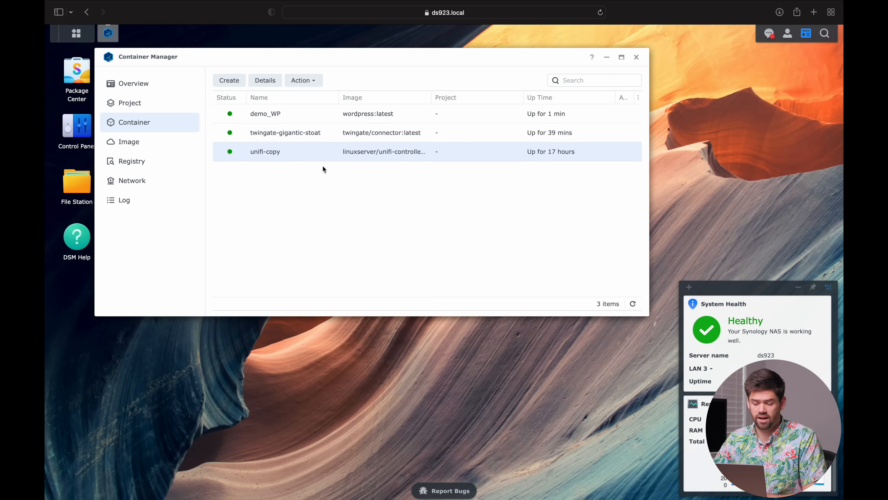
mouse_move(385, 191)
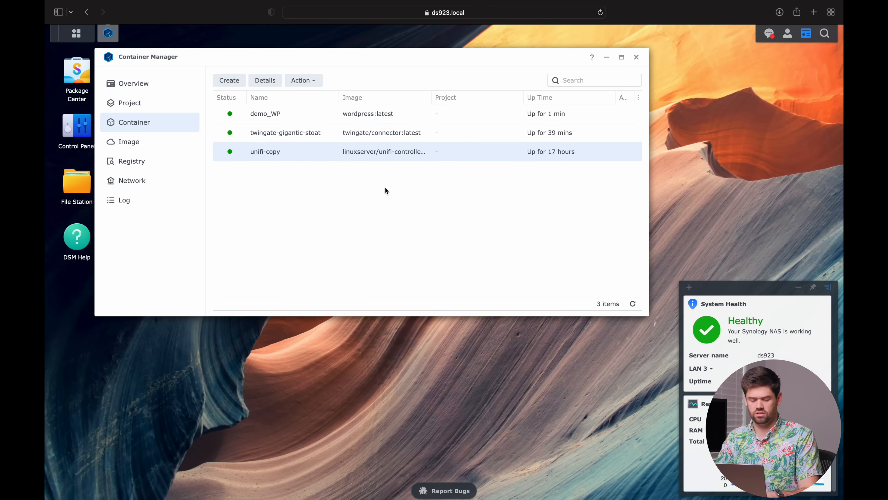
Step: Load the NAS UniFi controller address in a new tab, proceeding past the certificate warning
click(815, 12)
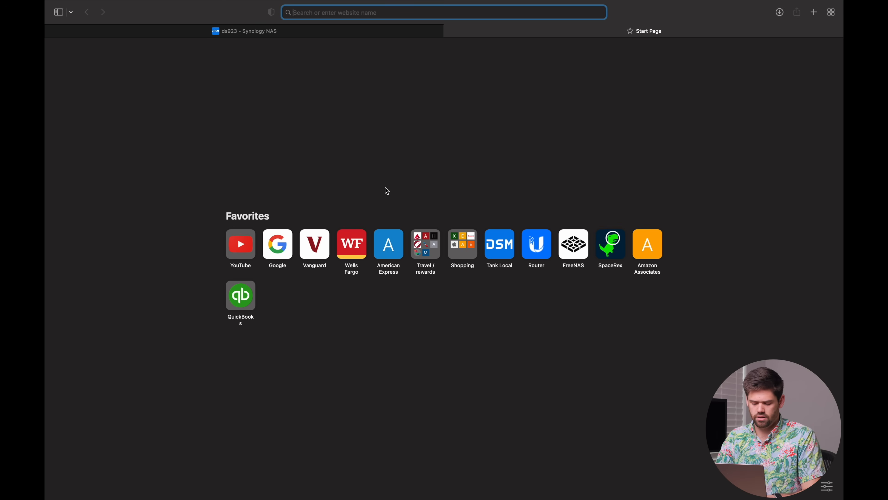
text(de)
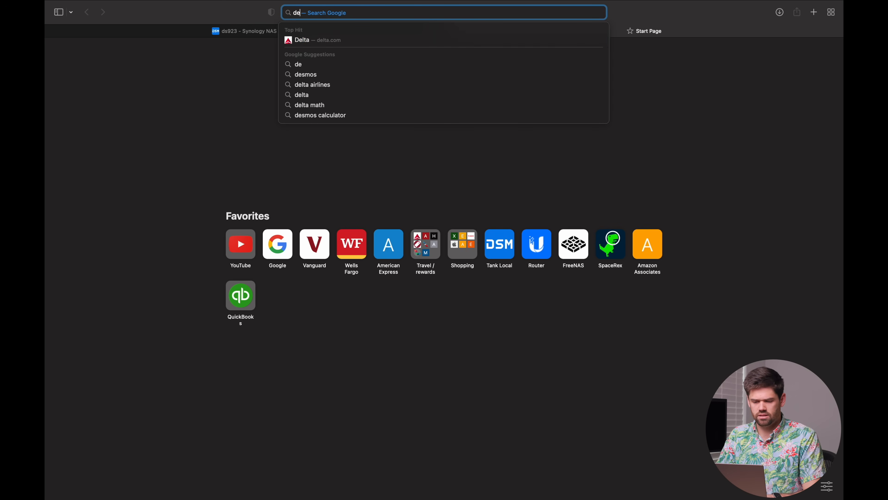
click(243, 31)
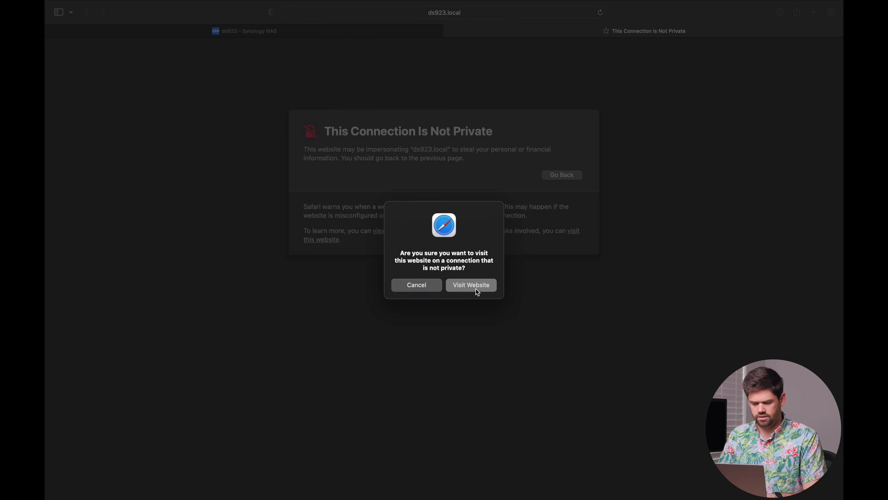
click(471, 284)
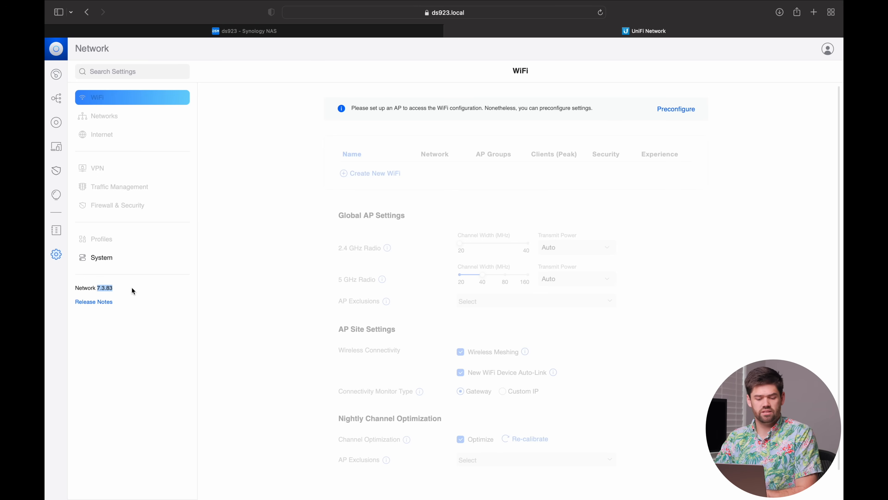
mouse_move(230, 126)
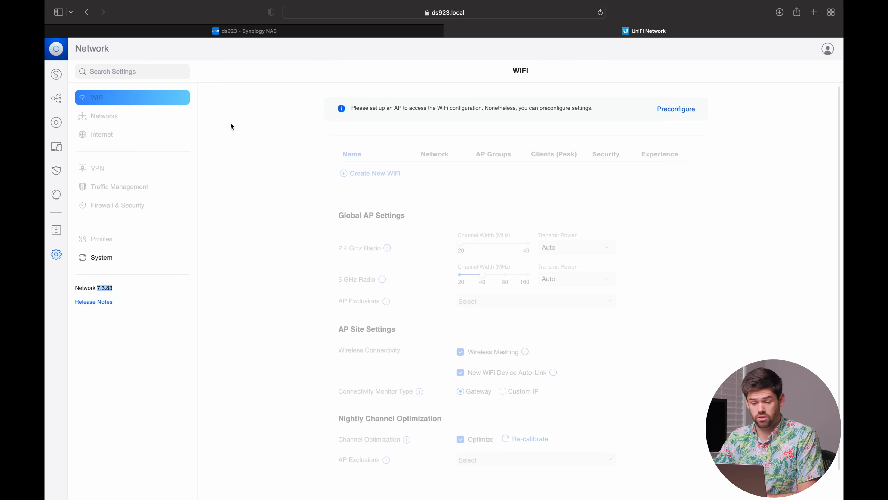
Step: Back in DSM's Image list, start and confirm the linuxserver/unifi-controller image update
click(245, 30)
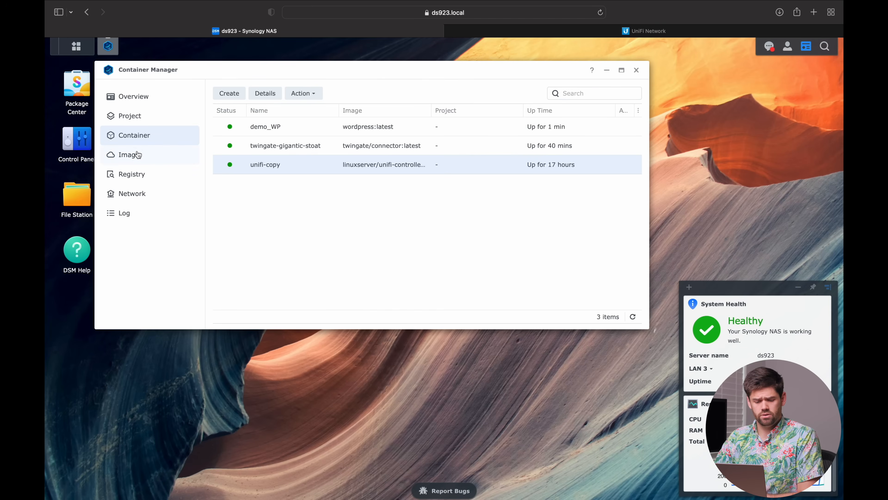
click(129, 154)
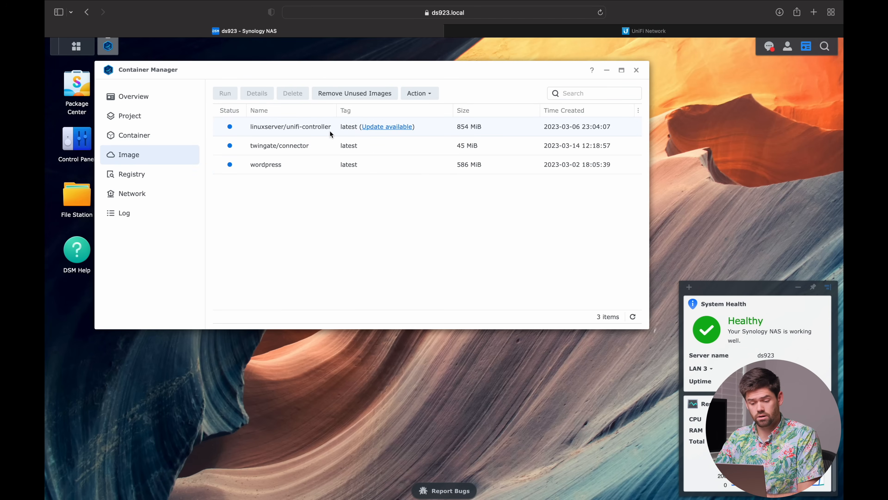
mouse_move(371, 140)
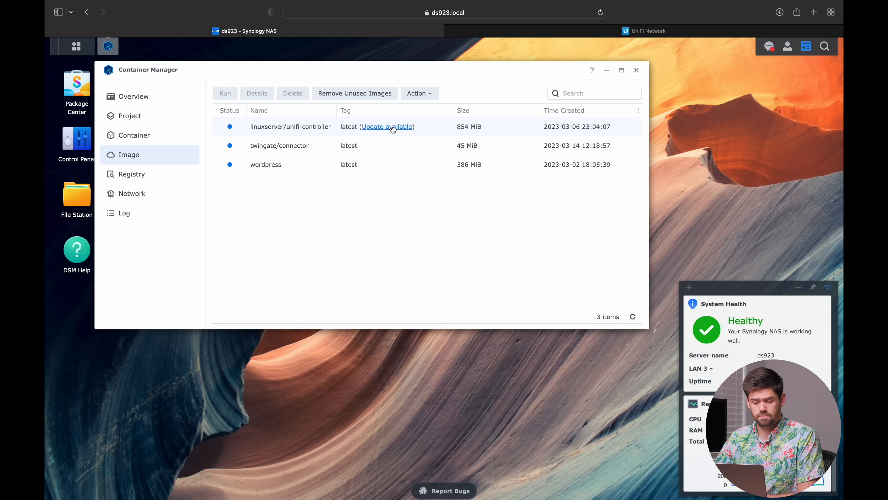
click(387, 126)
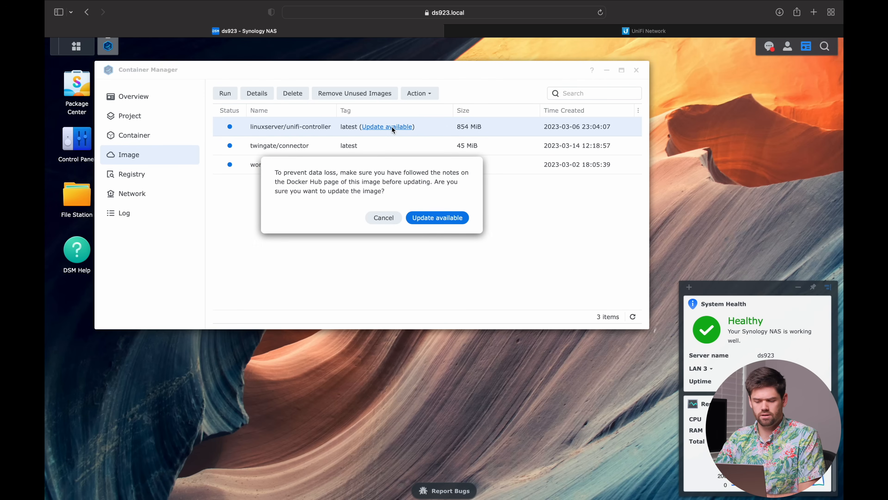
click(436, 217)
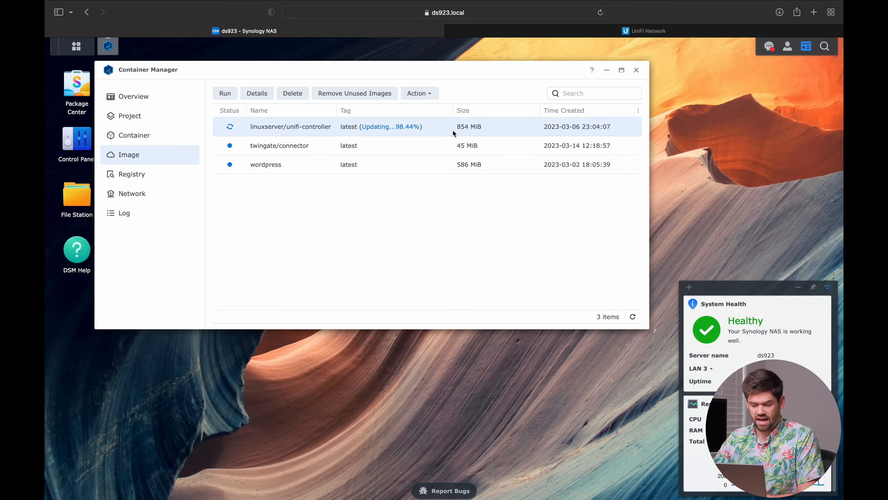
mouse_move(474, 120)
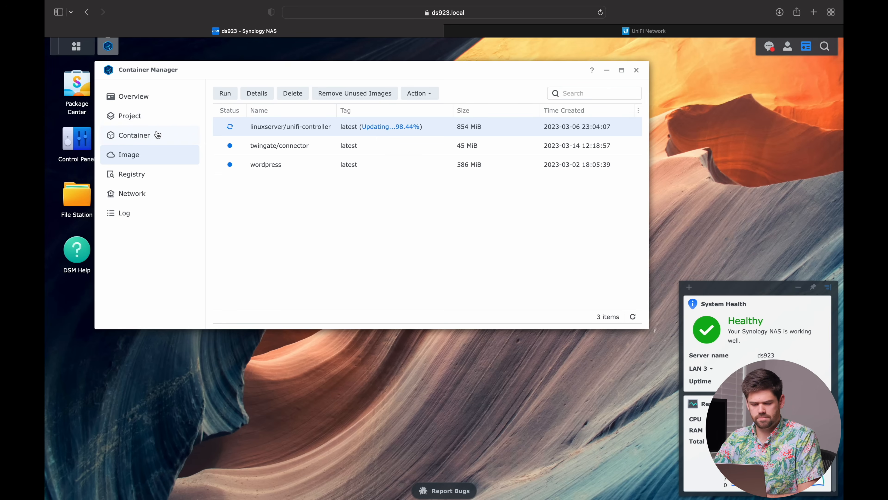
Step: Check unifi-copy's uptime in the container list, then switch to the UniFi Network tab
click(134, 134)
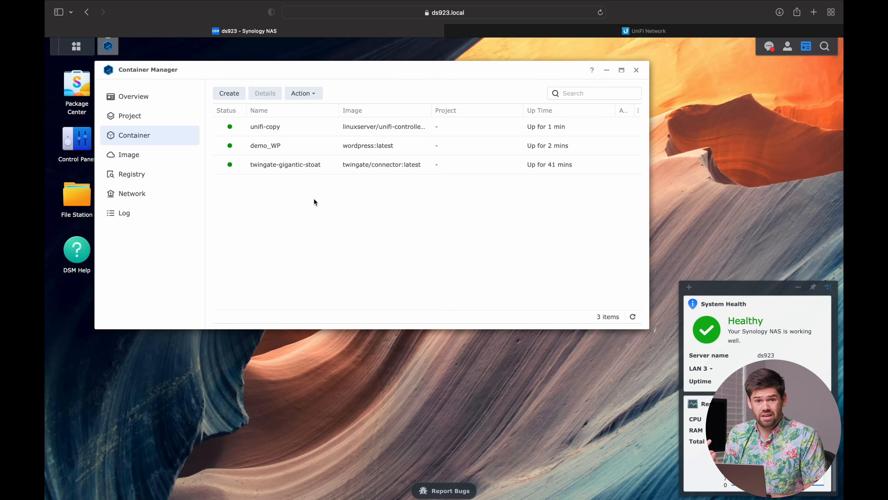
click(351, 110)
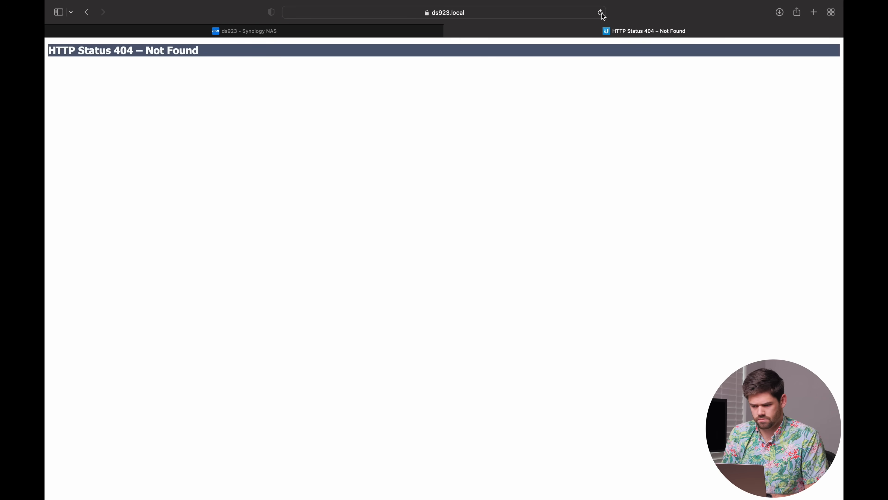
Step: Reload the UniFi page to reach the version 7.3.83 sign-in screen
click(444, 13)
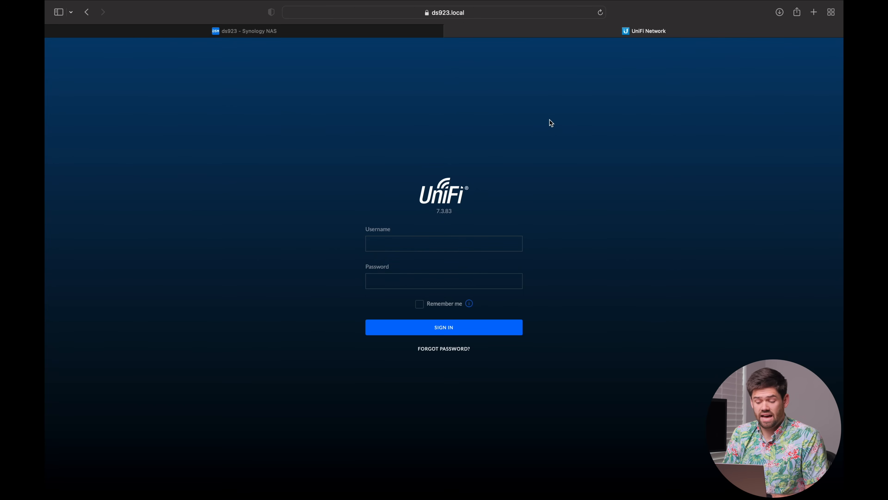
mouse_move(346, 22)
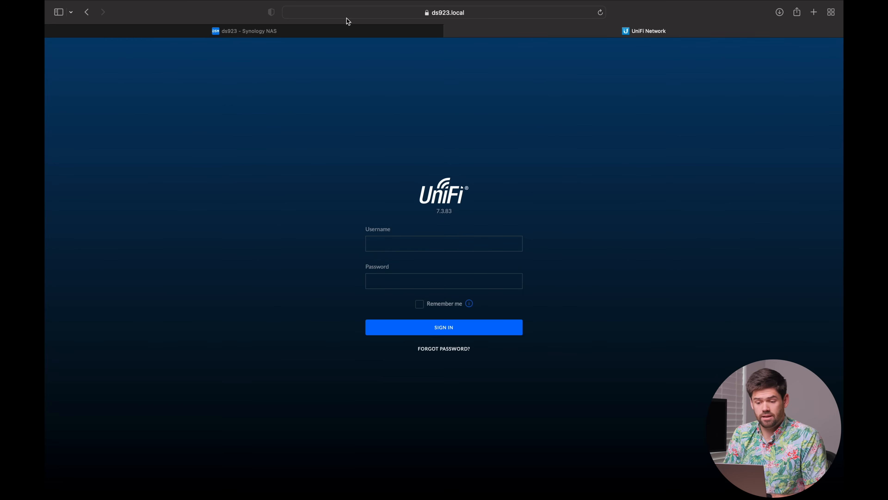
mouse_move(243, 31)
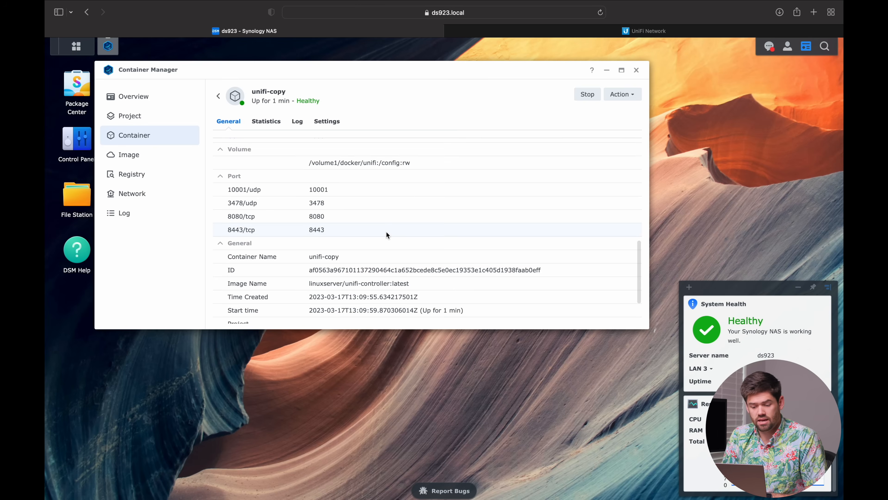
Step: Scroll through unifi-copy's General details before moving to the Project section
scroll(down, 3)
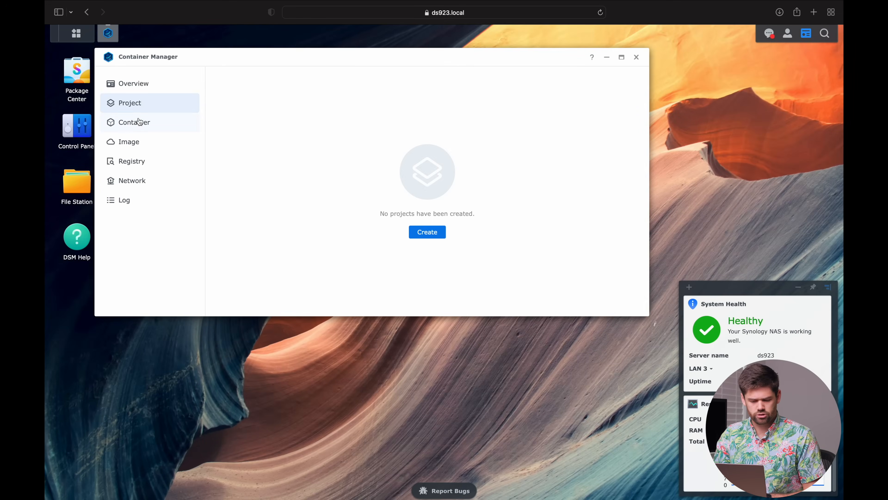
Step: Open a new blank Safari tab showing the Start Page
click(134, 122)
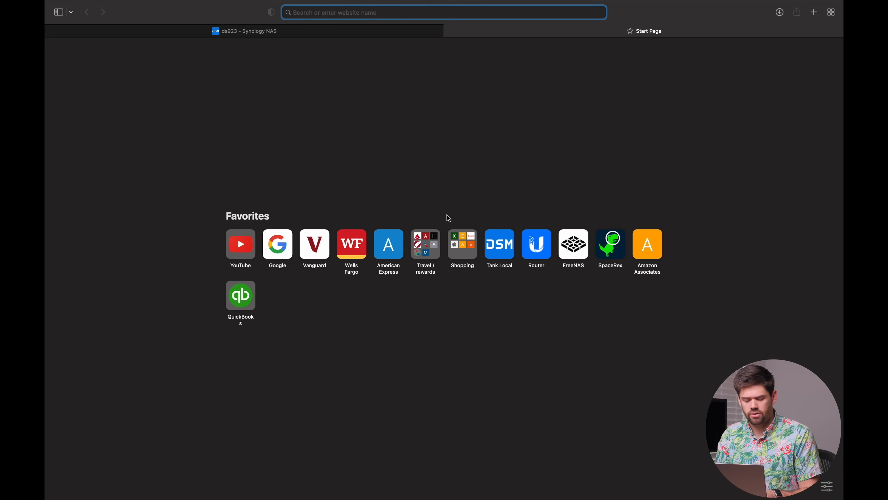
Step: Search Google for 'docker unifi controller' and reach the LinuxServer.io docker-compose example
text(docker unifi controller)
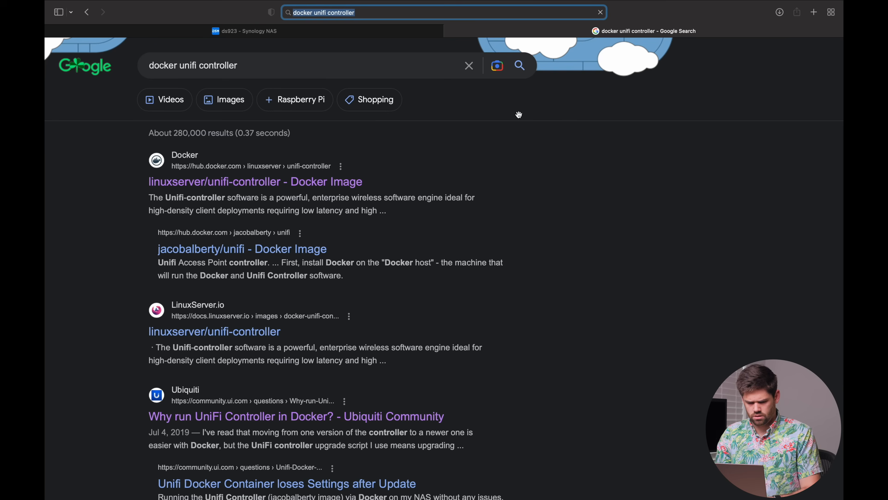
scroll(down, 3)
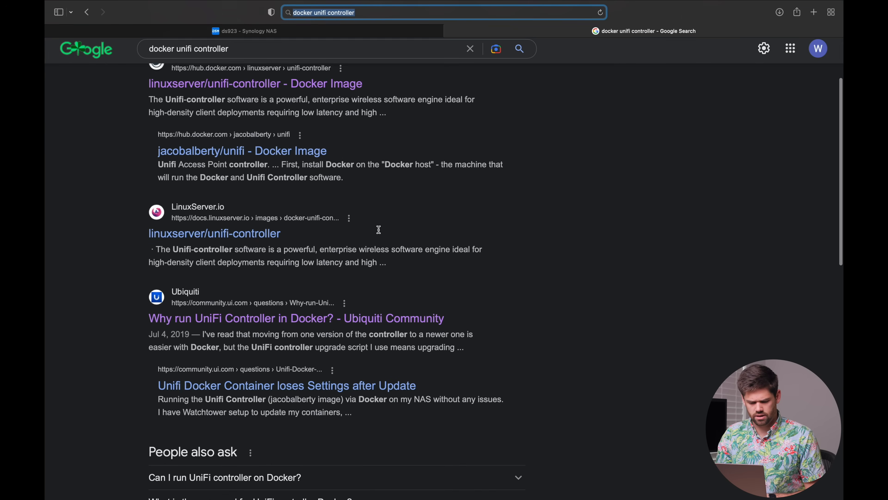
mouse_move(214, 232)
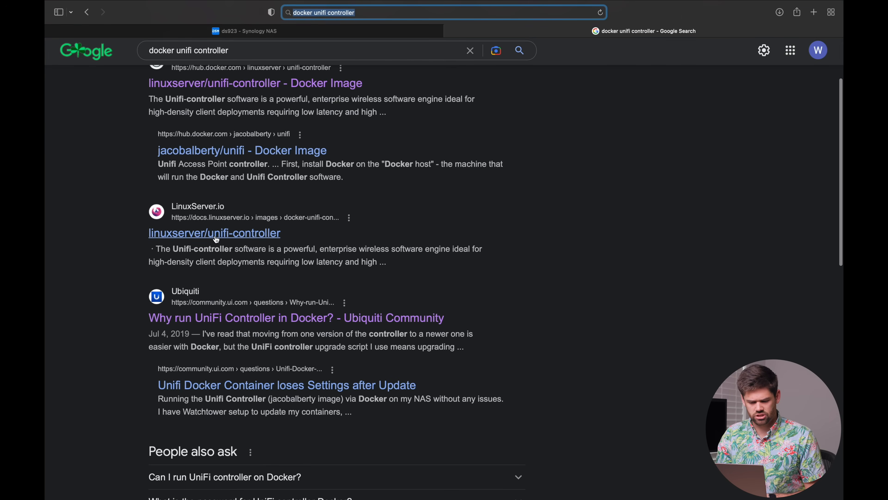
click(214, 233)
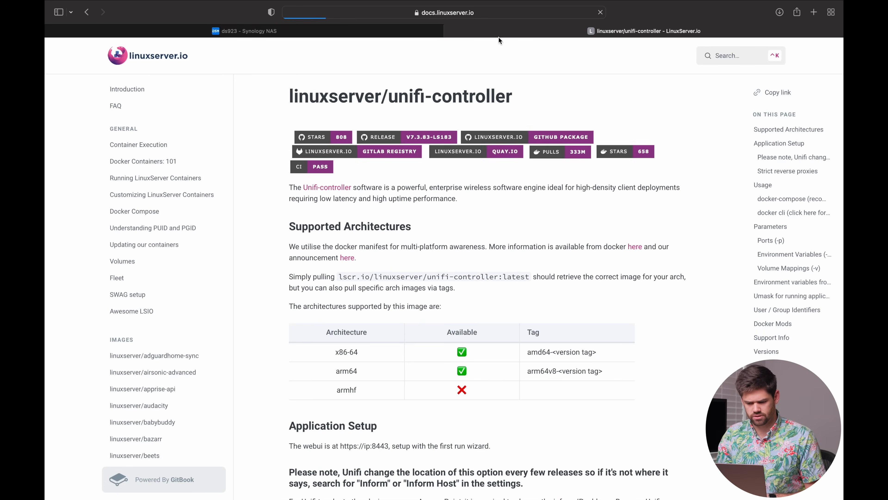
scroll(down, 3)
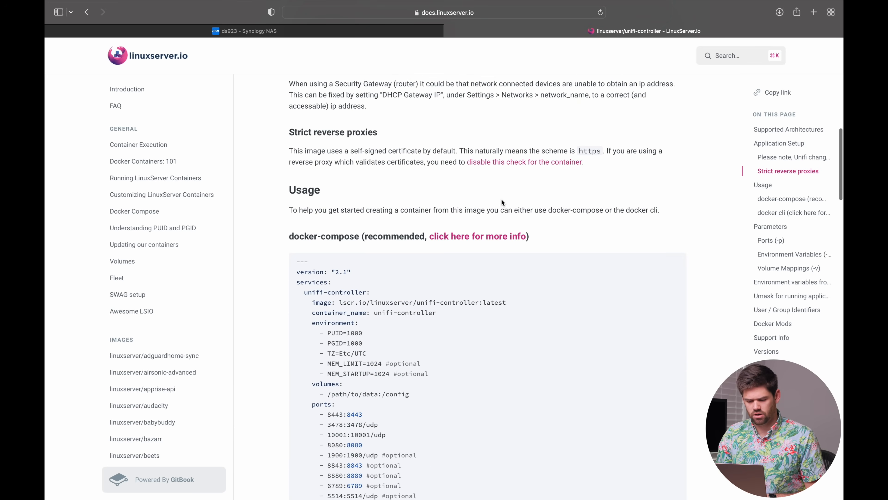
scroll(down, 3)
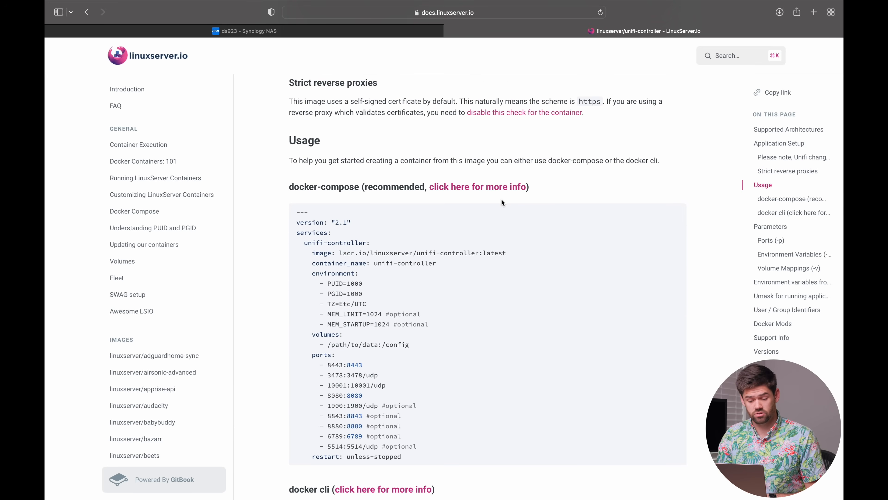
scroll(down, 3)
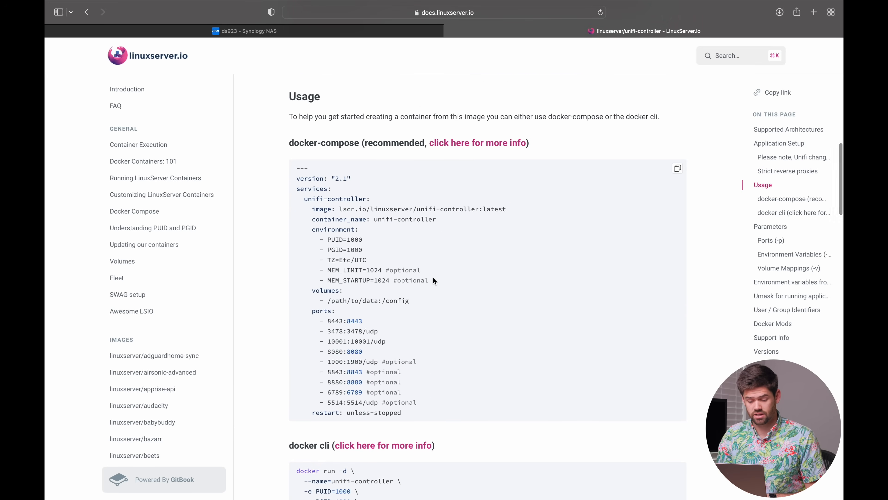
scroll(down, 3)
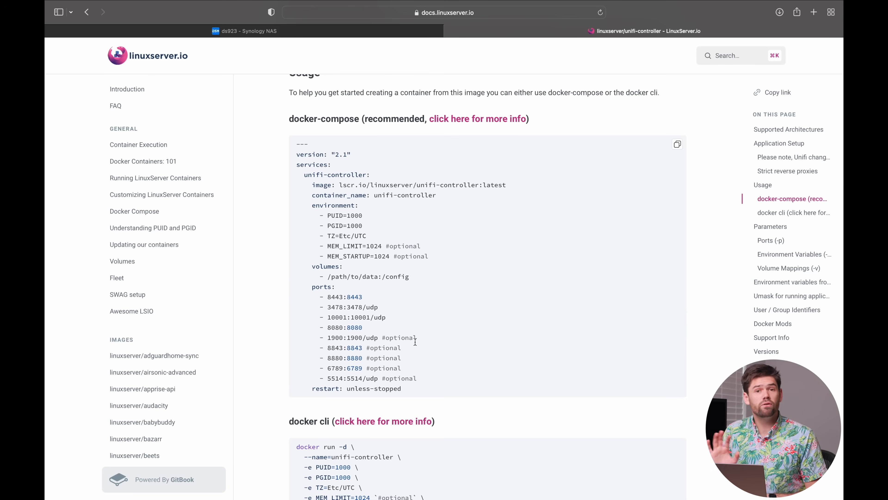
mouse_move(400, 386)
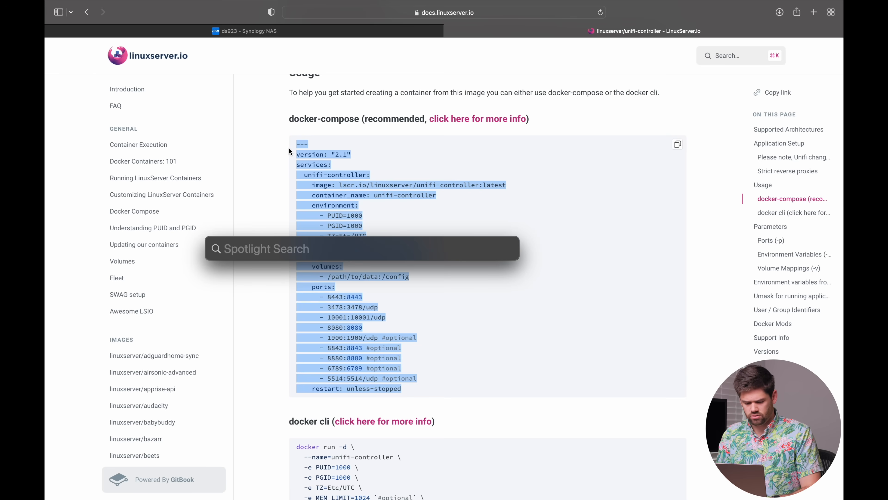
Step: Replace the /path/to/data placeholder with /volume1/docker/unifi in the pasted compose file
key(Escape)
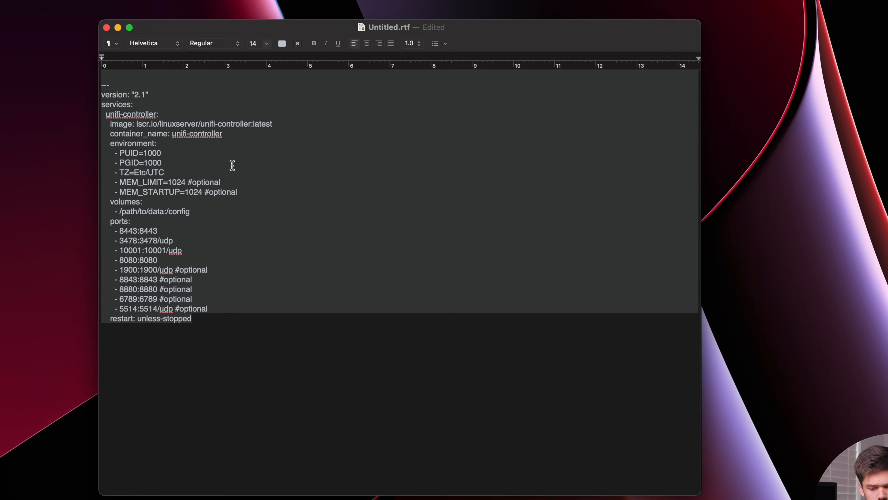
click(128, 27)
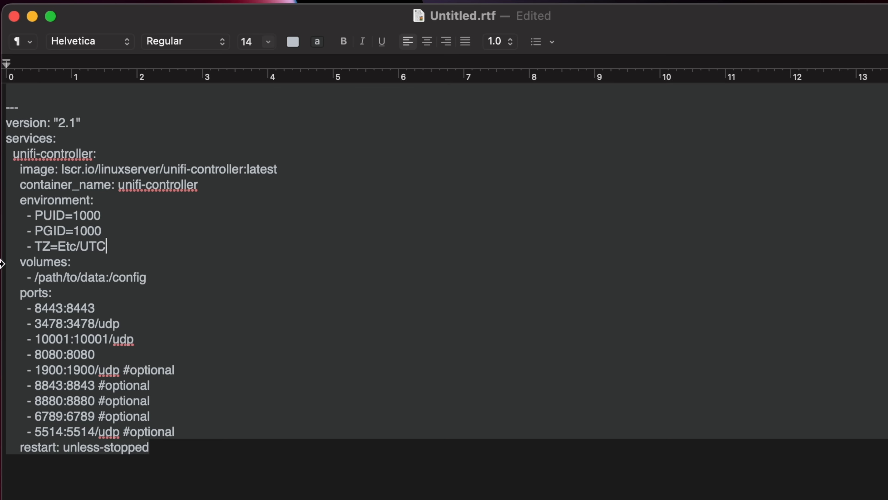
mouse_move(116, 281)
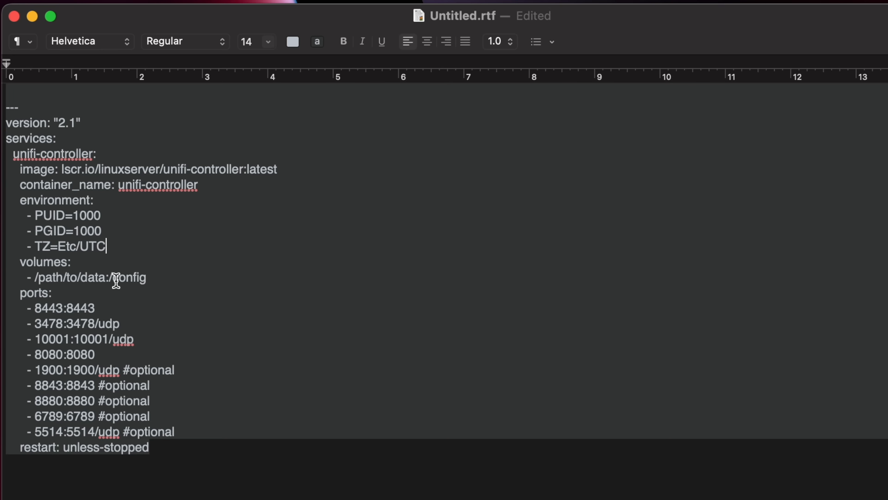
double_click(68, 278)
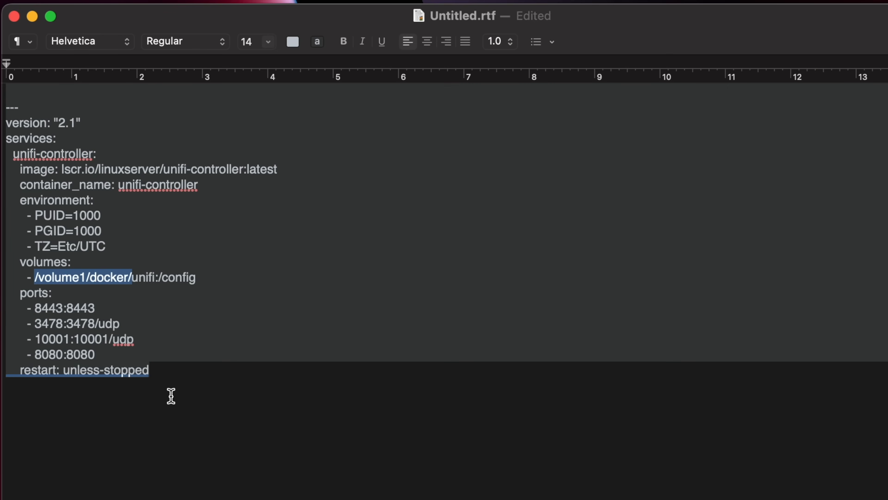
mouse_move(110, 303)
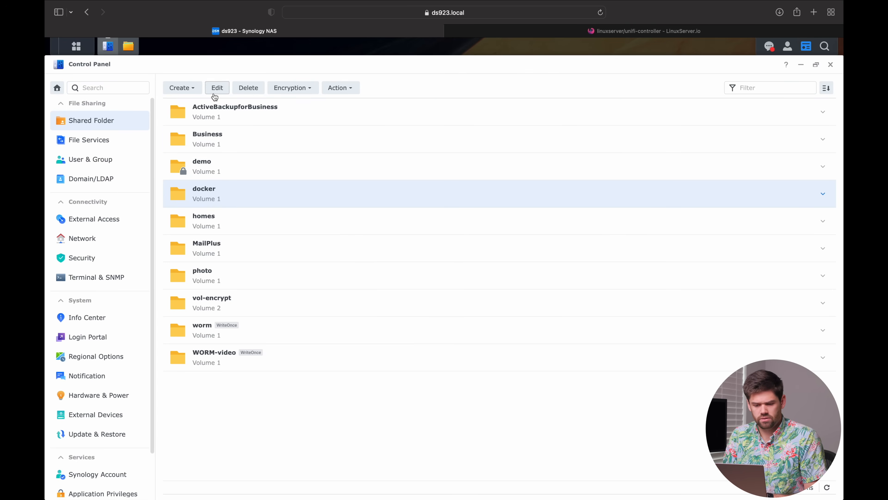
mouse_move(246, 233)
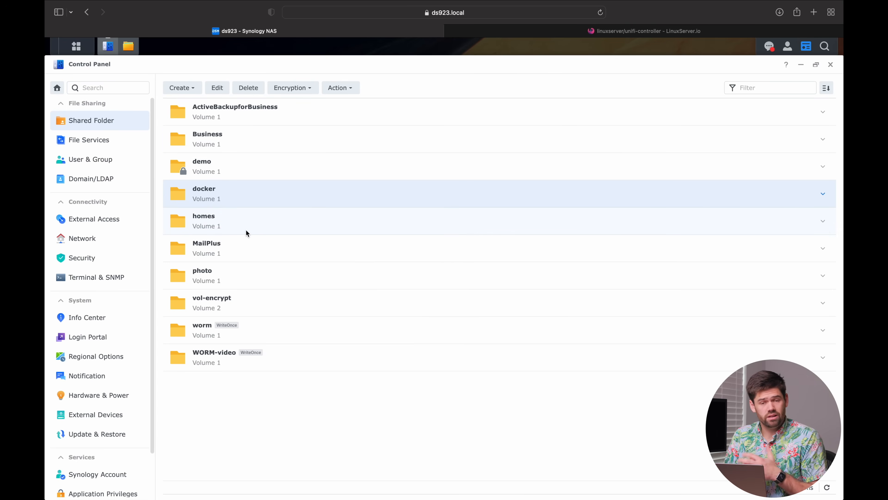
mouse_move(218, 87)
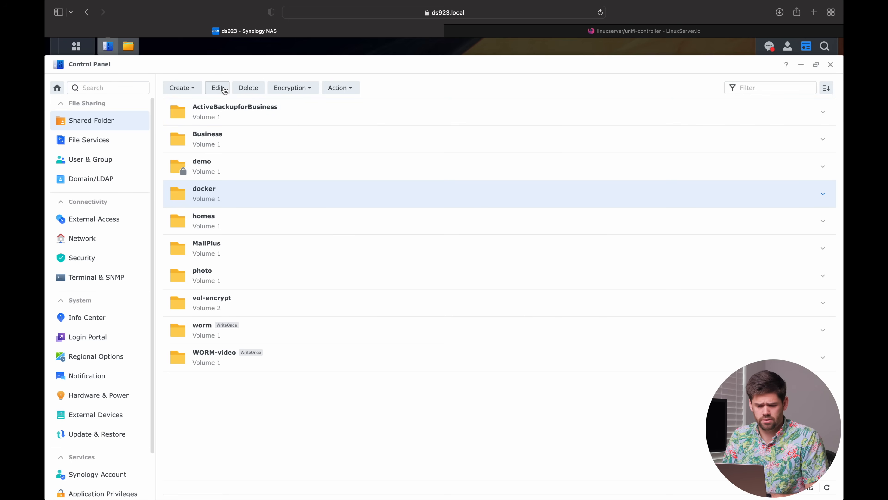
Step: Edit the docker shared folder and check its mount path /volume1/docker under NFS Permissions
click(217, 88)
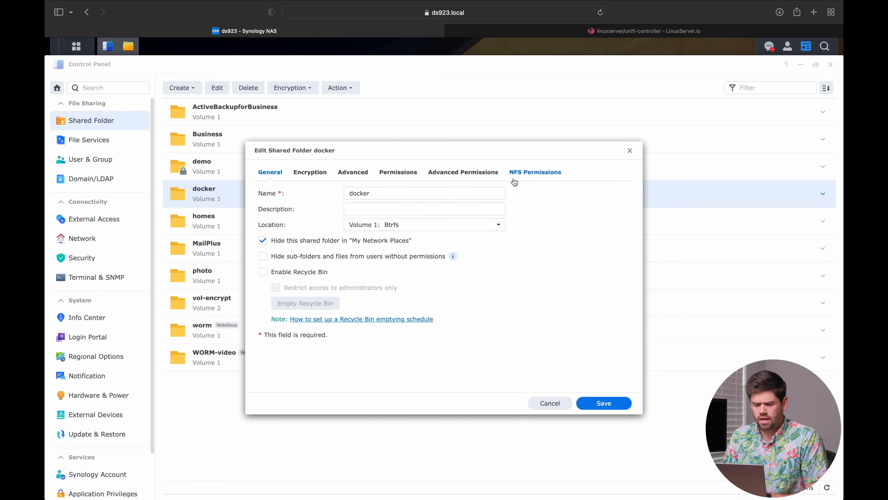
click(536, 172)
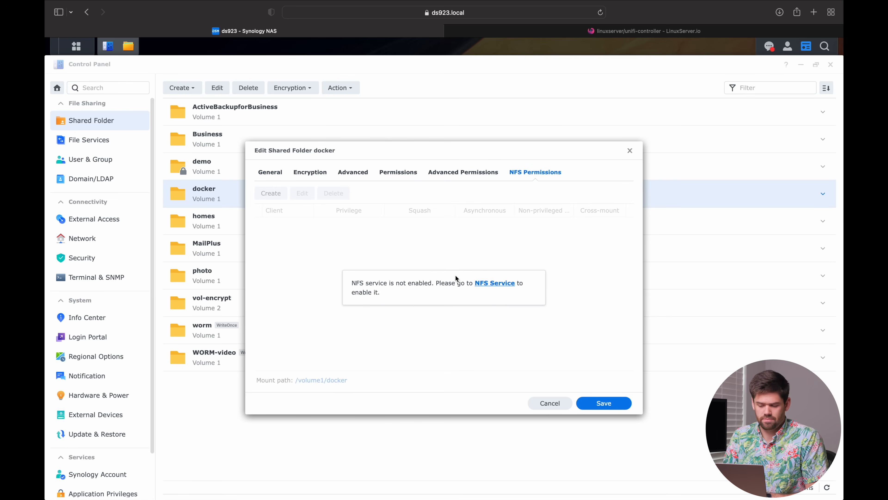
mouse_move(301, 388)
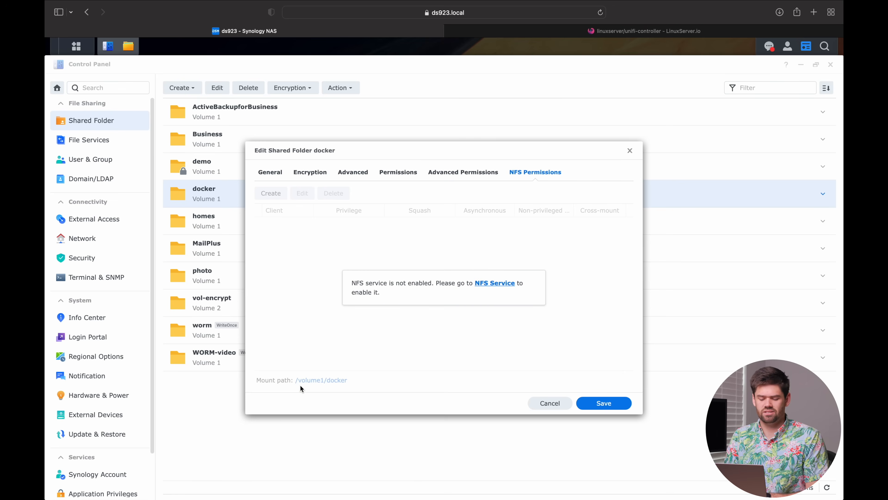
mouse_move(336, 386)
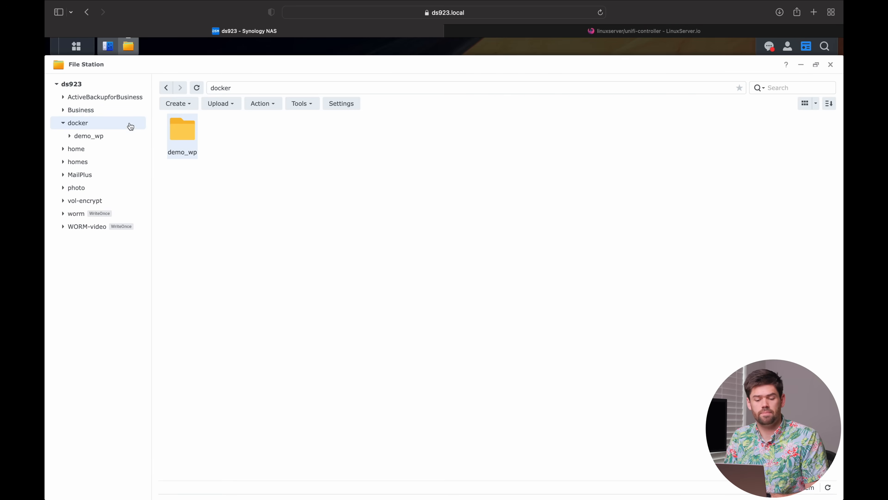
mouse_move(311, 189)
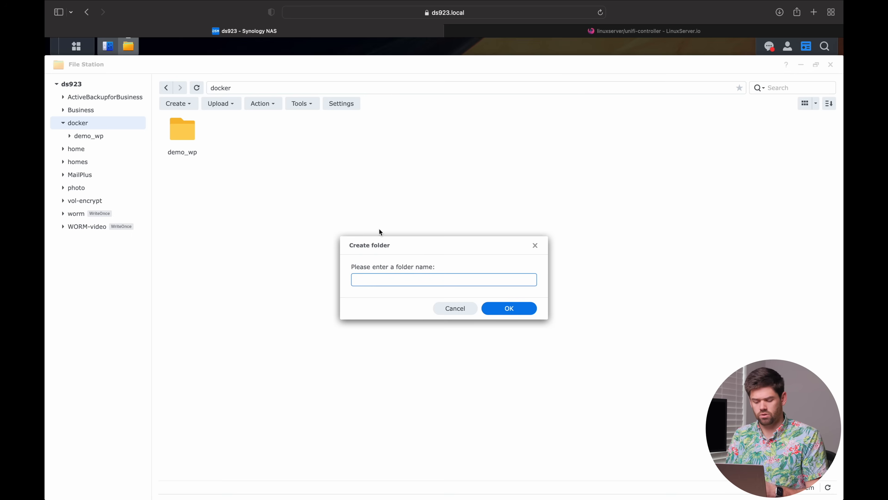
Step: Create a unifi folder inside docker and a configs folder inside unifi
click(508, 308)
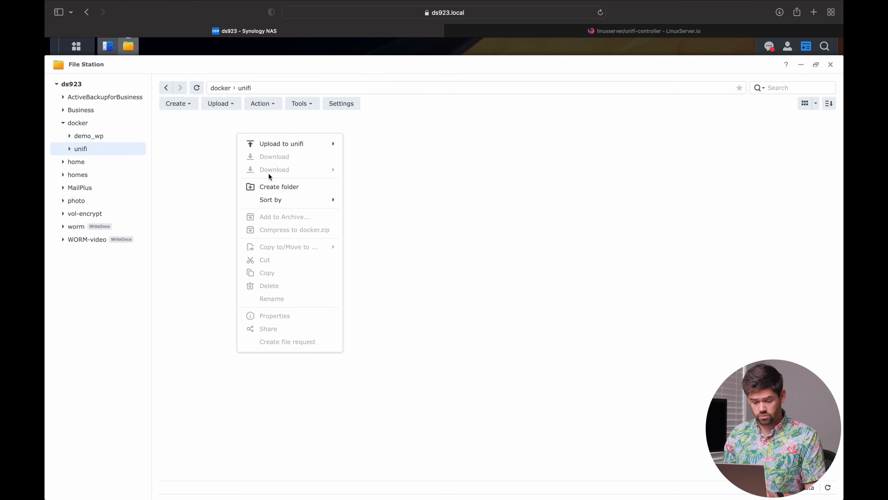
click(278, 186)
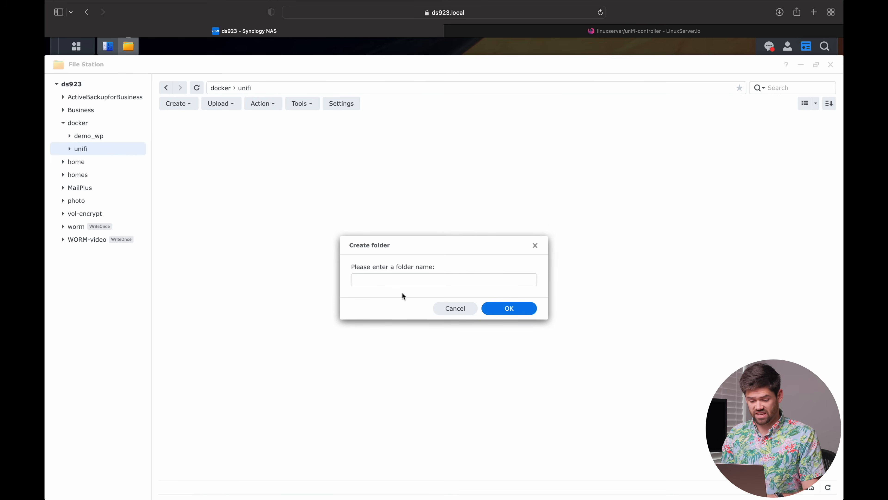
click(508, 308)
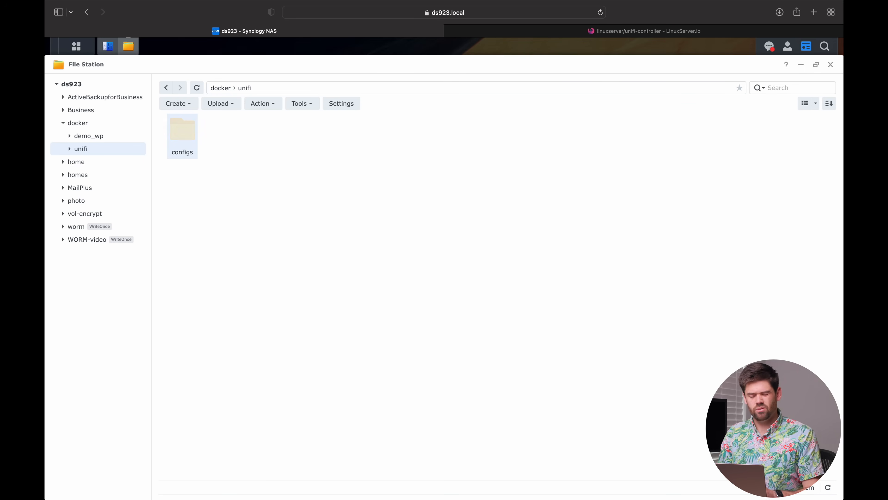
Step: Change the volume line to /volume1/docker/unifi/configs:/config
click(181, 129)
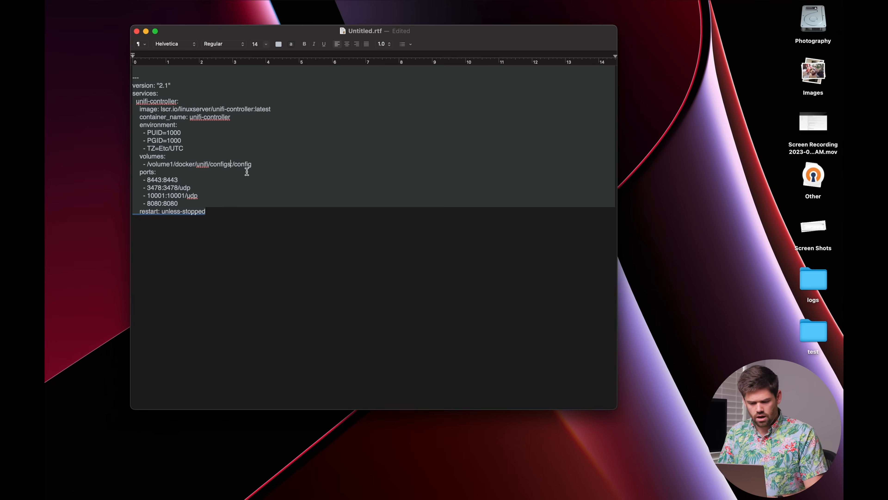
mouse_move(222, 225)
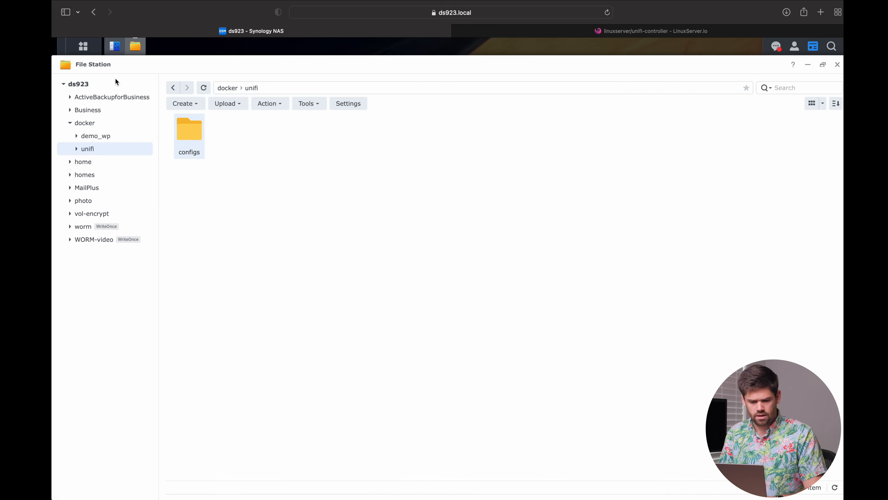
Step: Start a new Container Manager project named unifi_demo
click(84, 46)
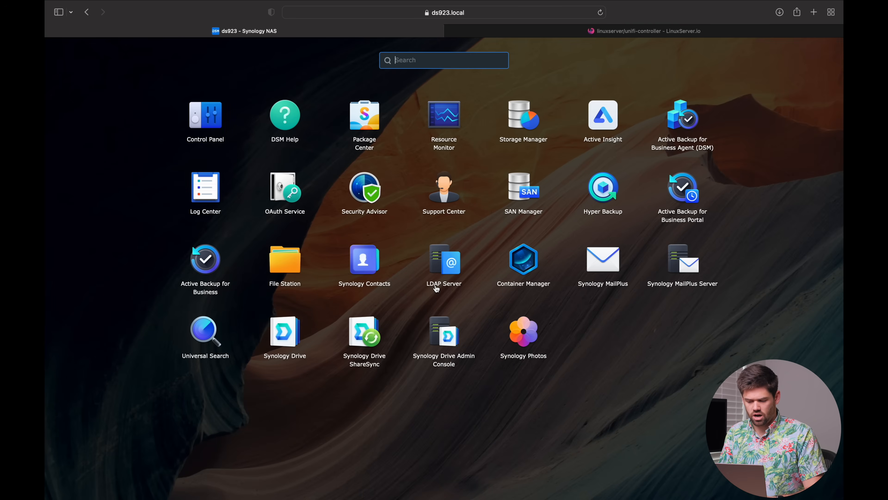
click(523, 258)
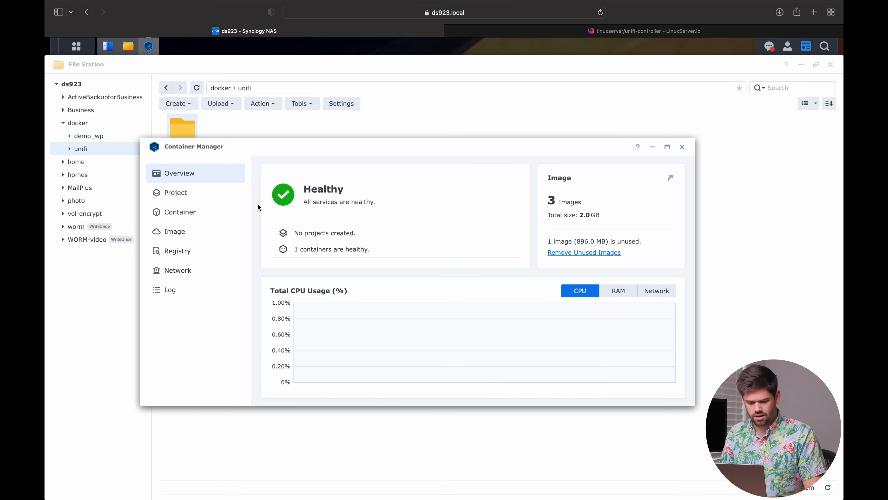
click(176, 192)
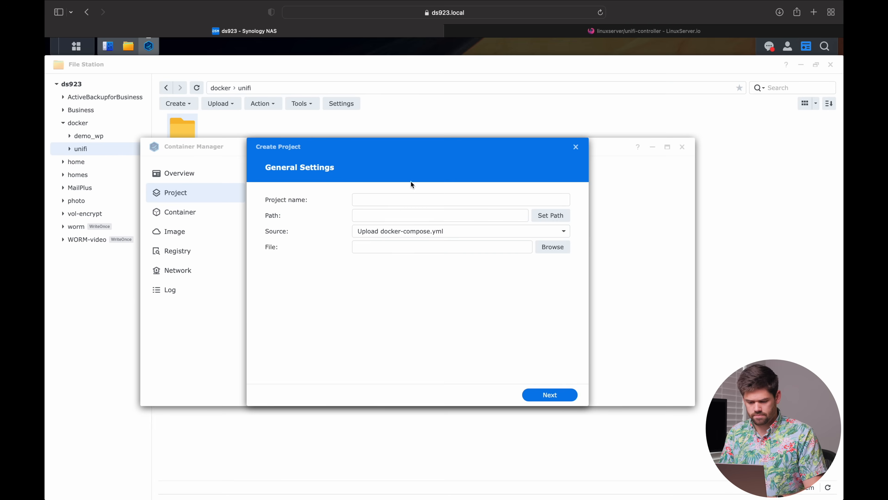
text(de)
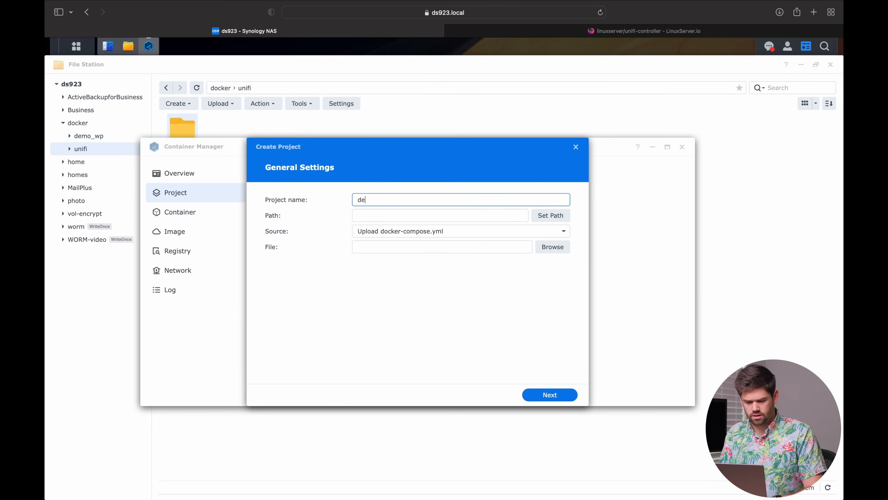
text(unifi_temo)
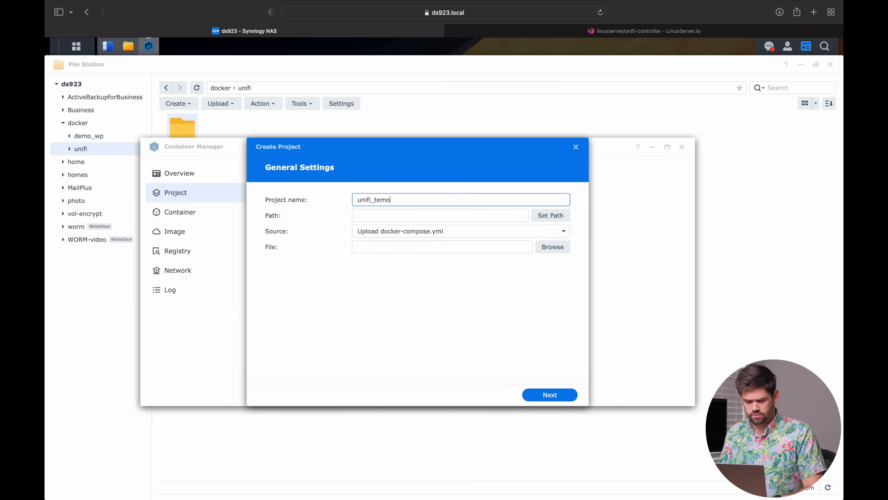
text(unifi_demo)
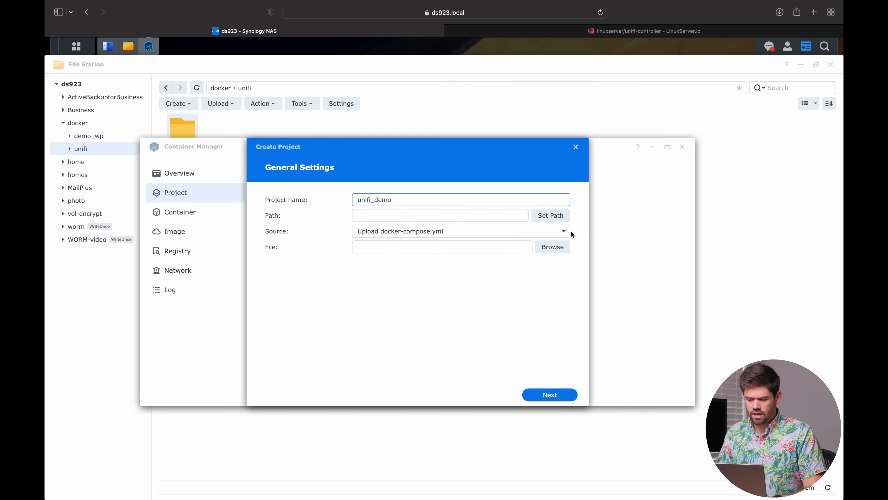
Step: Set the project path to docker/unifi and create docker-compose.yml with the pasted YAML
click(550, 214)
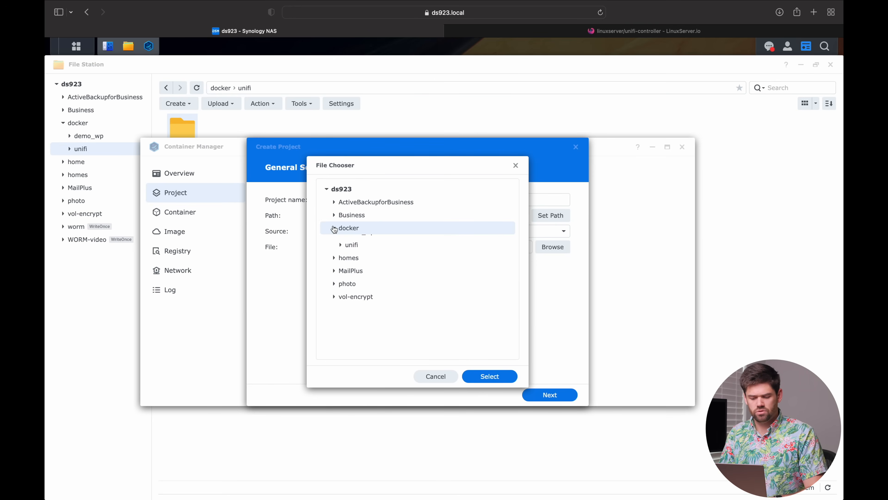
click(489, 376)
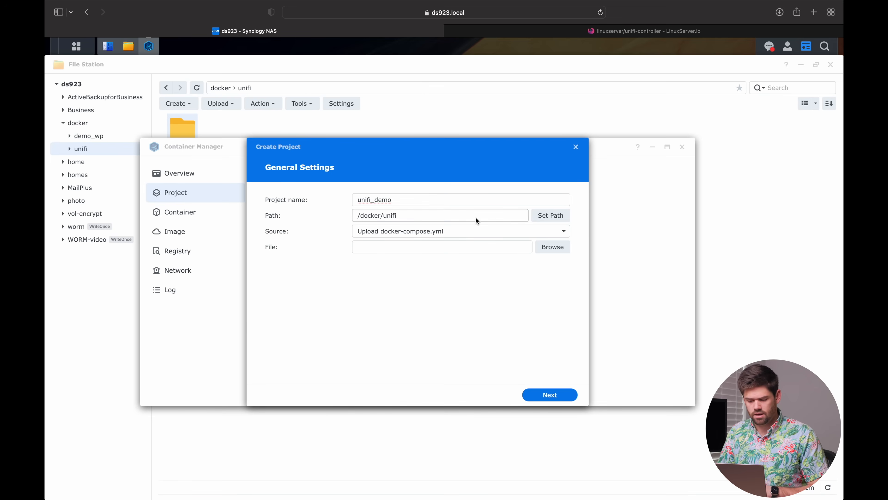
click(460, 230)
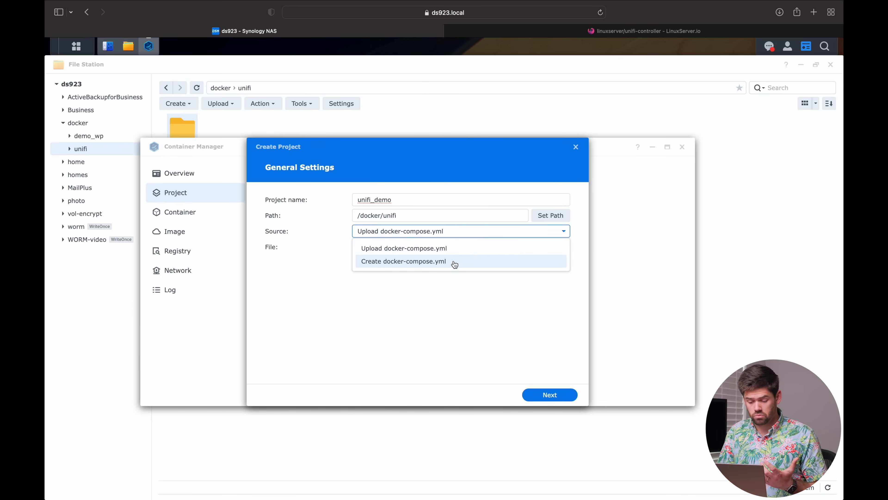
click(403, 261)
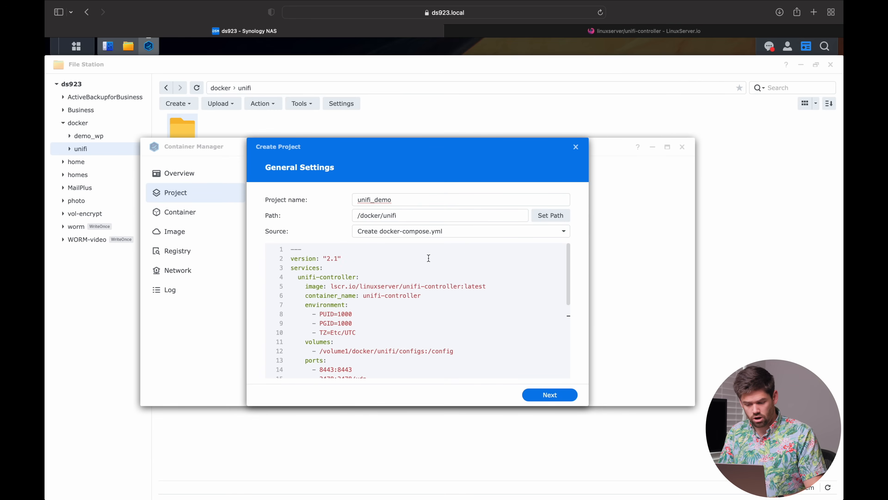
scroll(down, 3)
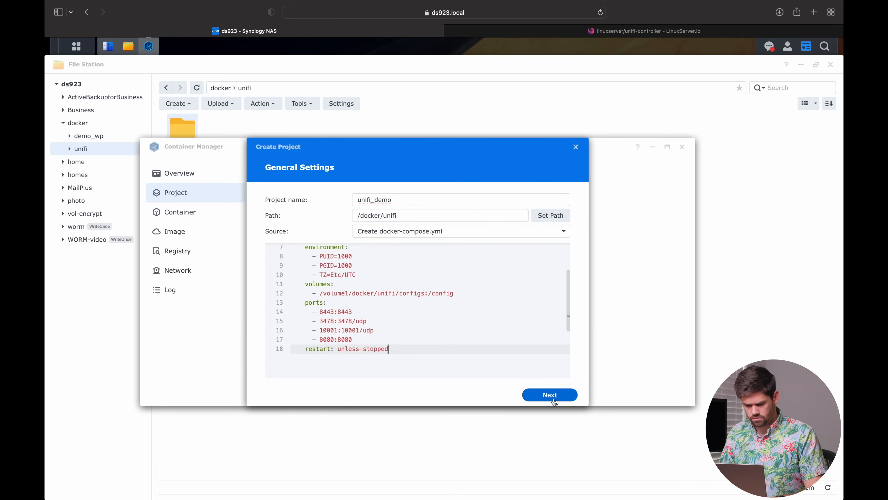
Step: Build the unifi_demo project, close the build log and view its details from the container list
click(549, 394)
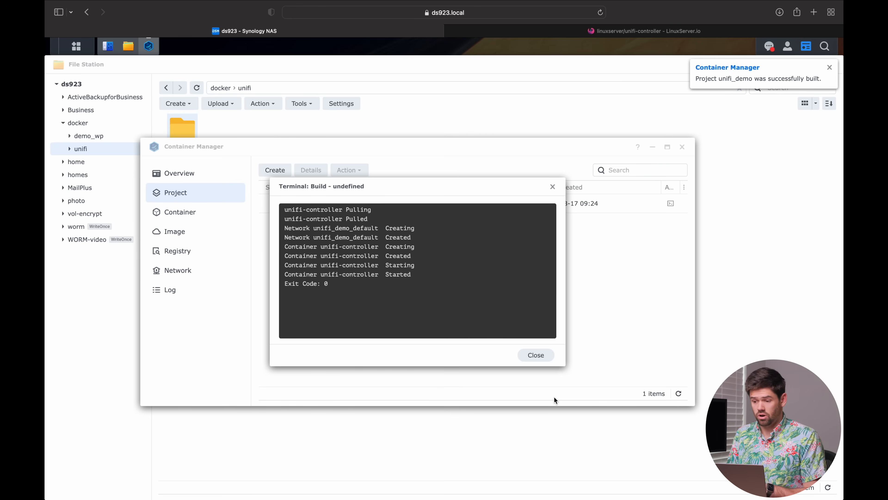
click(534, 355)
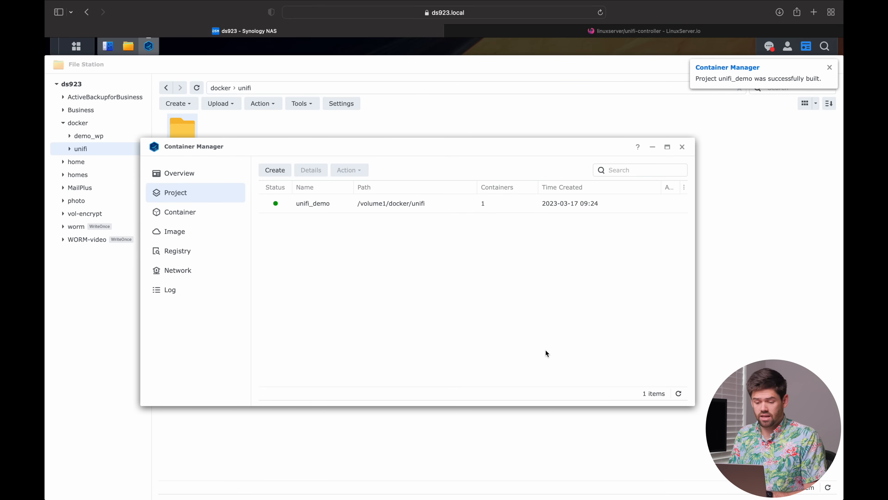
click(180, 211)
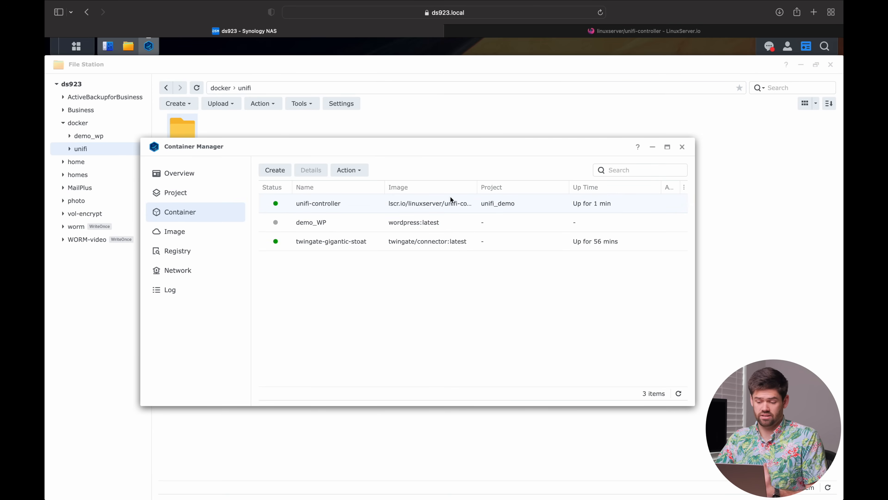
mouse_move(498, 204)
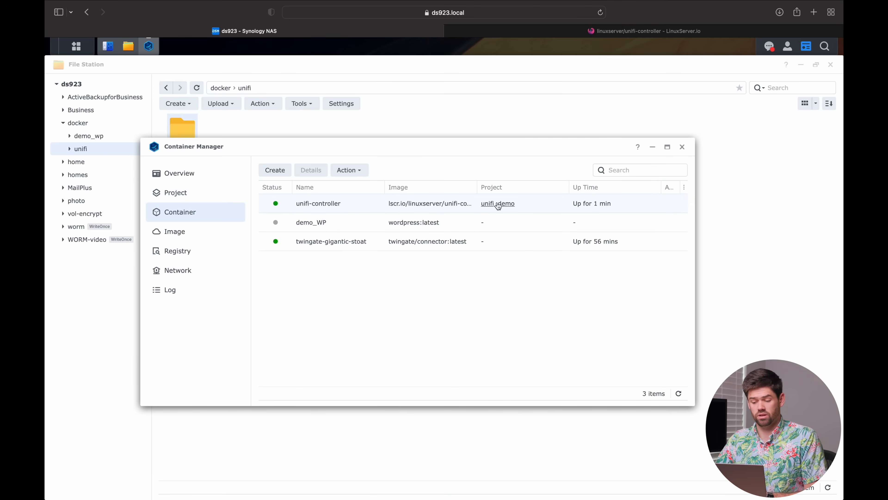
click(497, 202)
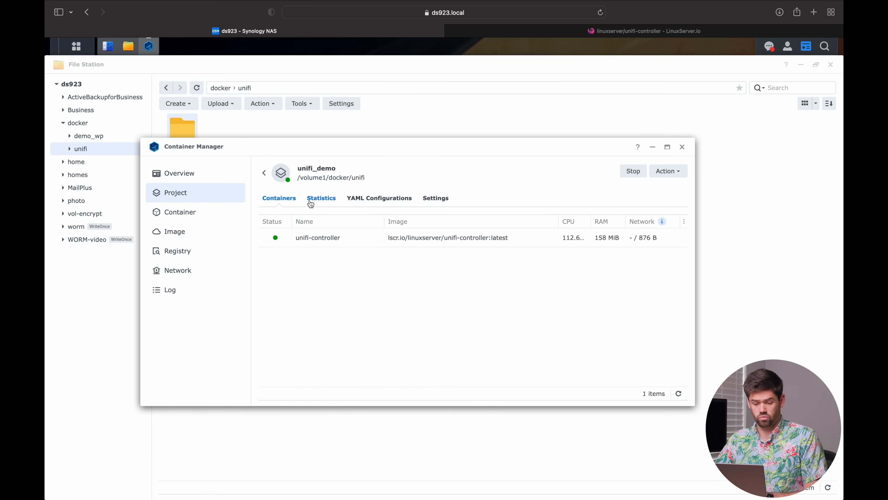
Step: Check the project's Containers and Statistics tabs, then request ds923.local:5 in a new tab
click(278, 198)
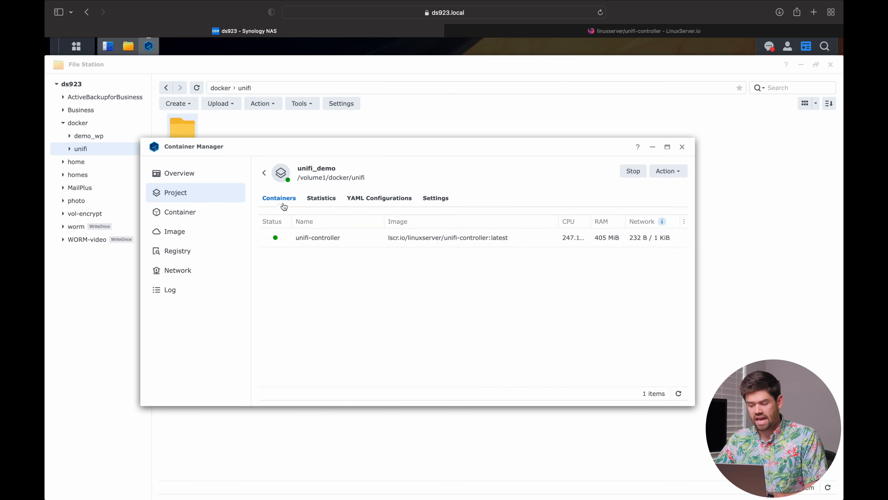
mouse_move(492, 321)
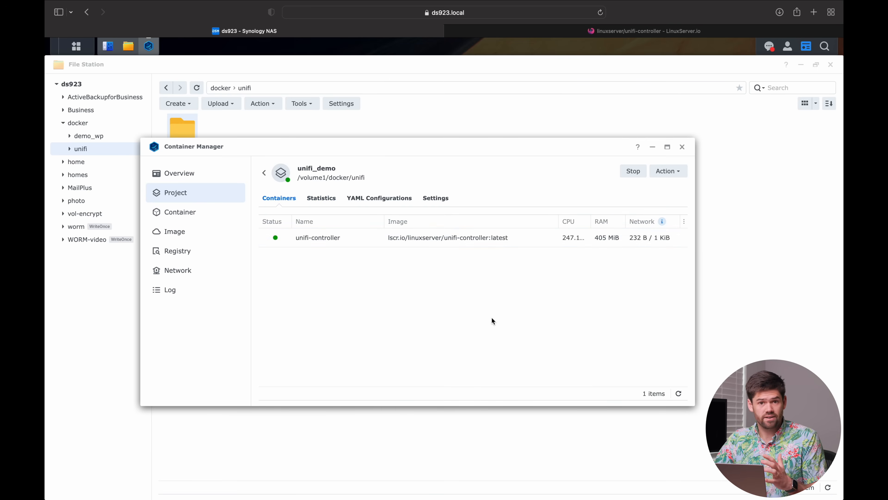
mouse_move(439, 210)
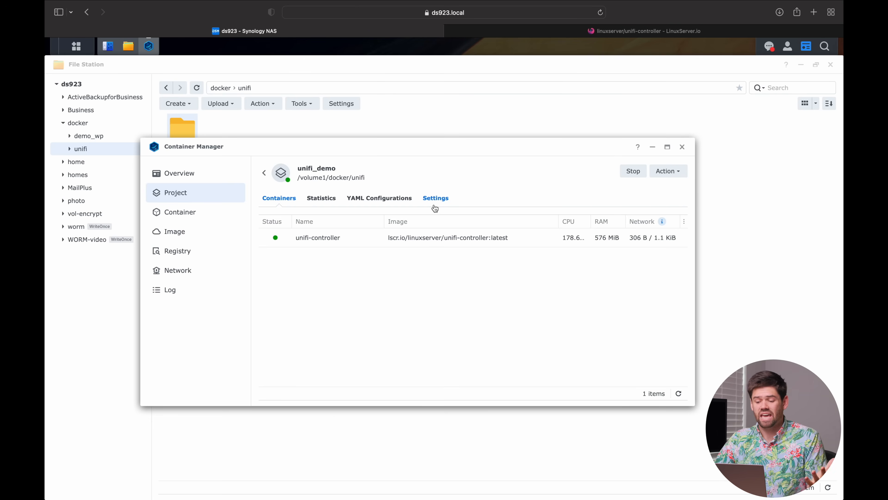
click(321, 197)
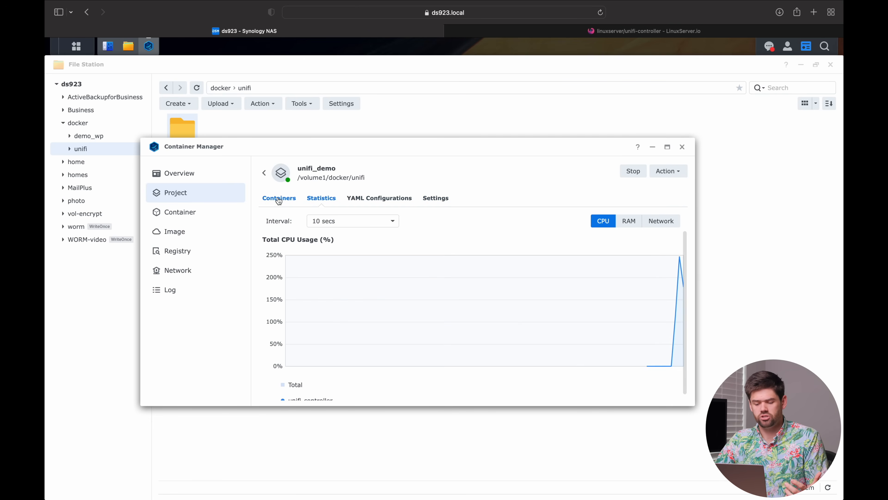
click(278, 198)
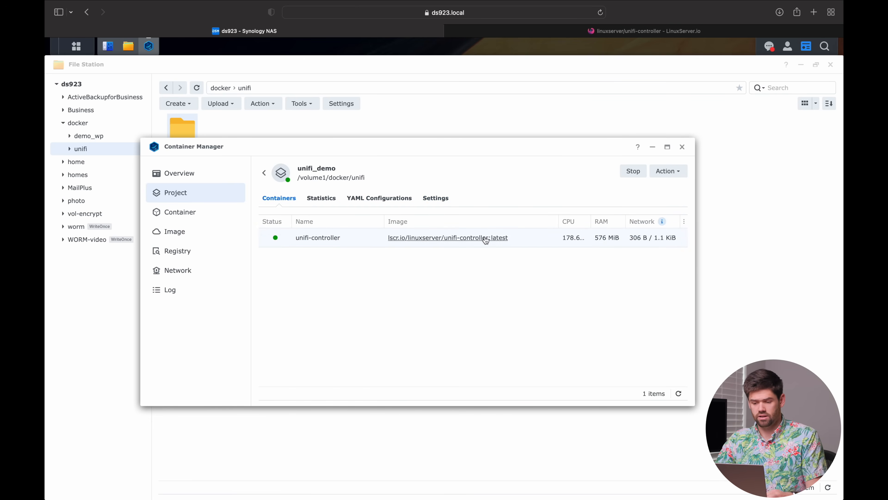
text(ds923.local:5)
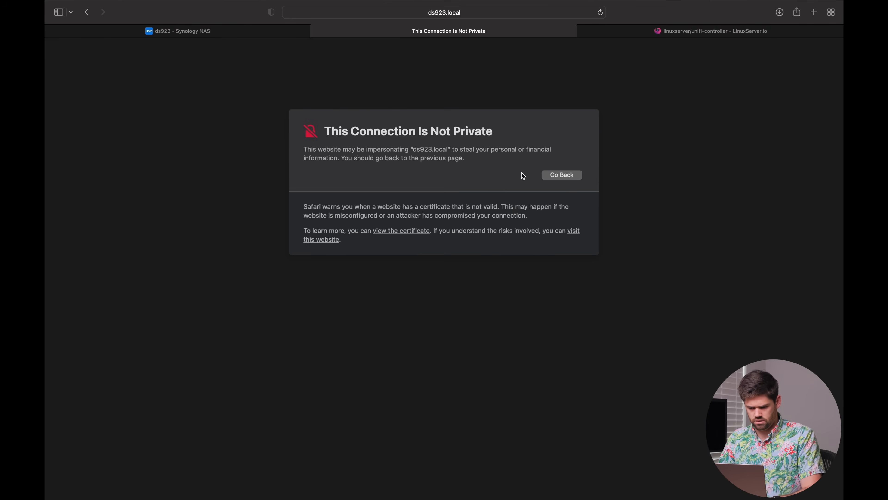
Step: Bypass the certificate warning, read the container log and recheck the 404 UniFi page
click(325, 238)
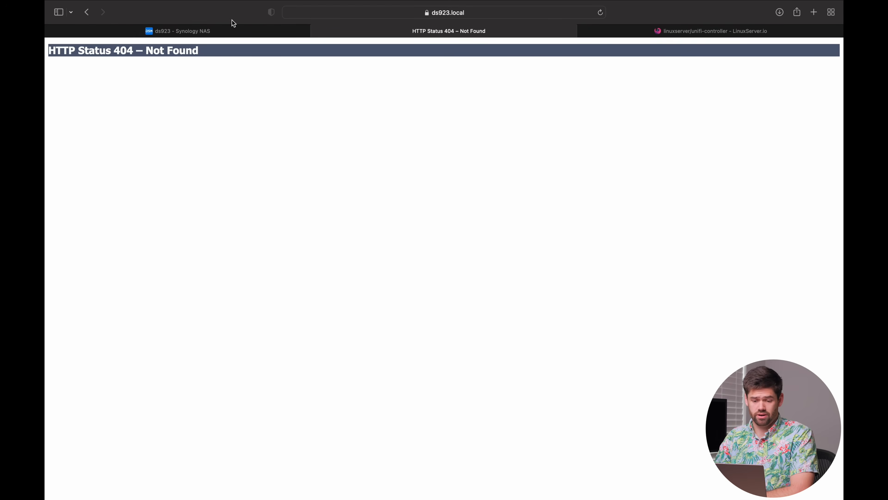
click(178, 30)
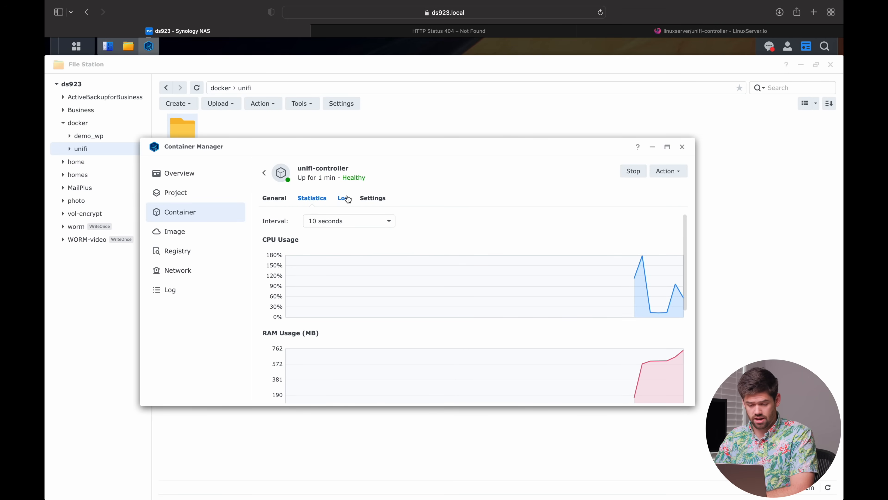
click(342, 197)
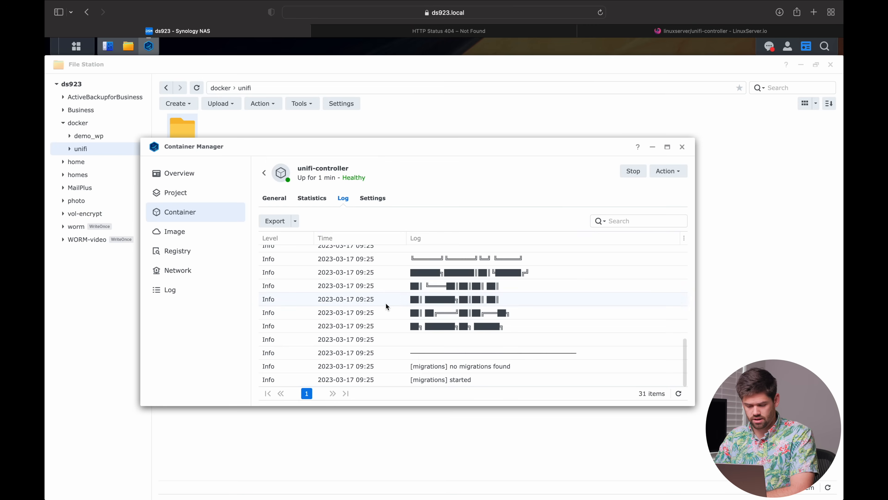
click(448, 30)
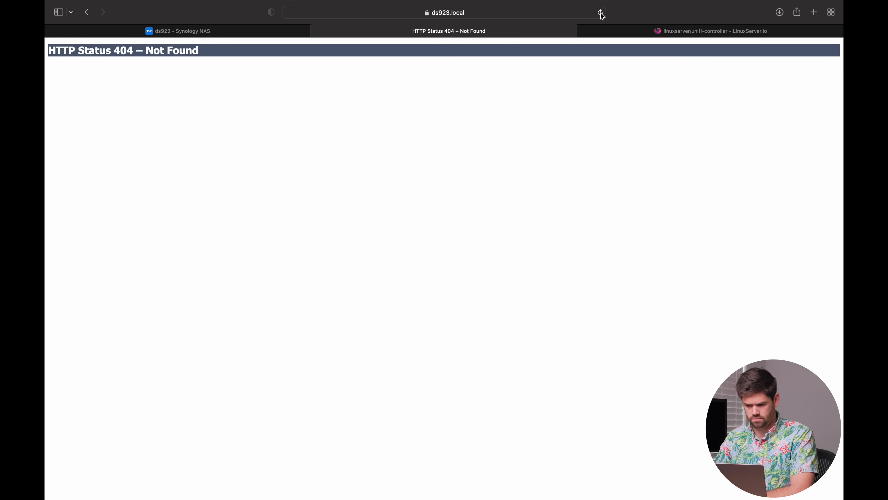
click(177, 30)
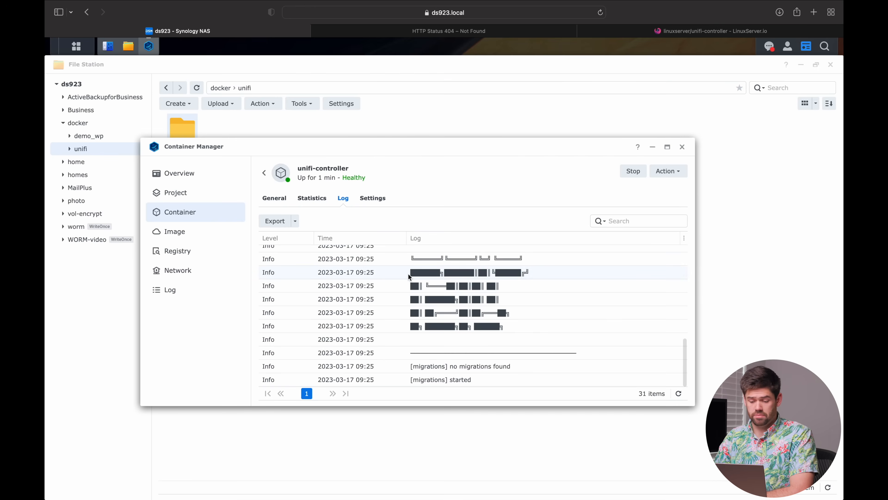
scroll(up, 3)
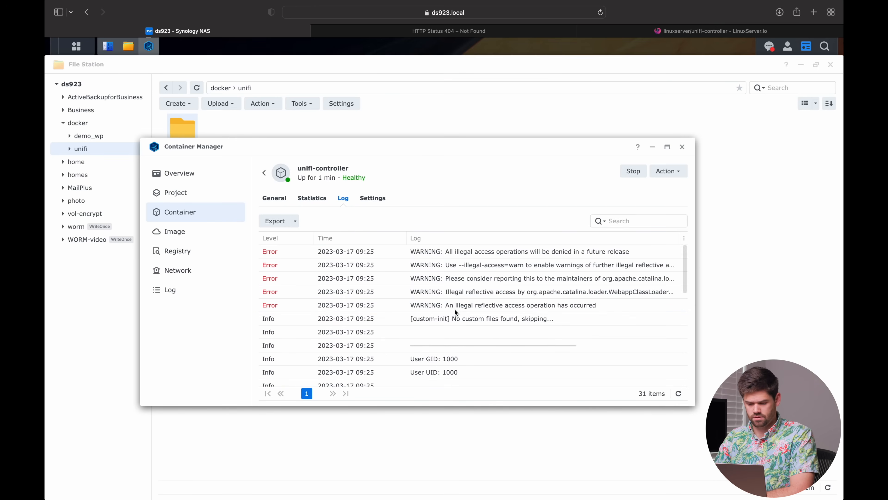
Step: Review the container's CPU/RAM statistics and its log up to the init done entry
click(312, 197)
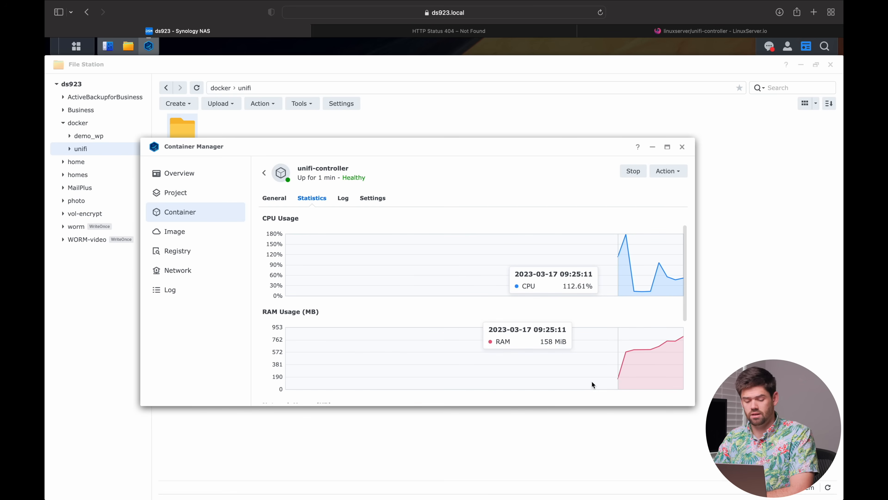
mouse_move(670, 287)
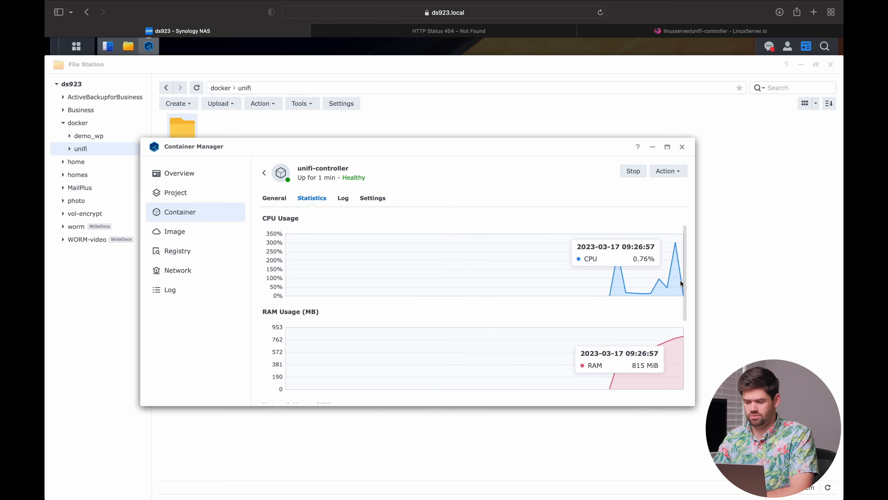
mouse_move(674, 263)
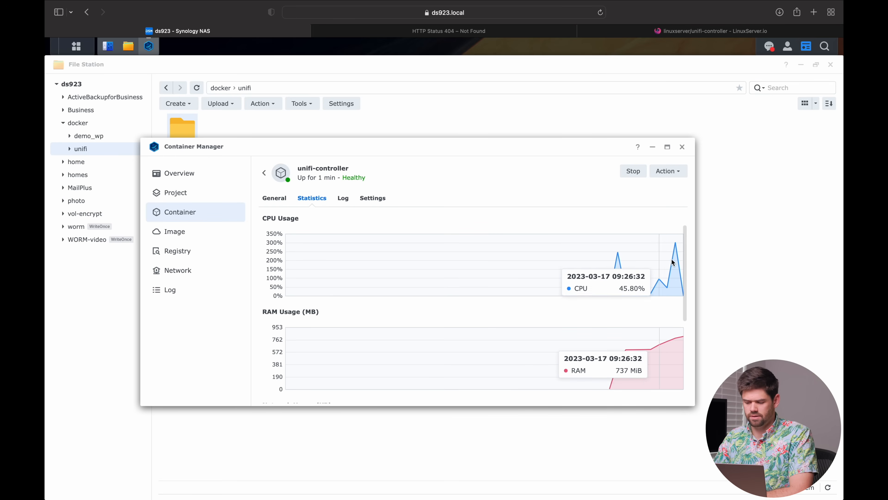
mouse_move(436, 188)
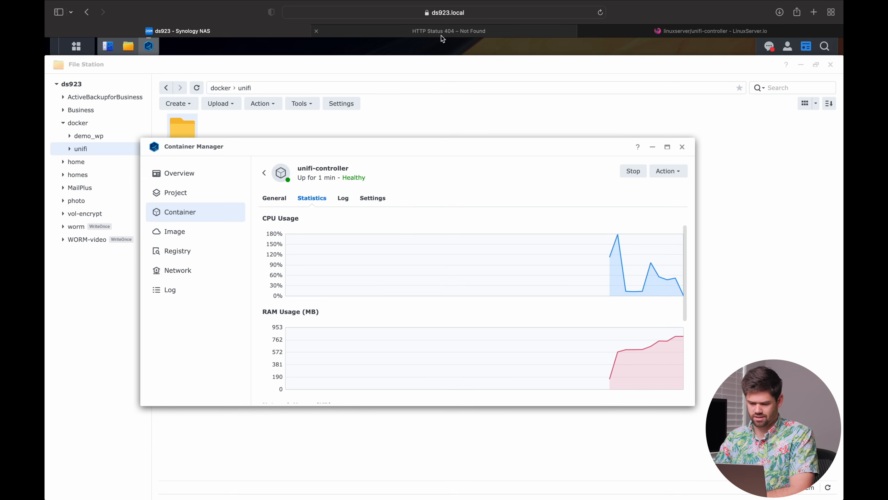
click(343, 198)
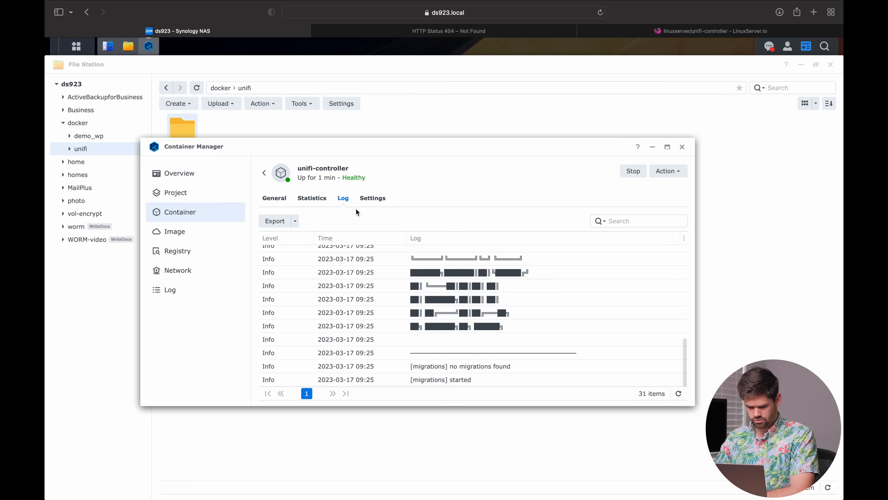
scroll(up, 3)
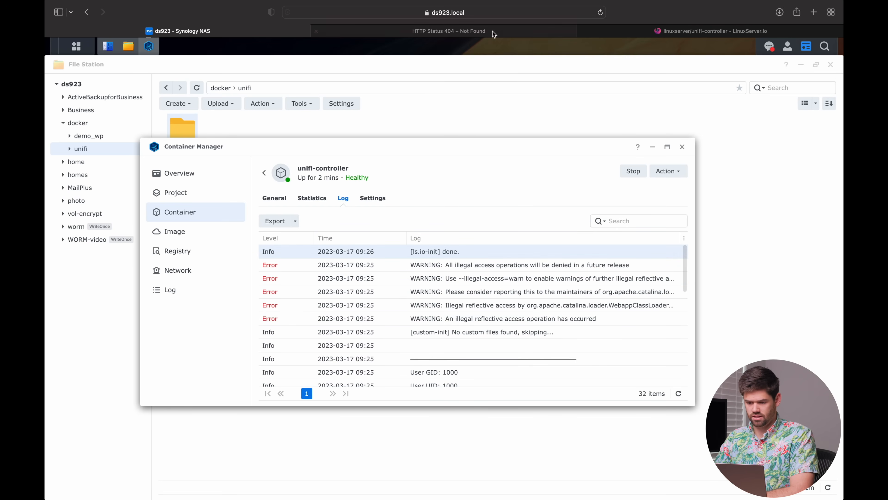
Step: Confirm the UniFi setup wizard loads, then return to DSM's Container Manager project list
click(449, 30)
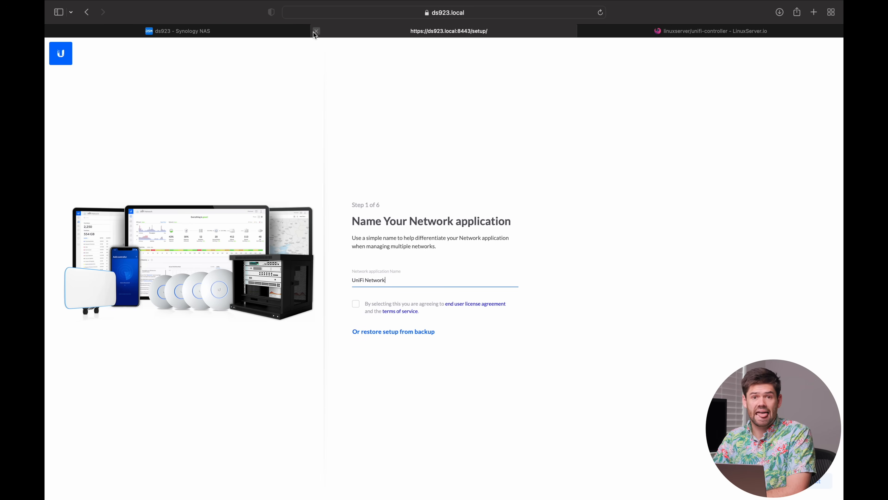
click(179, 30)
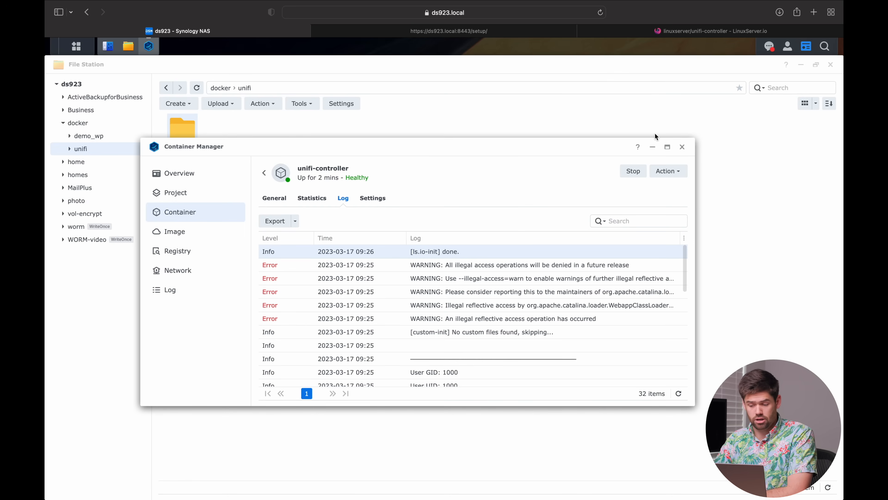
click(176, 192)
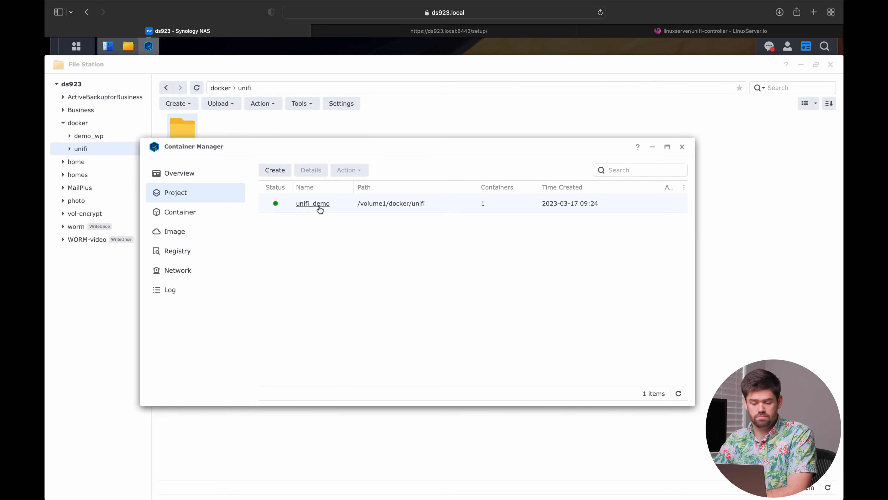
mouse_move(424, 202)
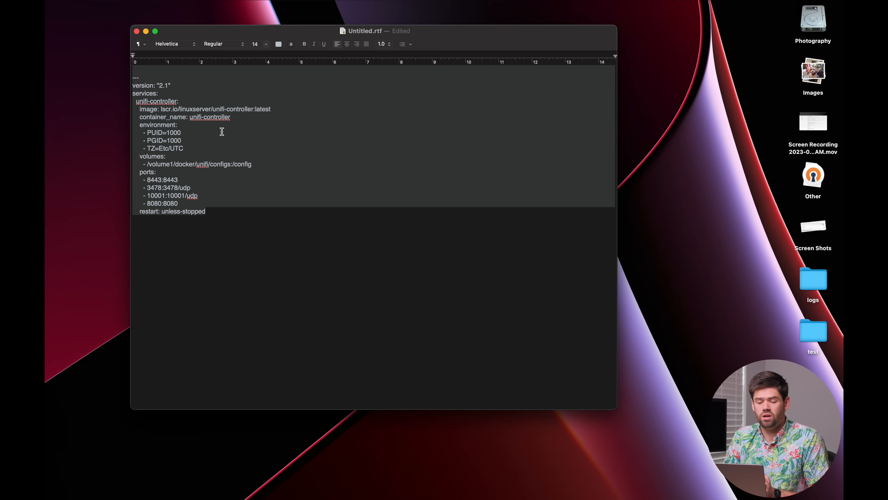
mouse_move(219, 202)
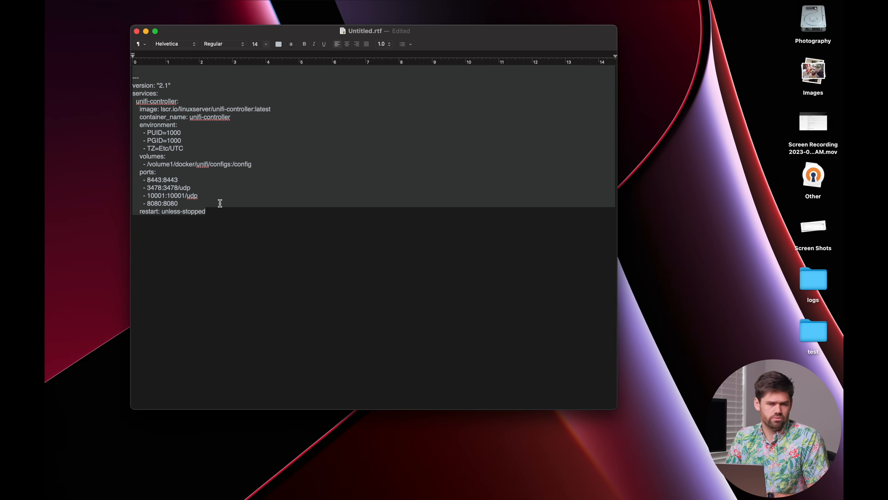
Step: Point out the PUID=1000 line in the TextEdit compose file
click(181, 133)
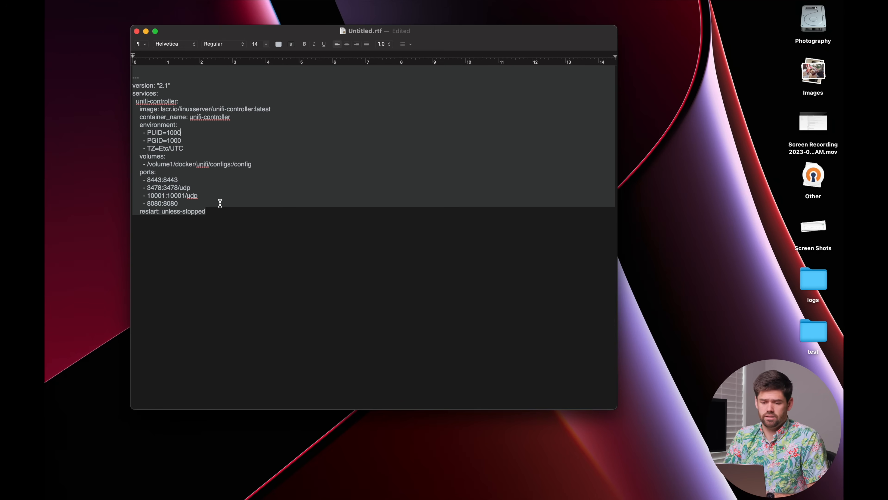